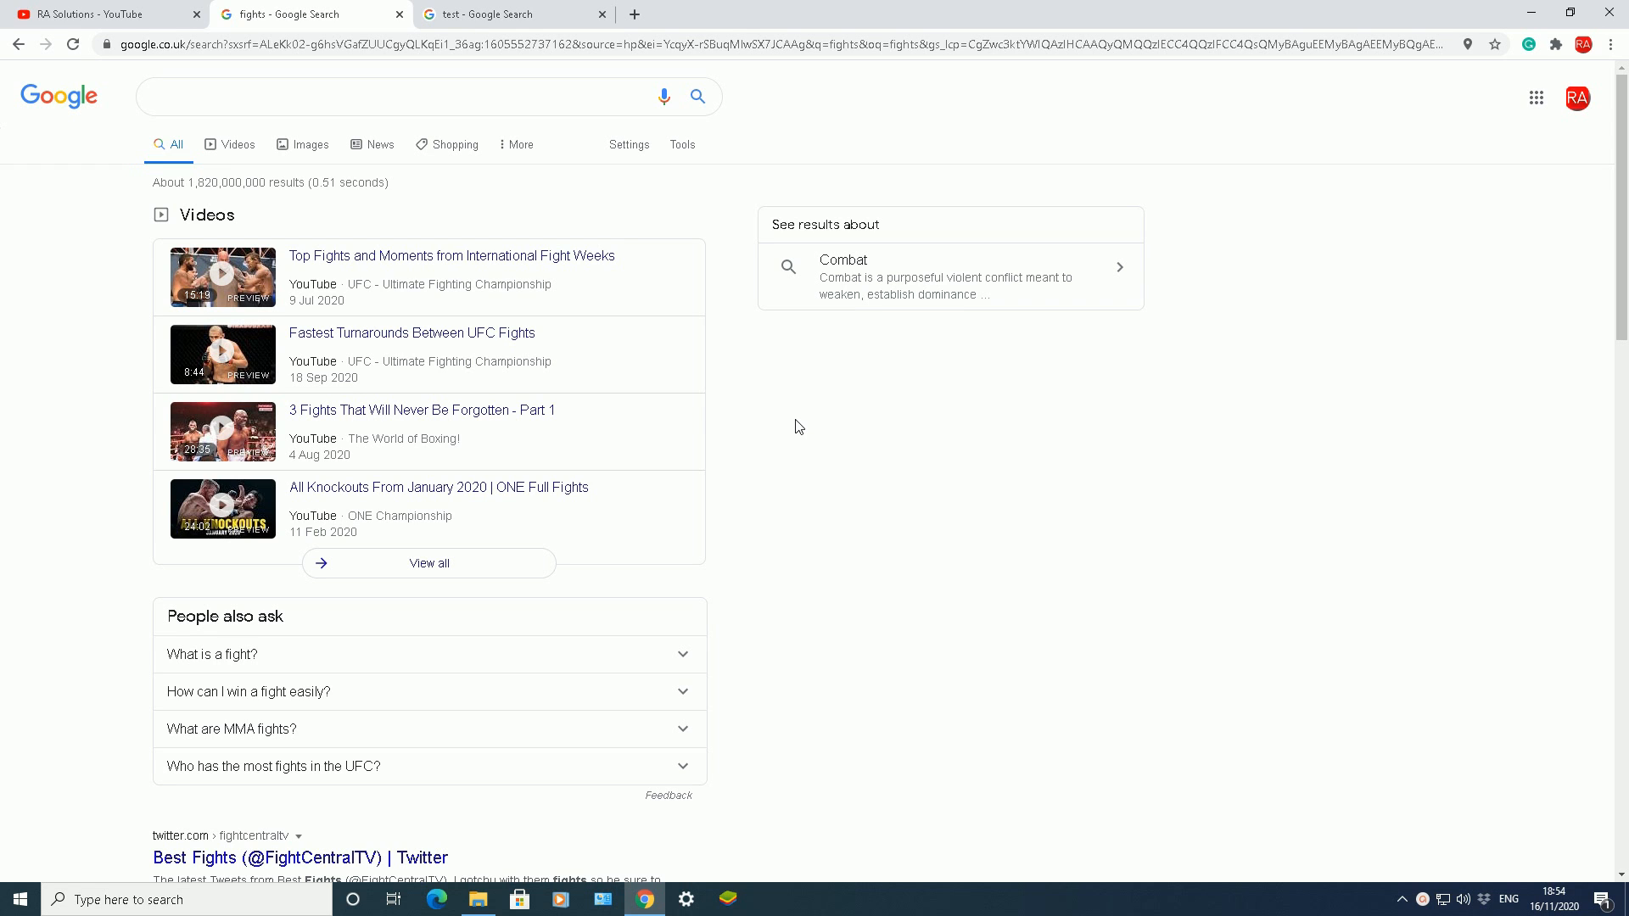
{"action": "mouse_move", "coordinate": [838, 438]}
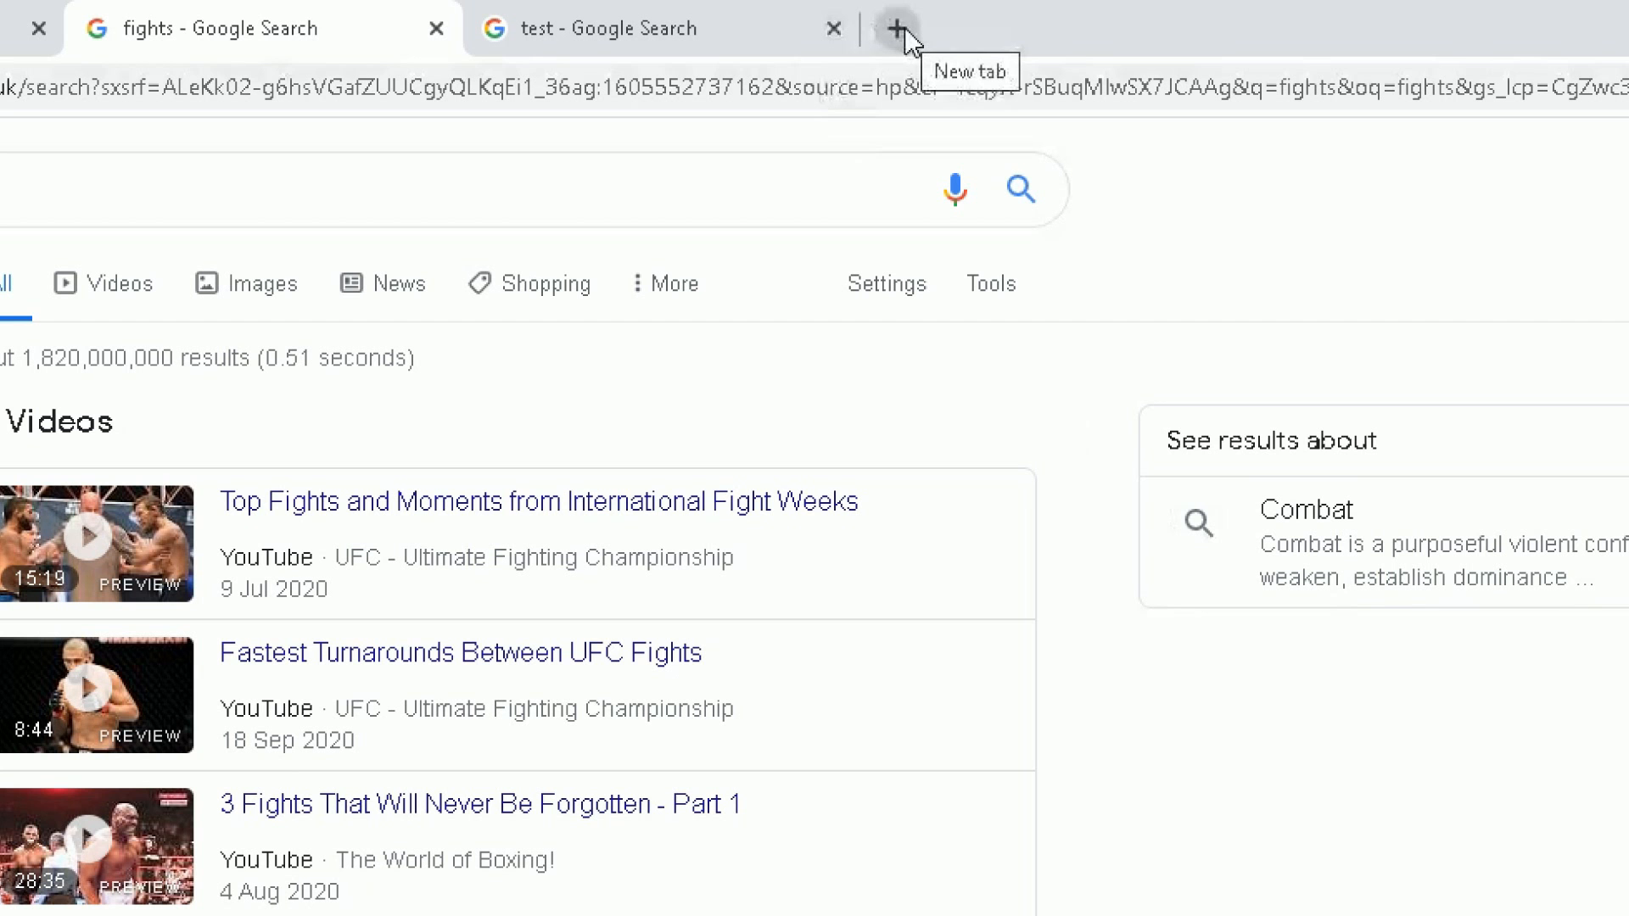
- Open a new Chrome tab and search Google for 'test'
{"action": "left_click", "coordinate": [897, 28]}
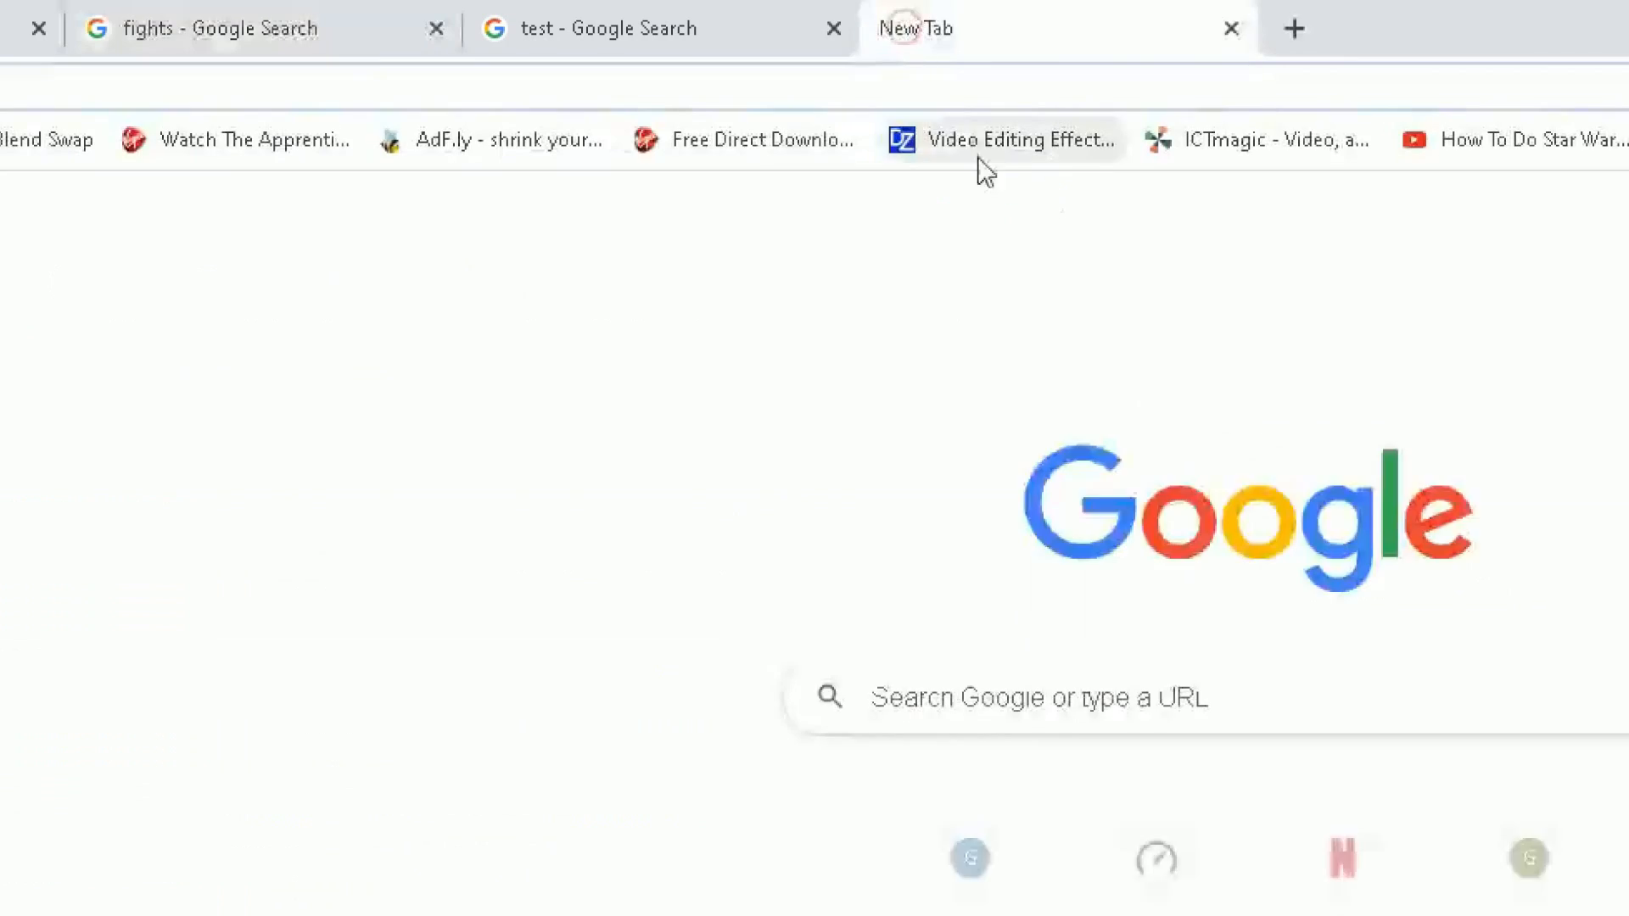
{"action": "left_click", "coordinate": [1038, 698]}
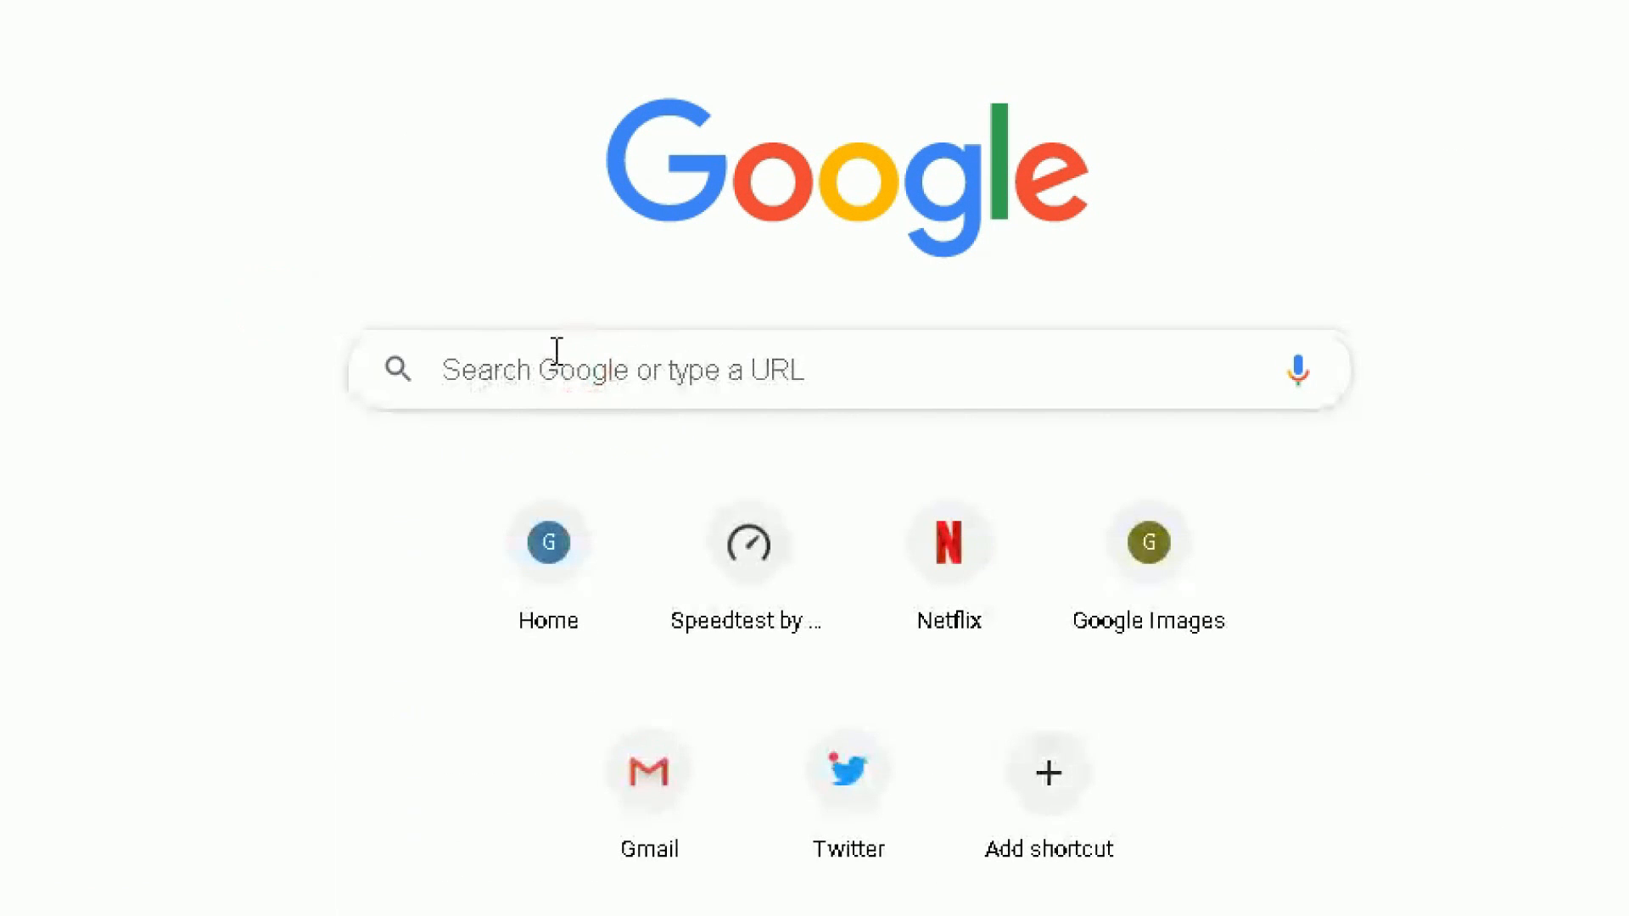
{"action": "type", "text": "test"}
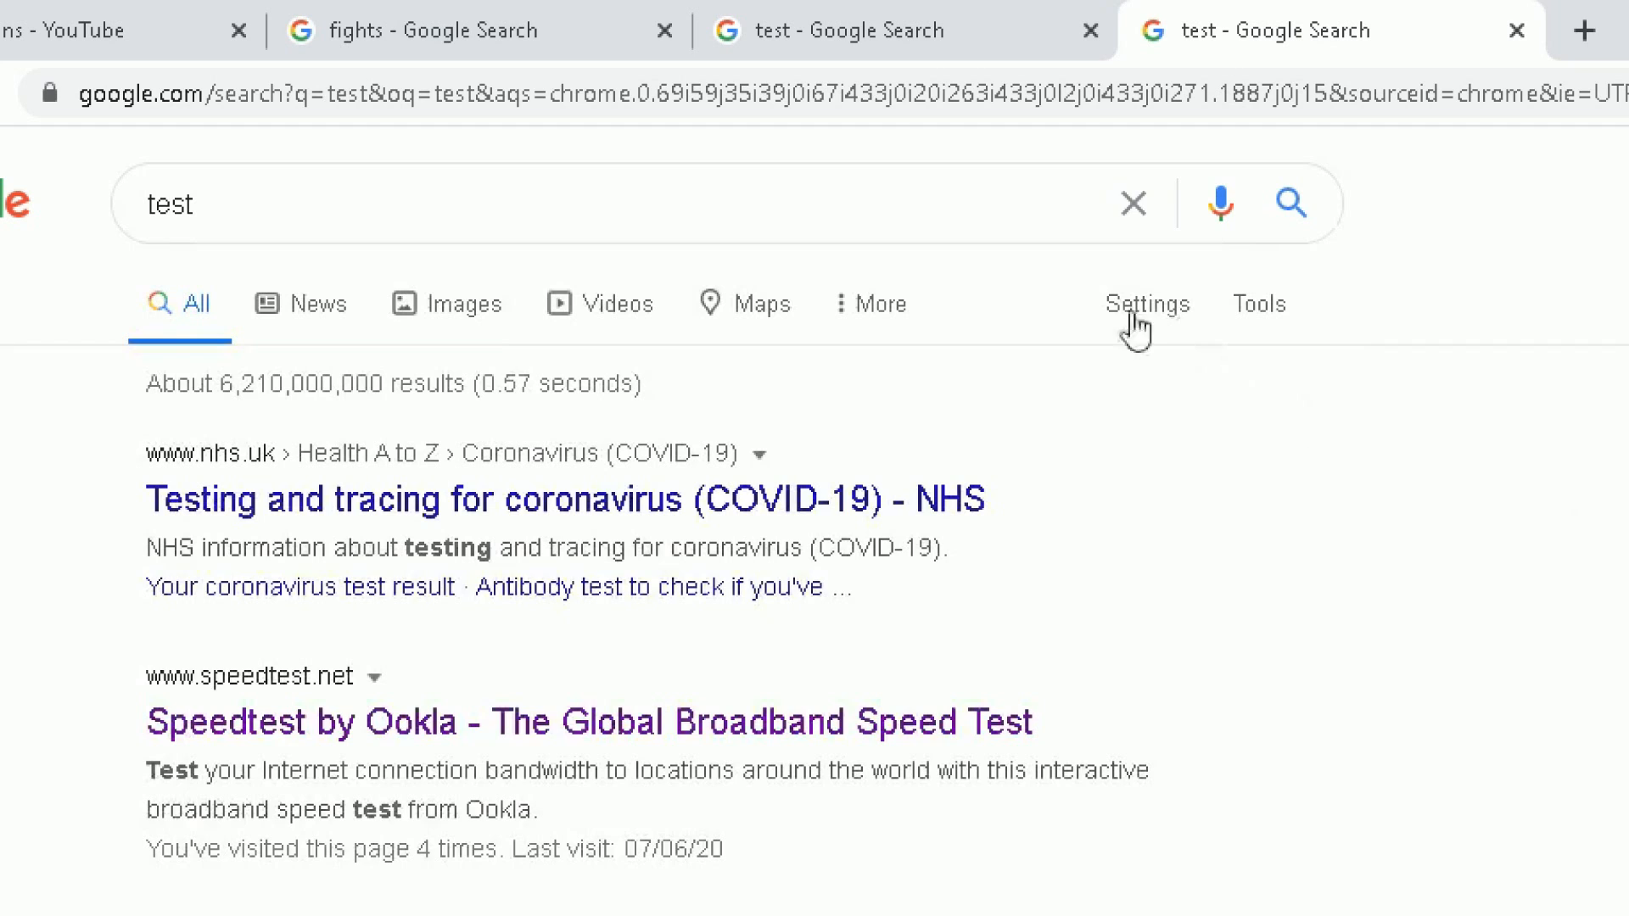
{"action": "mouse_move", "coordinate": [1163, 320]}
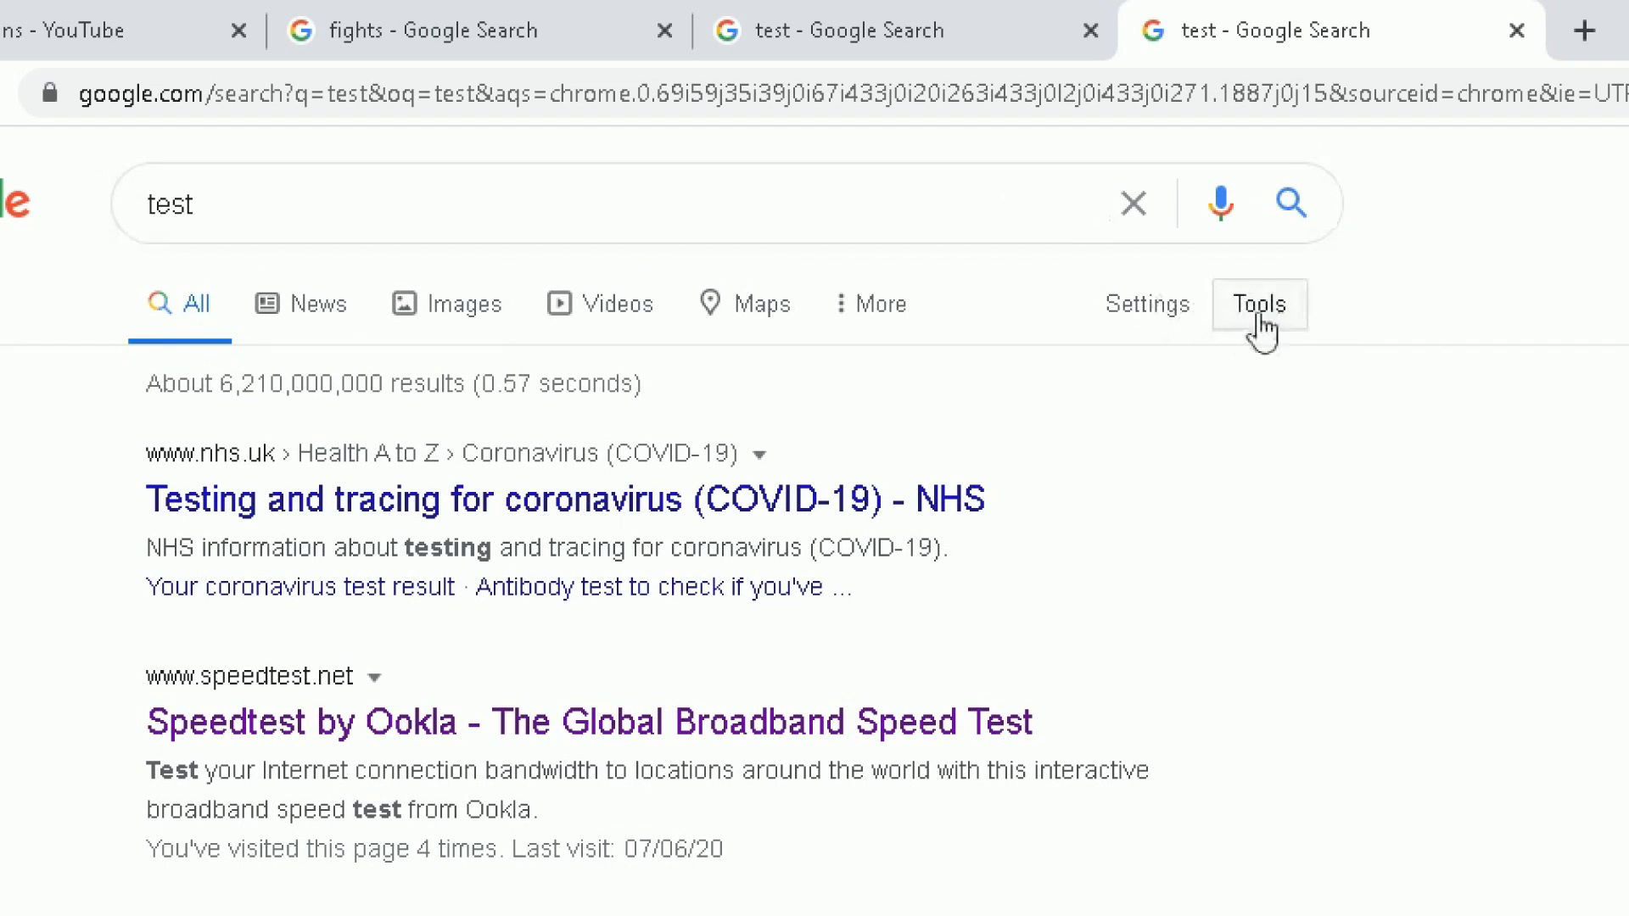
{"action": "mouse_move", "coordinate": [1147, 304]}
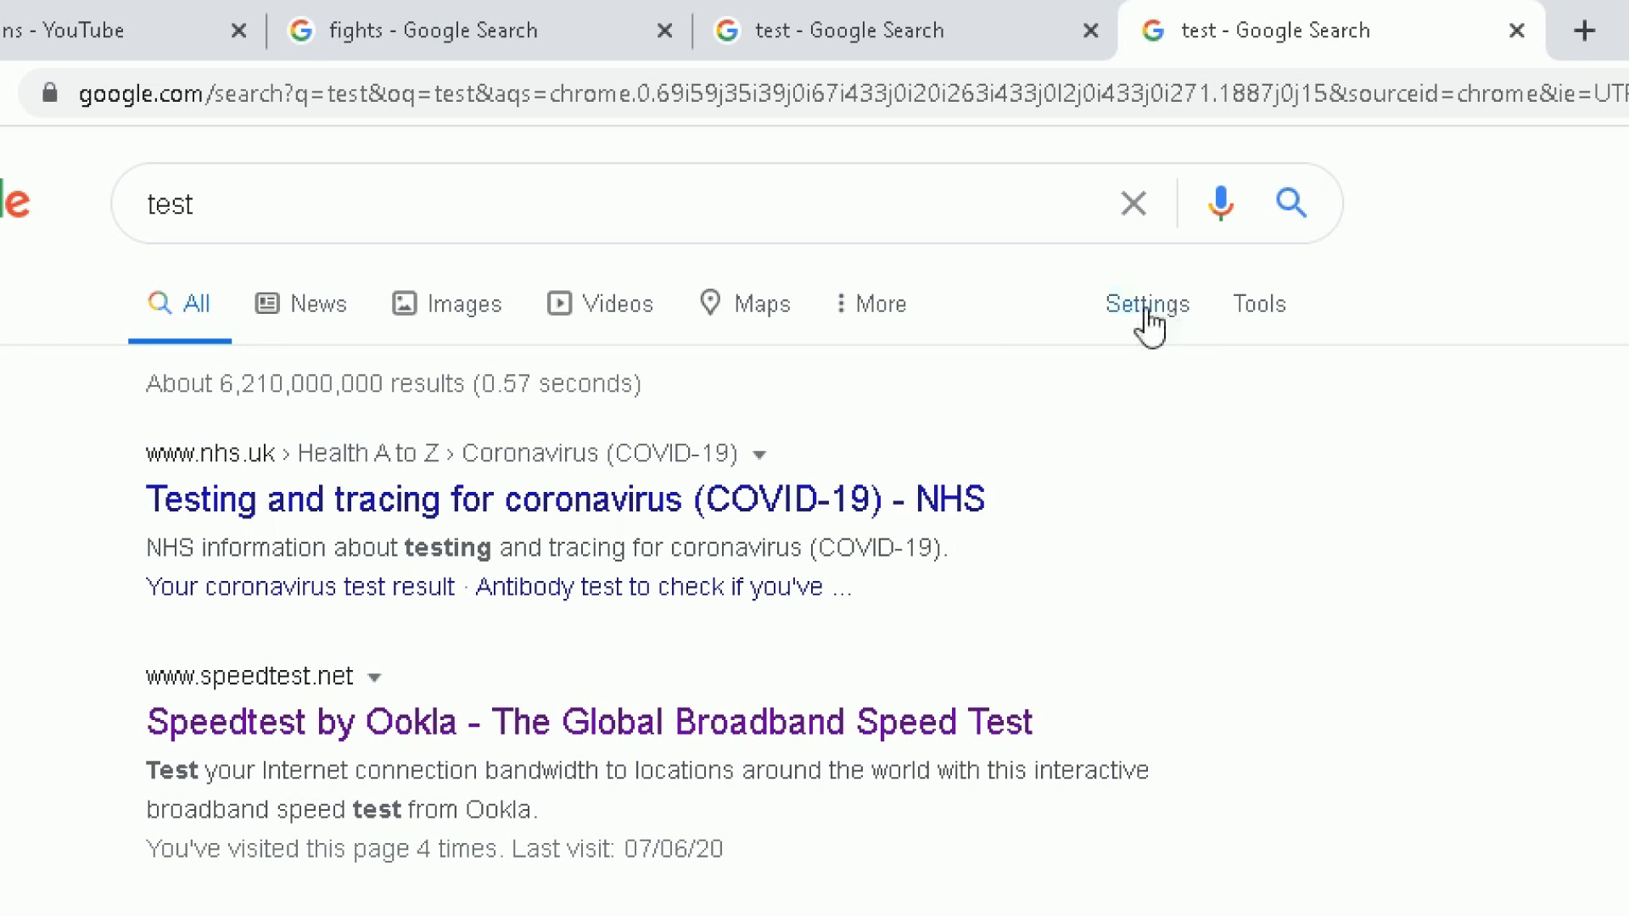
- Choose Search settings from the Settings dropdown on the 'test' results
{"action": "left_click", "coordinate": [1146, 303]}
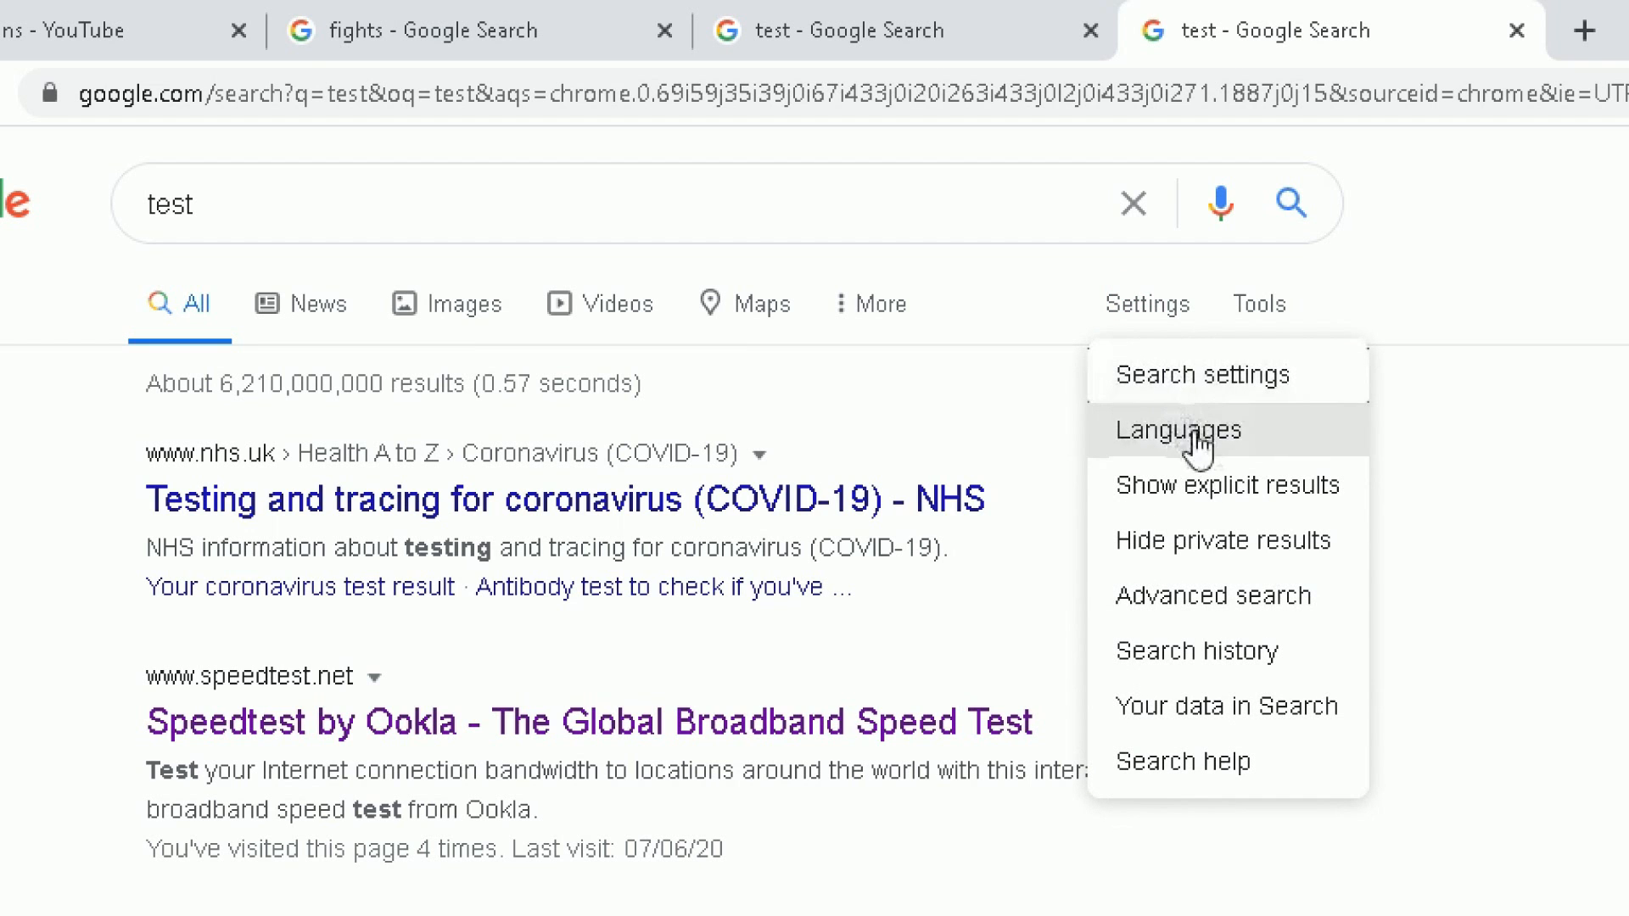
{"action": "mouse_move", "coordinate": [1204, 374]}
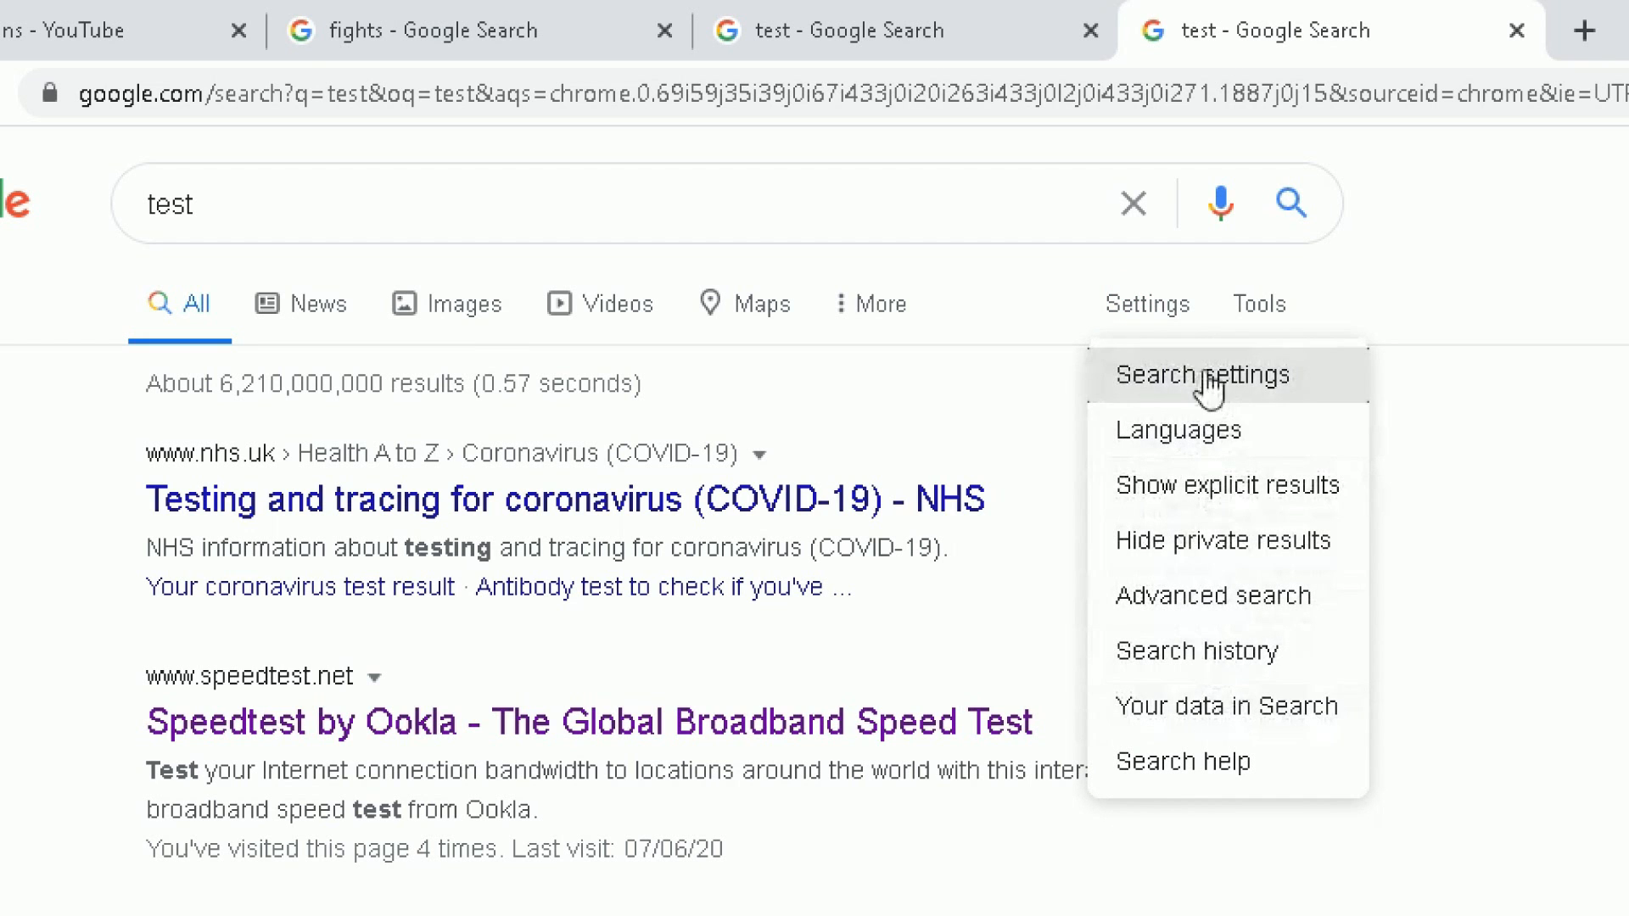
{"action": "left_click", "coordinate": [1204, 375]}
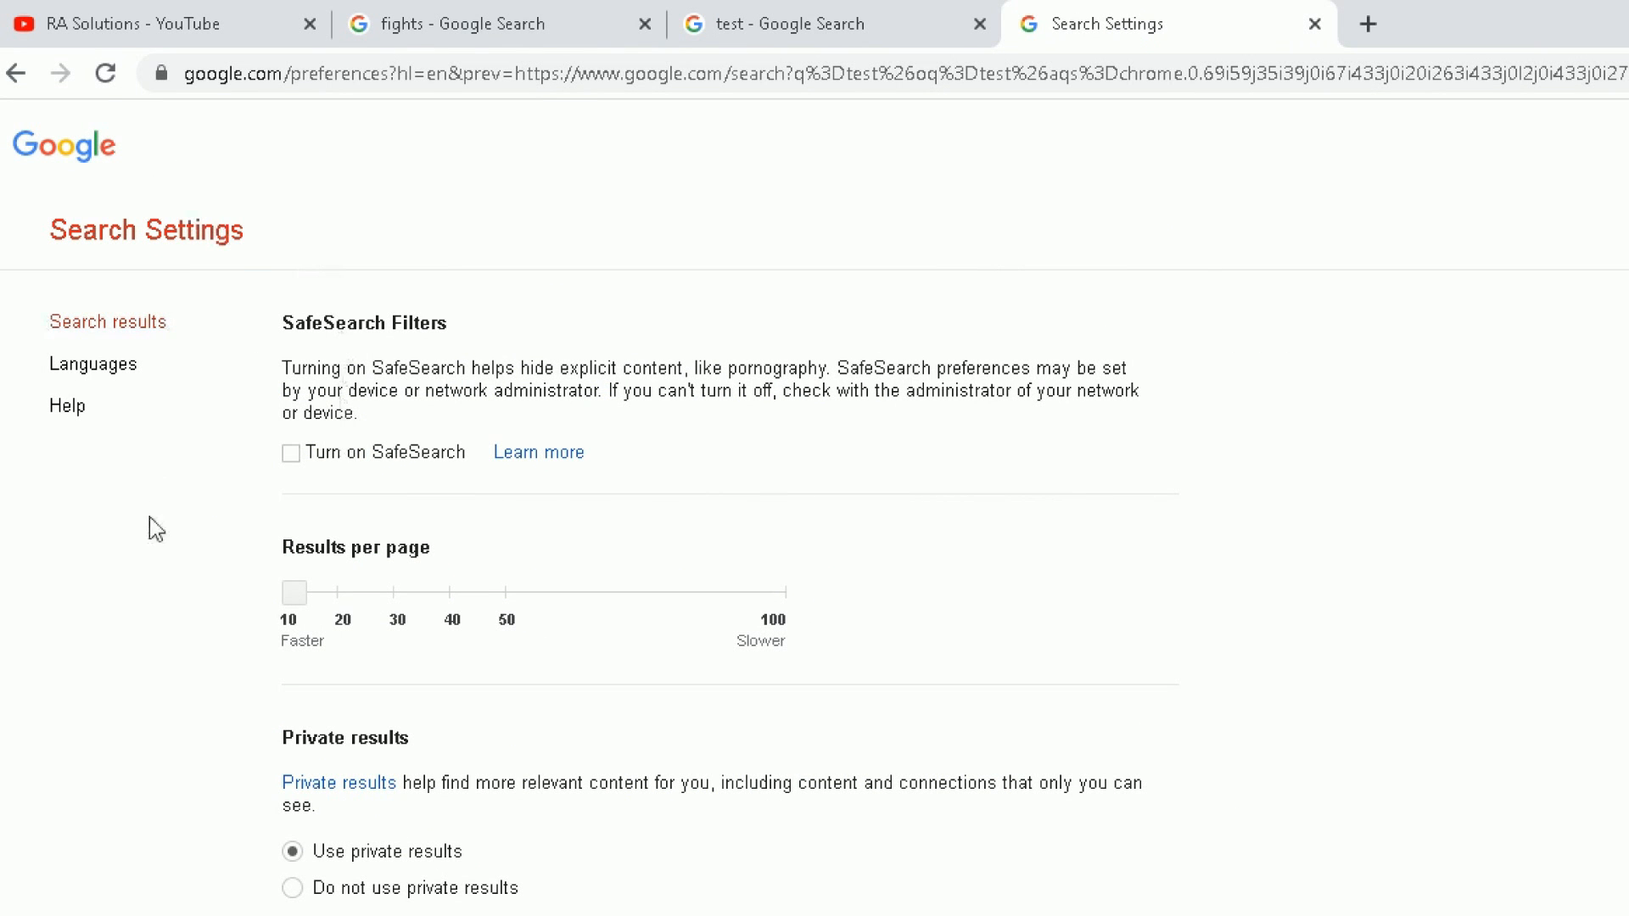
{"action": "mouse_move", "coordinate": [236, 577]}
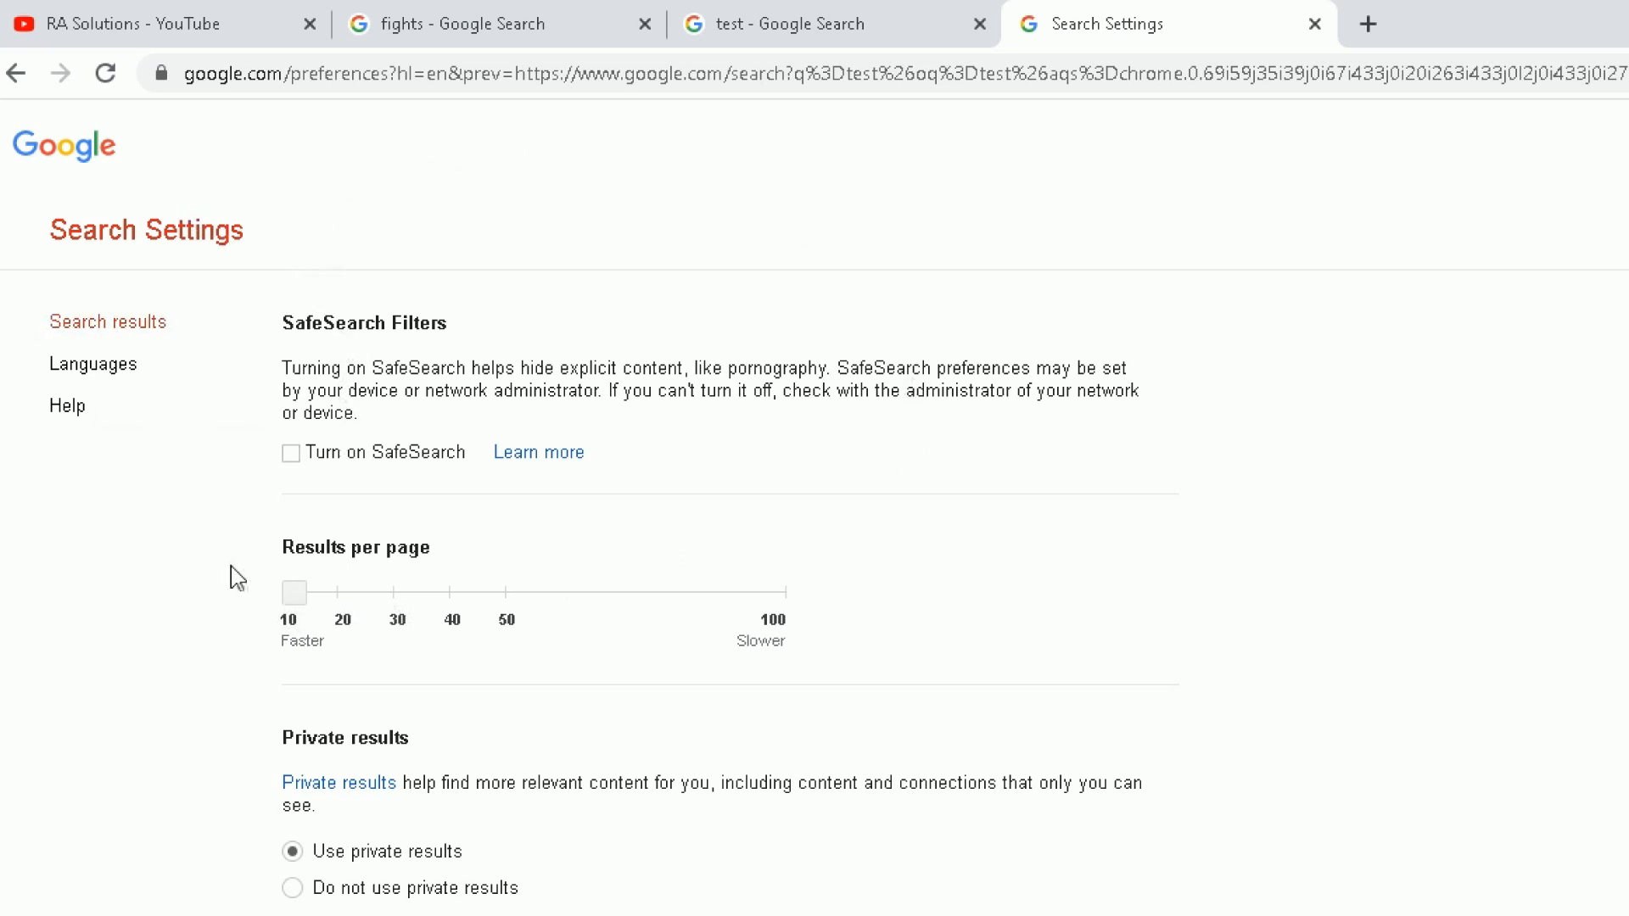
{"action": "mouse_move", "coordinate": [327, 320]}
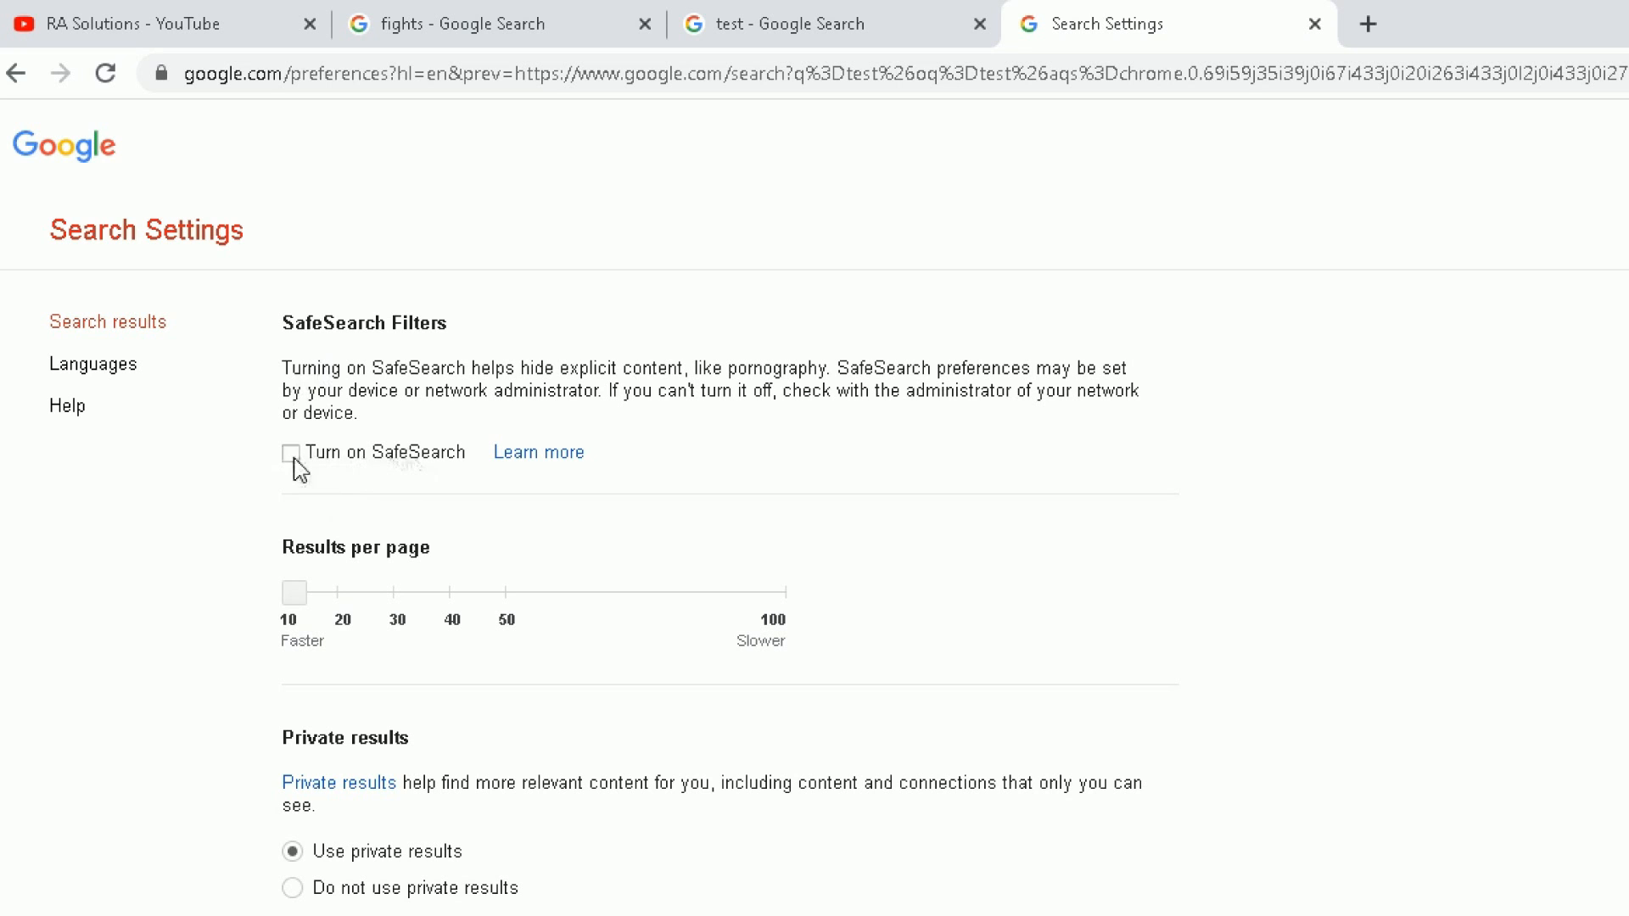
- Tick 'Turn on SafeSearch', save the preferences and dismiss the saved confirmation
{"action": "left_click", "coordinate": [292, 452]}
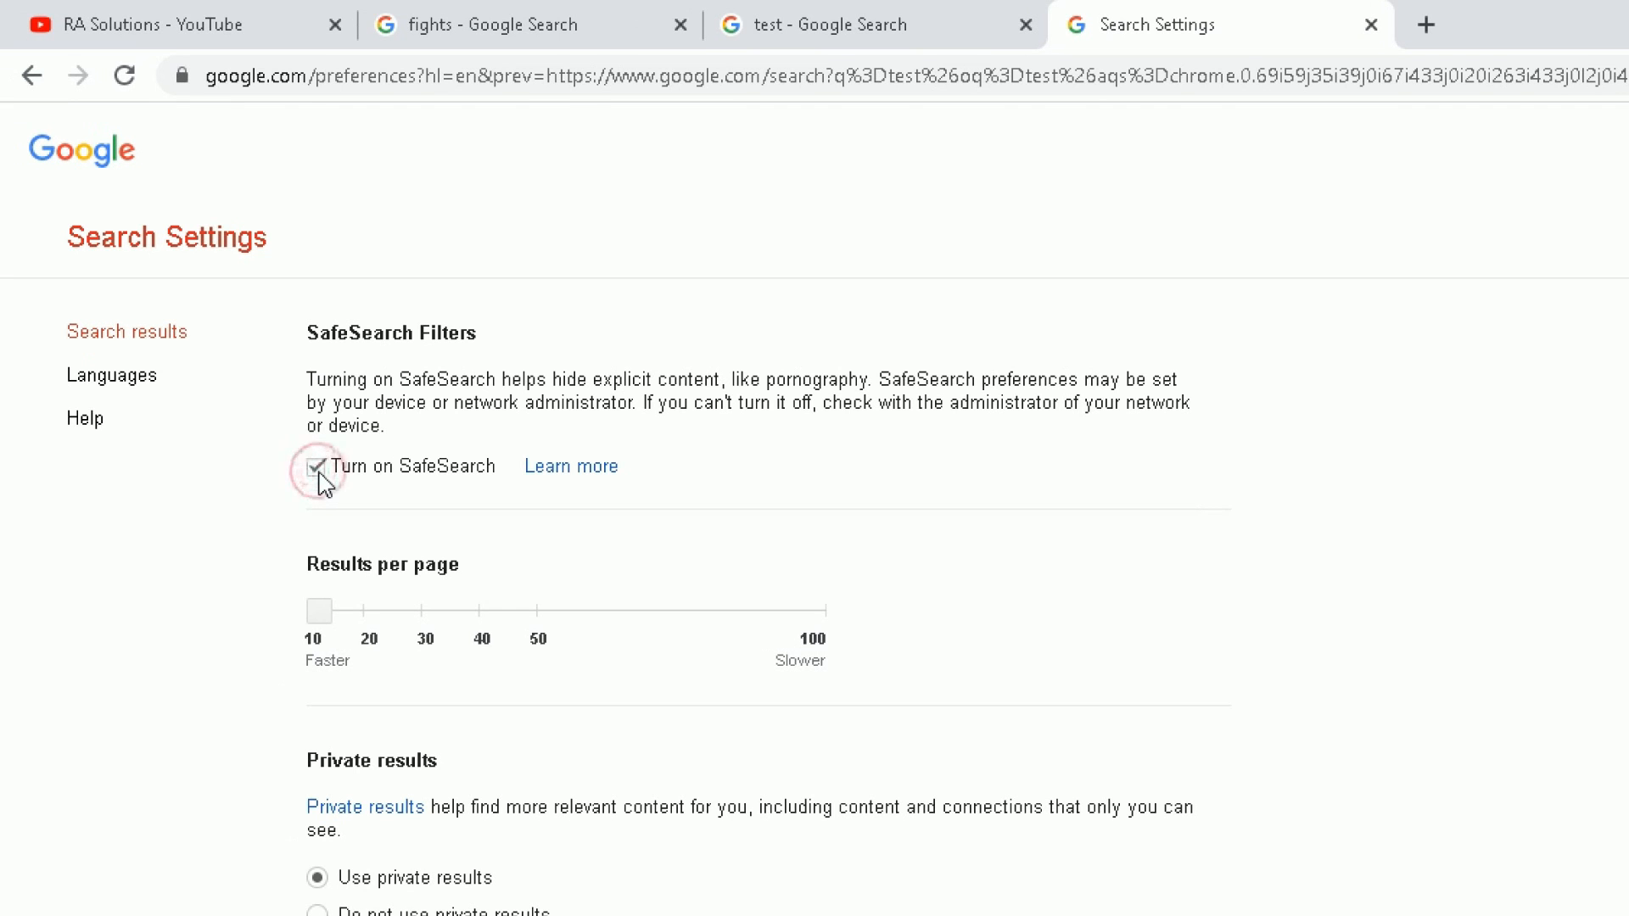
{"action": "left_click", "coordinate": [315, 465]}
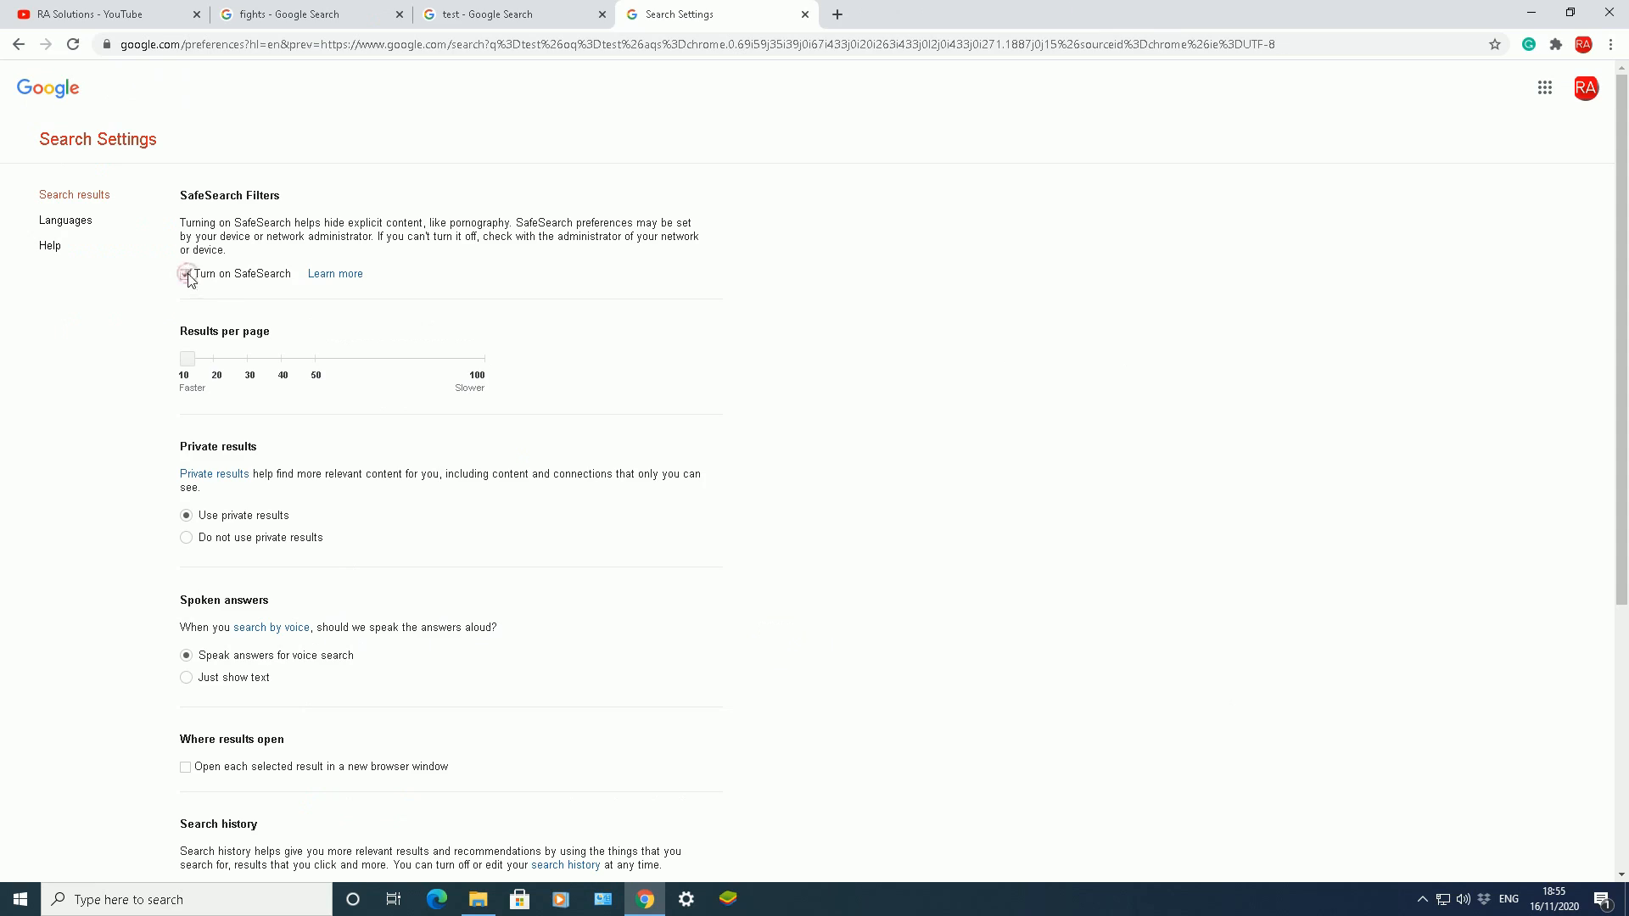
{"action": "left_click", "coordinate": [186, 273]}
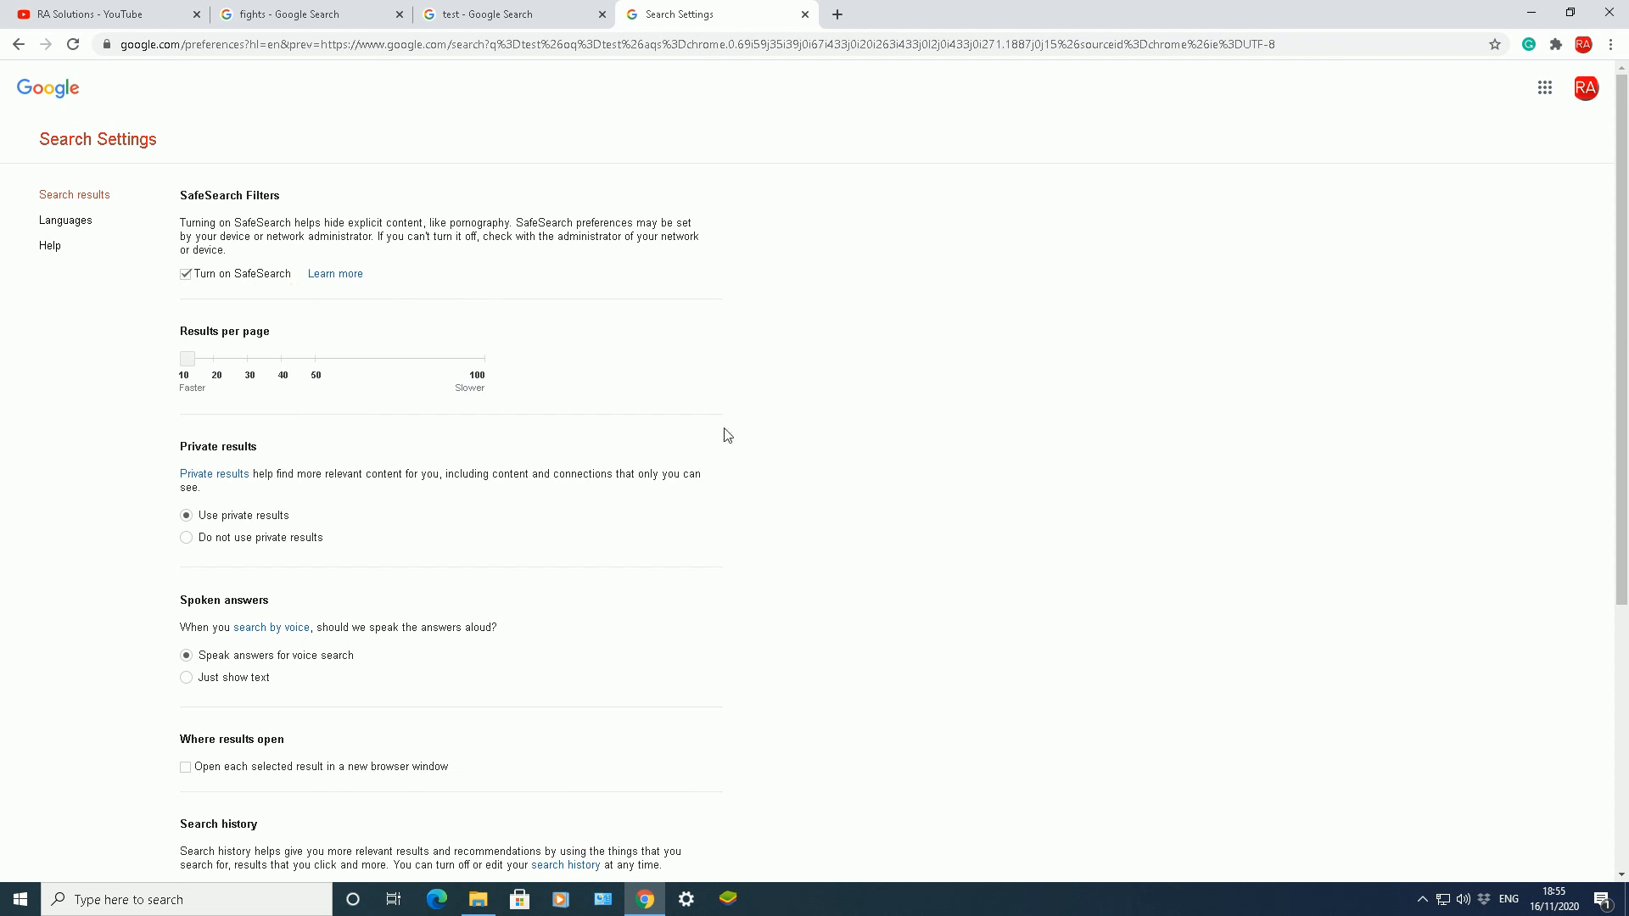
{"action": "scroll", "scroll_direction": "down", "scroll_amount": 3}
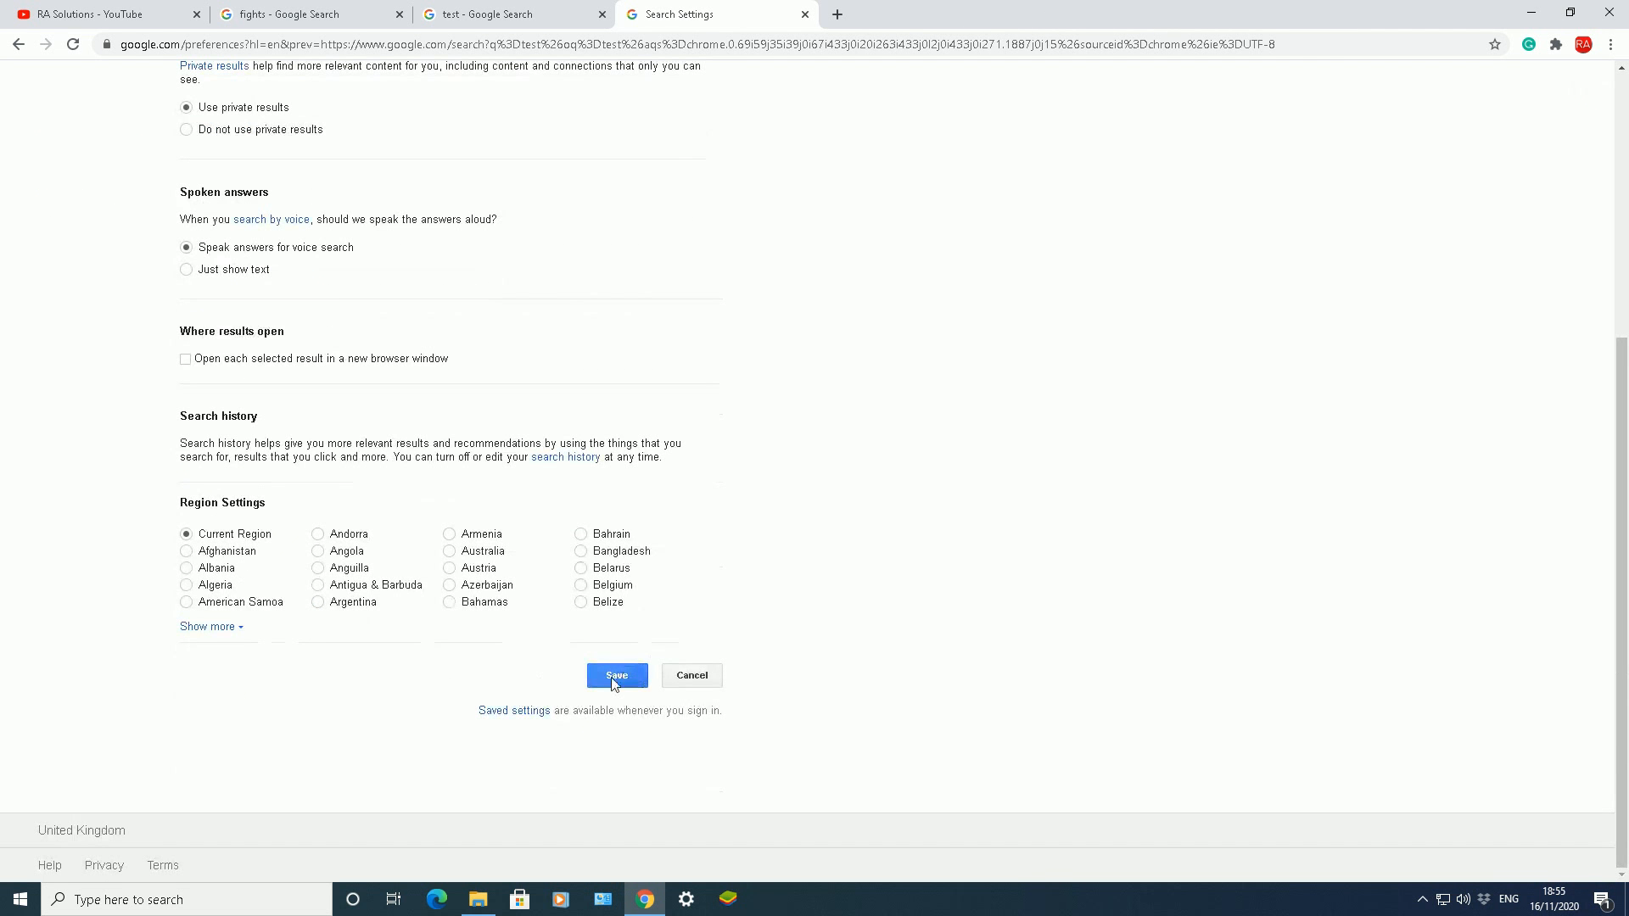
{"action": "left_click", "coordinate": [615, 676]}
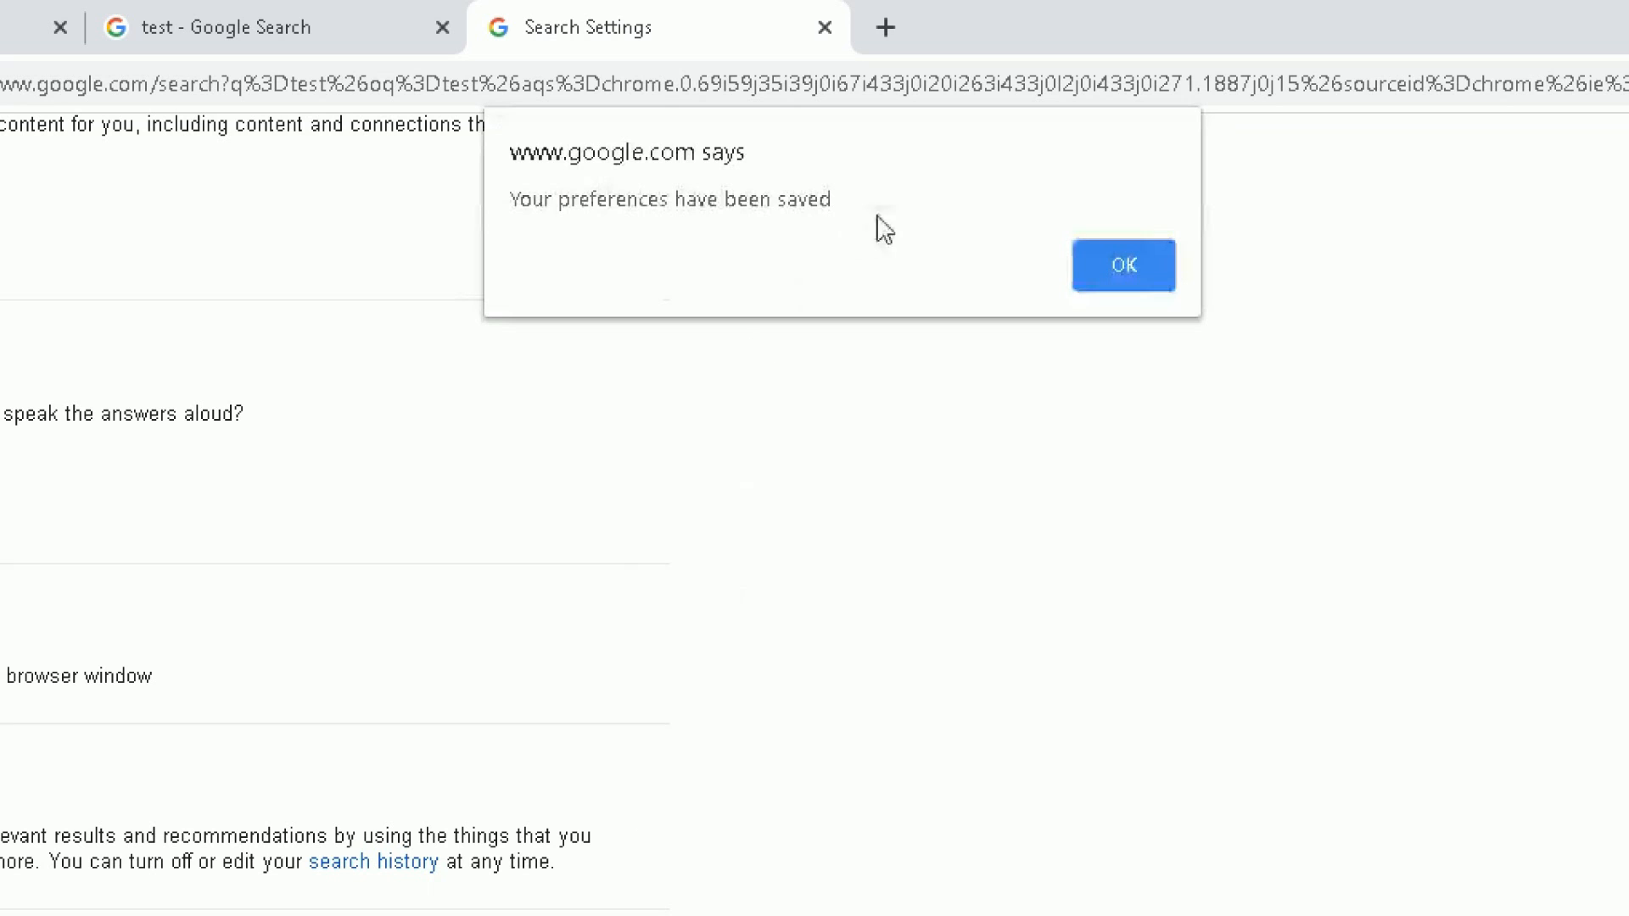
{"action": "mouse_move", "coordinate": [638, 249]}
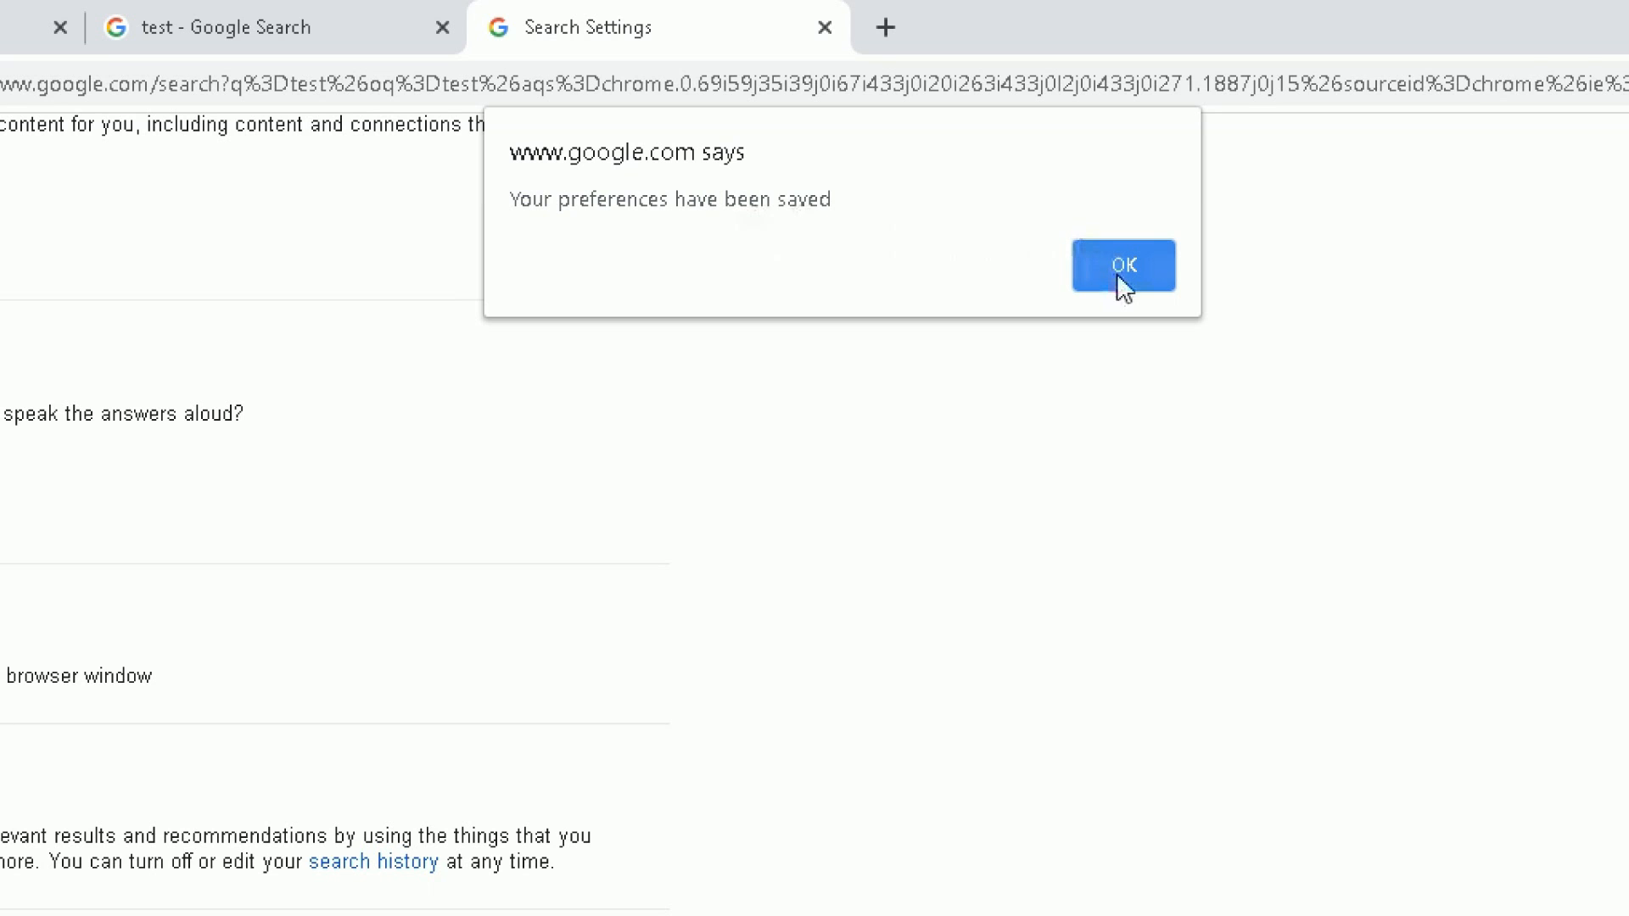
{"action": "left_click", "coordinate": [1123, 264]}
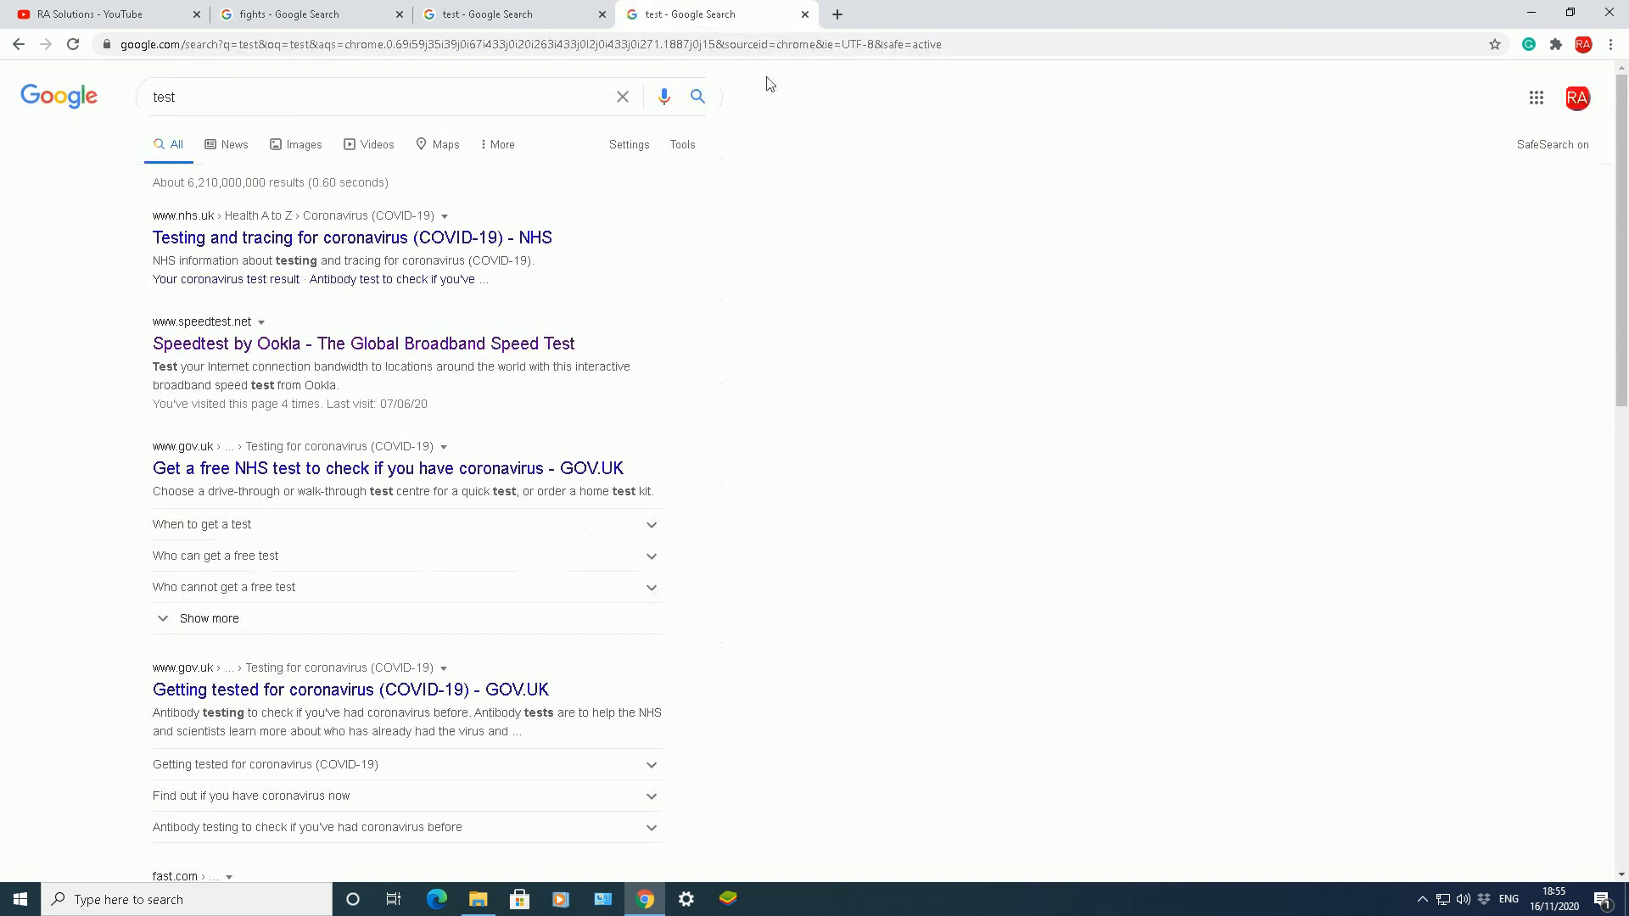
- Search for 'adult' and highlight the roughly 3,360,000,000 results count
{"action": "left_click", "coordinate": [385, 96]}
{"action": "type", "text": "a"}
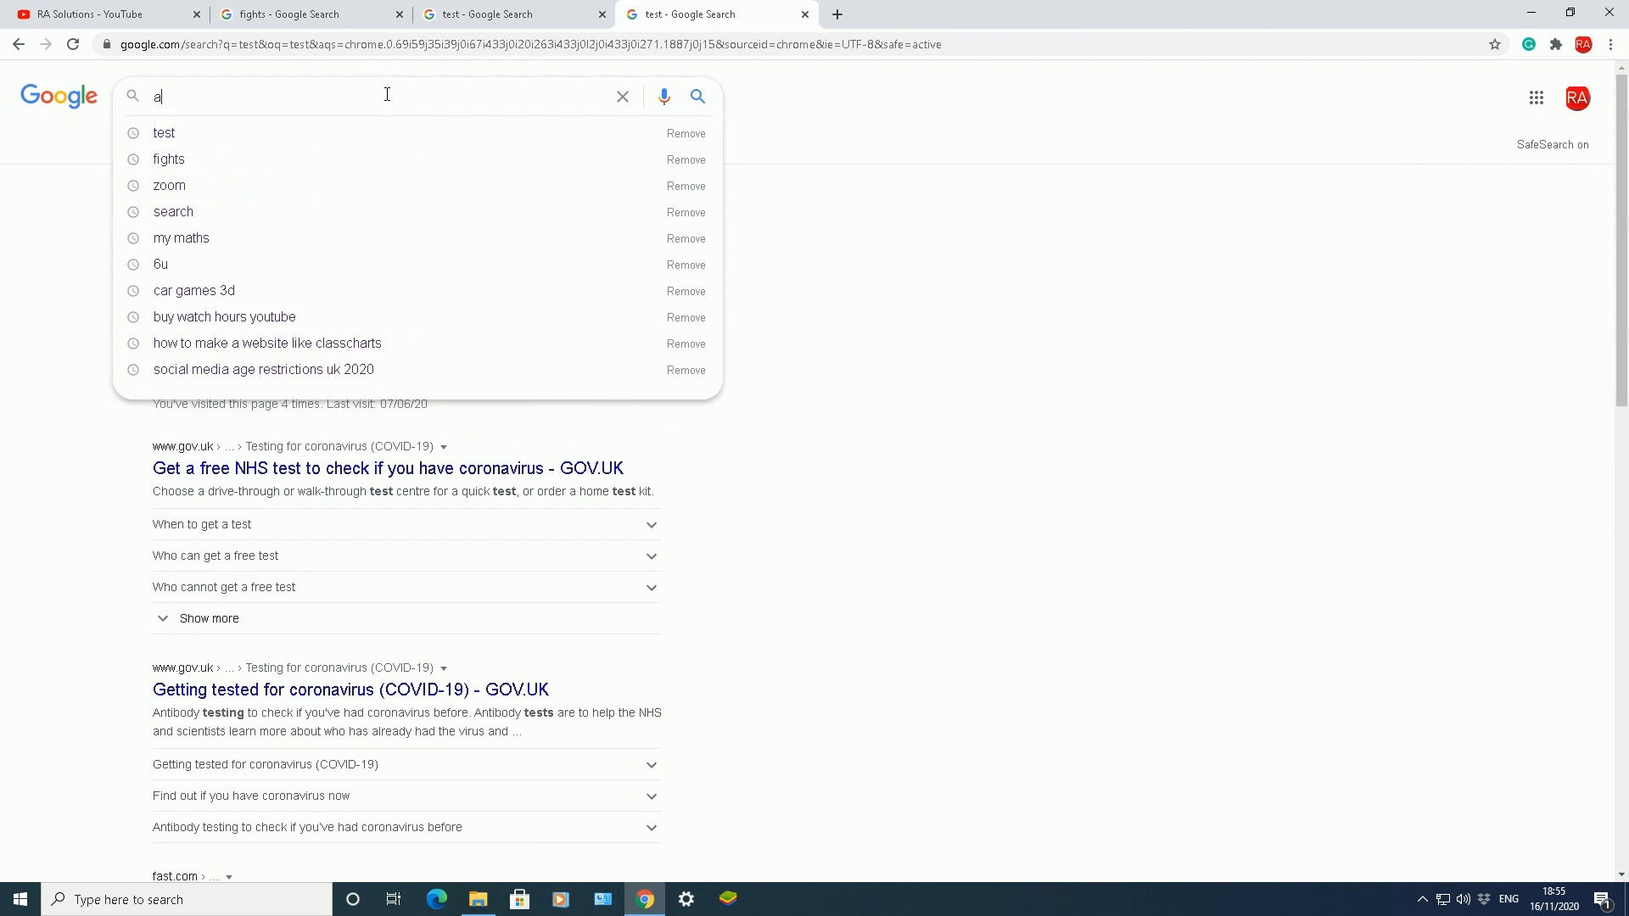
{"action": "type", "text": "dult"}
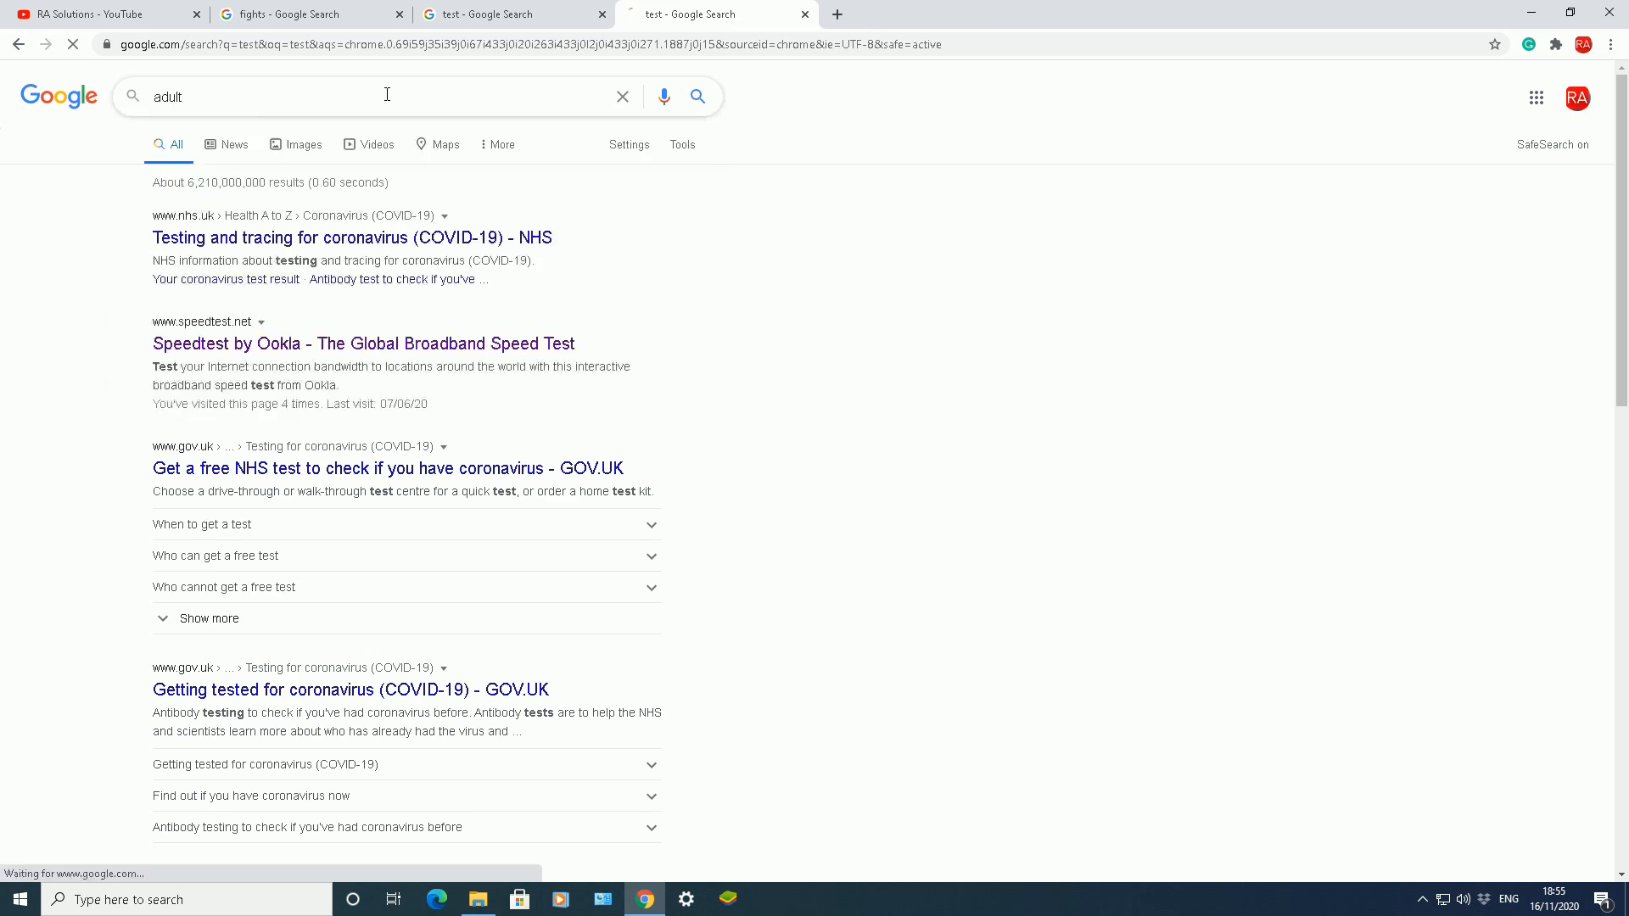
{"action": "key", "text": "Enter"}
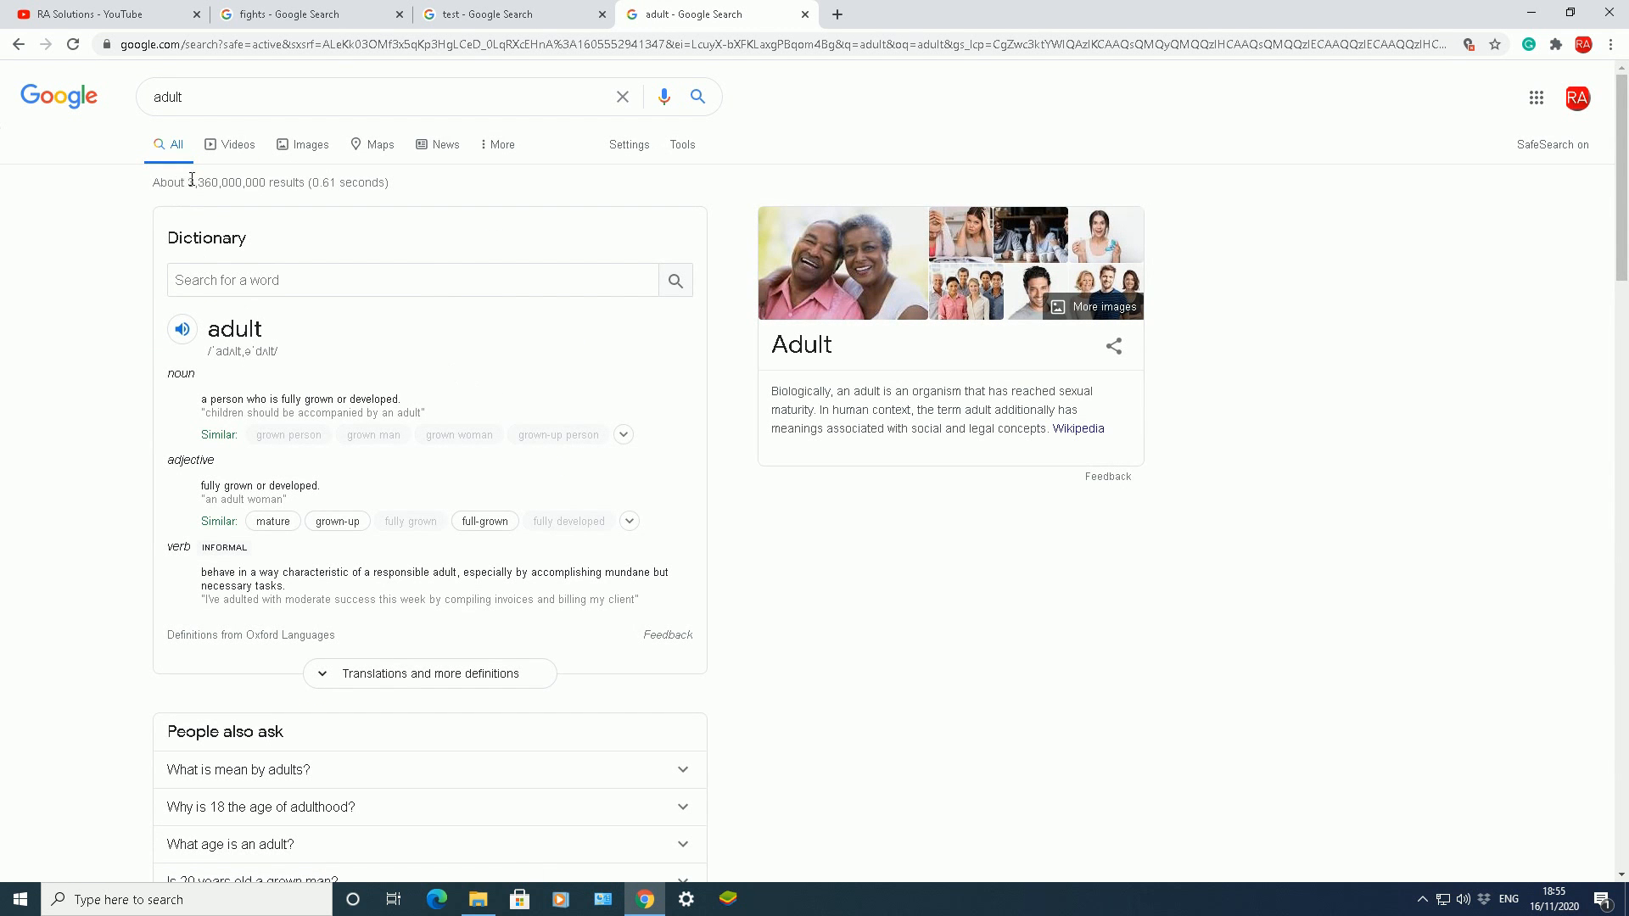
{"action": "left_click_drag", "start_coordinate": [190, 182], "coordinate": [296, 182]}
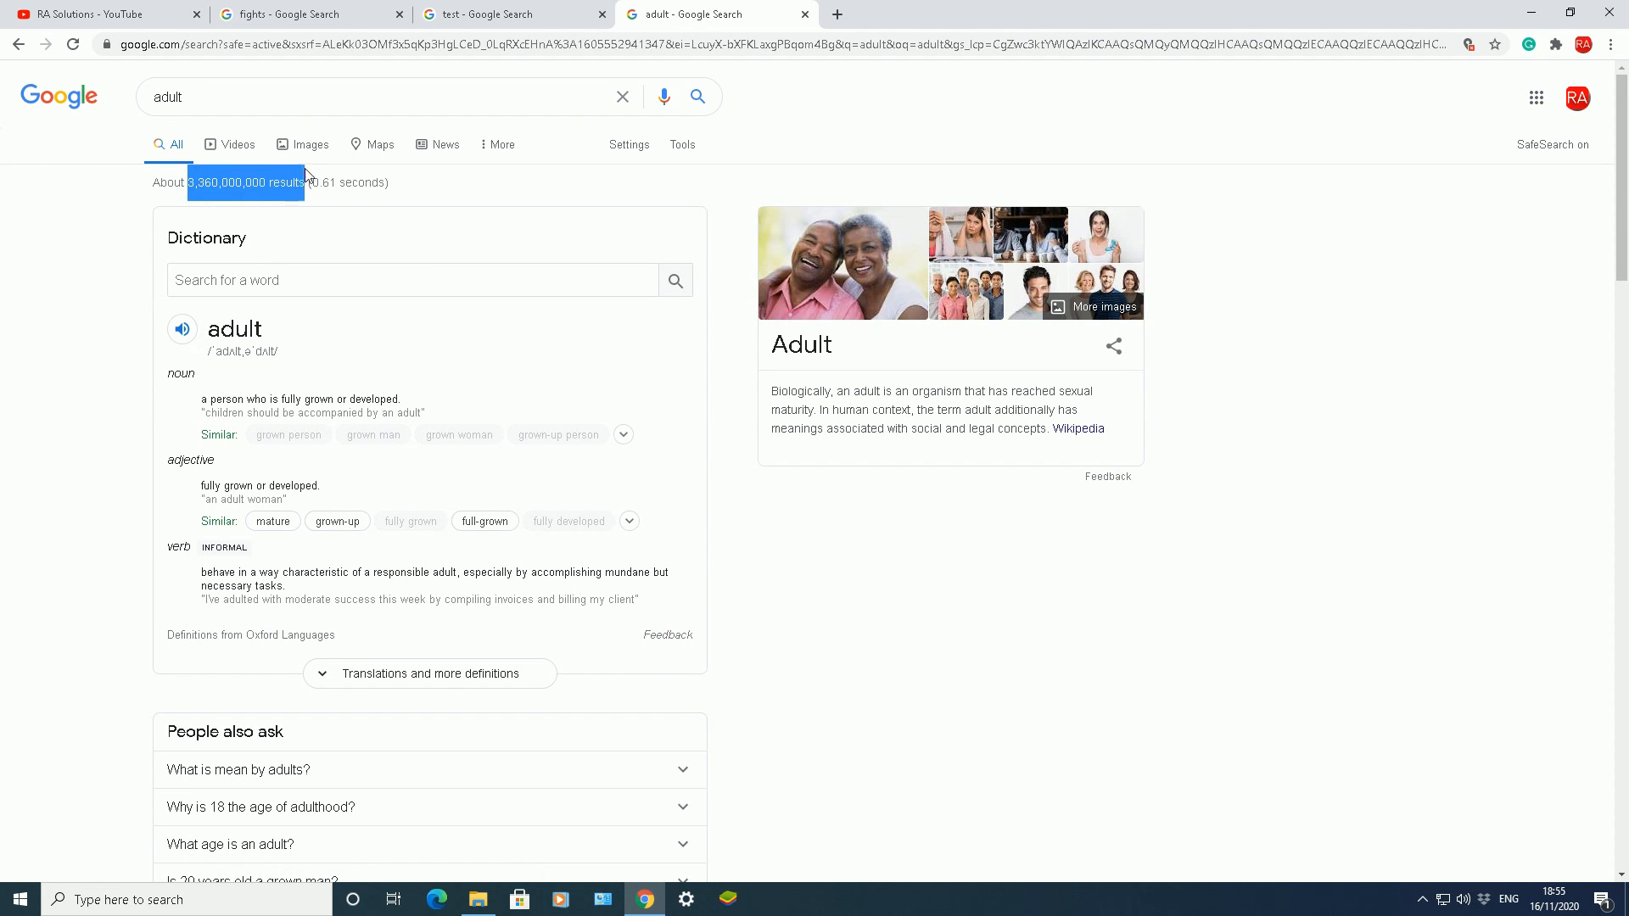
{"action": "mouse_move", "coordinate": [204, 263]}
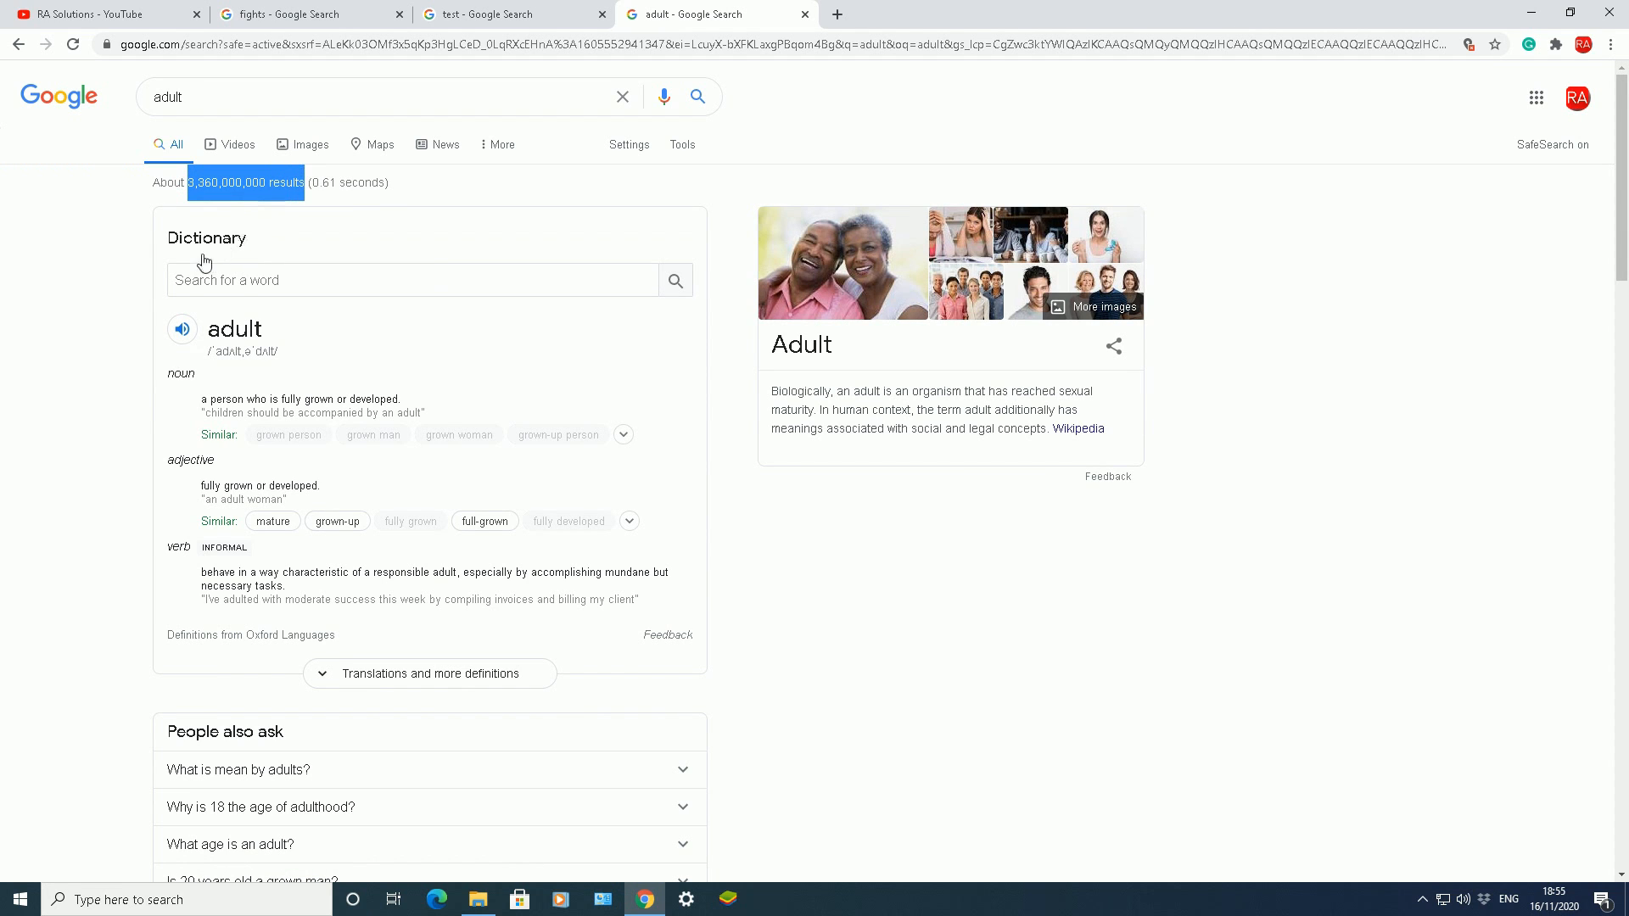
{"action": "mouse_move", "coordinate": [185, 258]}
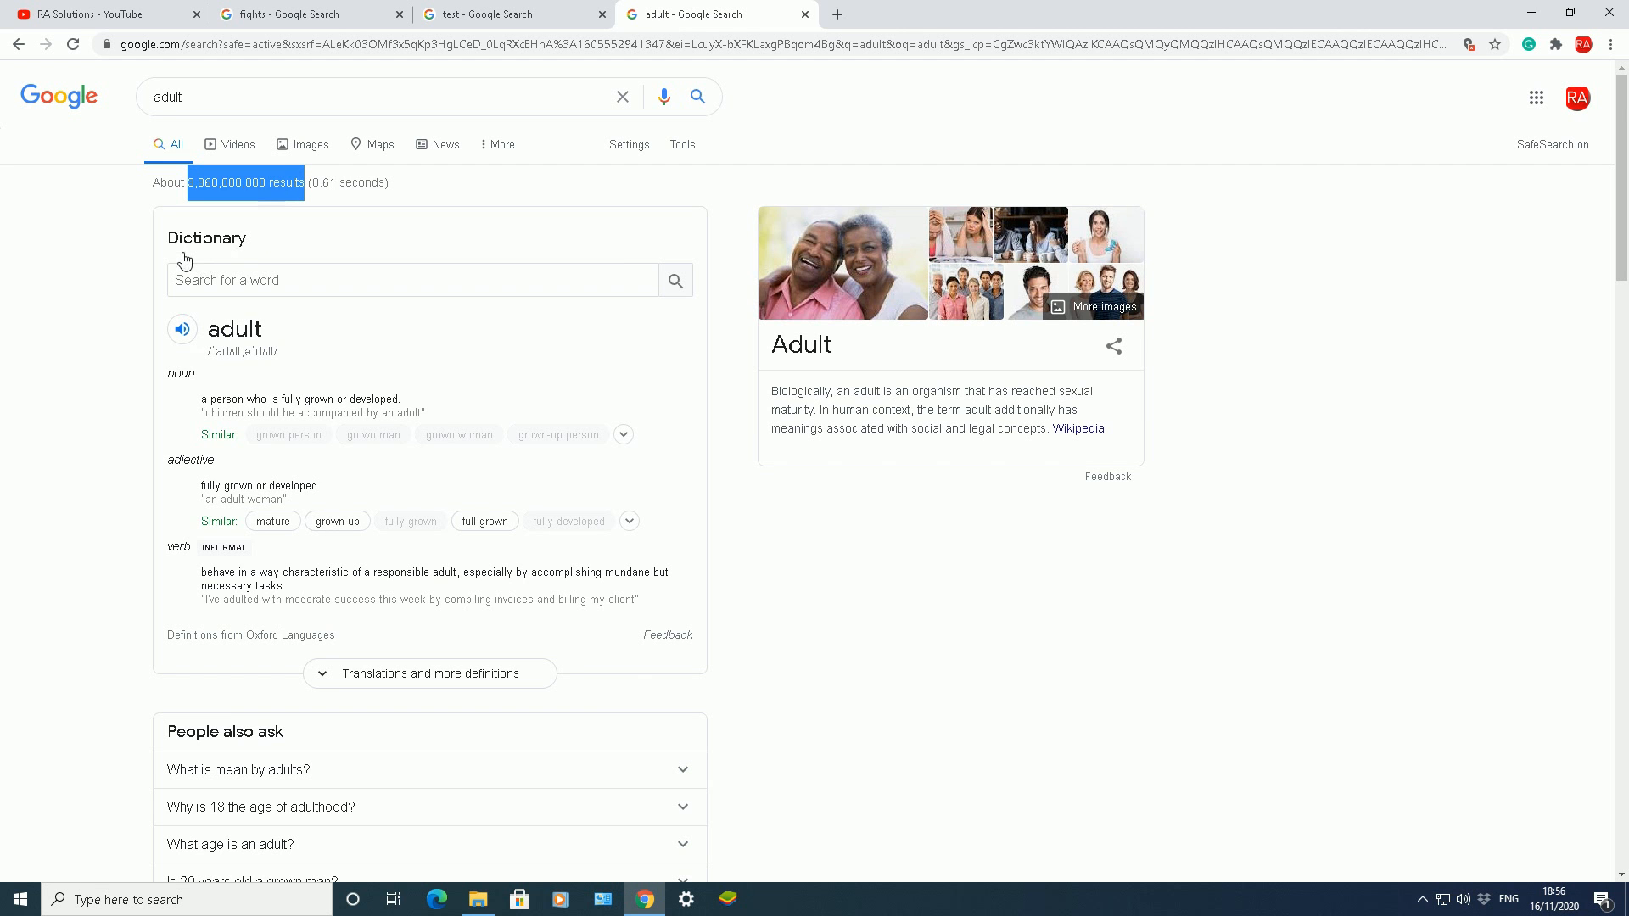
{"action": "mouse_move", "coordinate": [147, 260]}
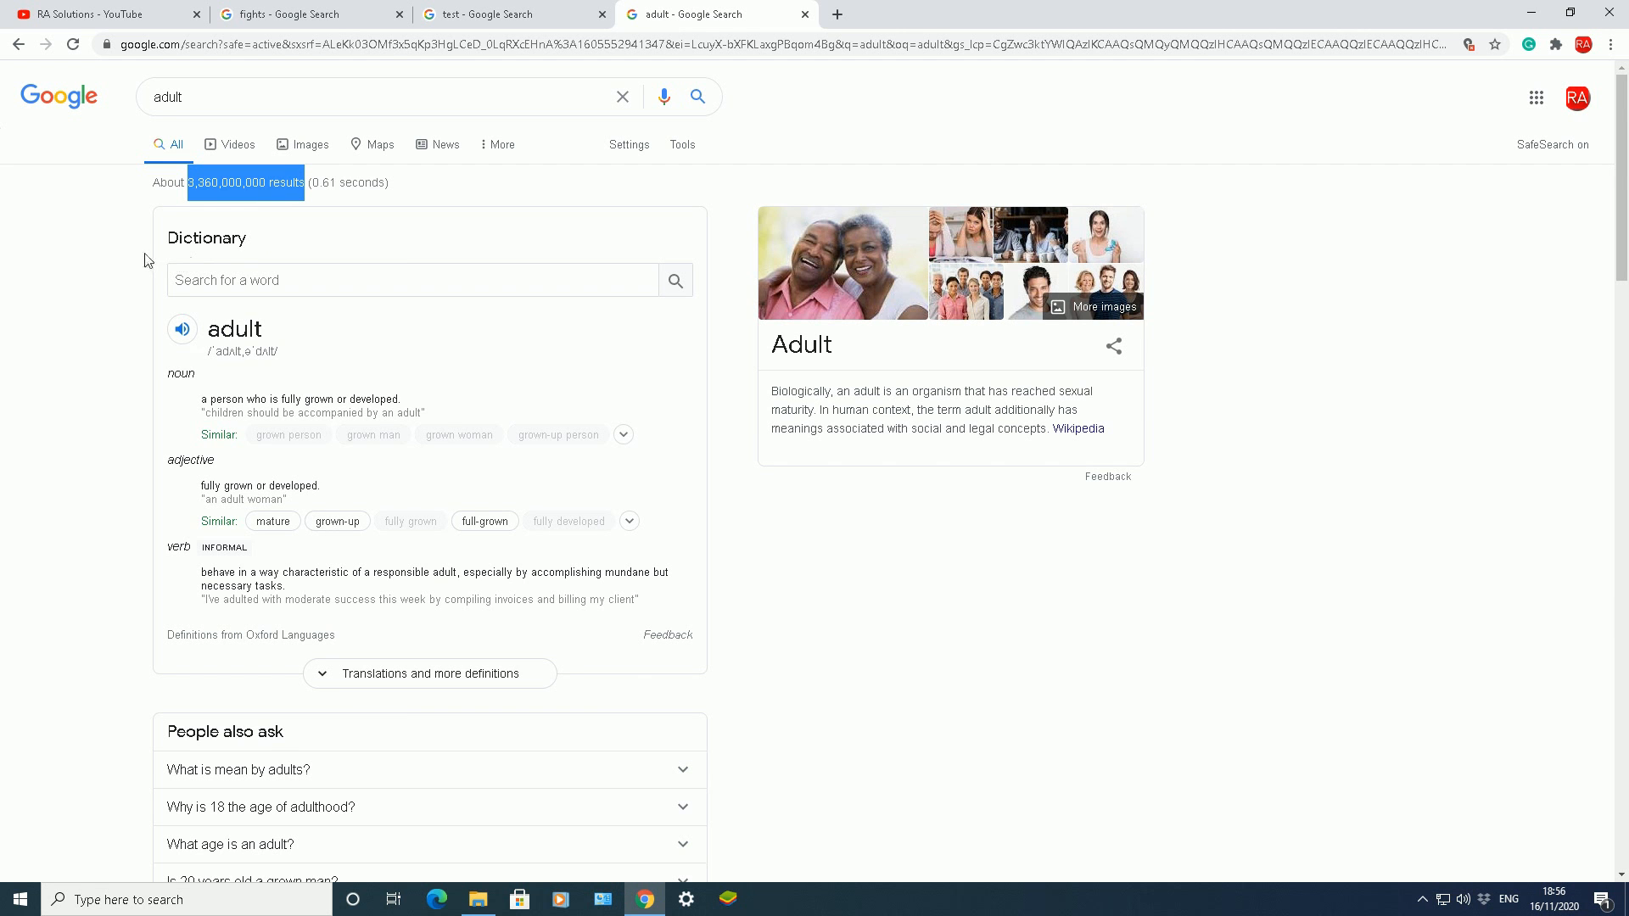
{"action": "scroll", "scroll_direction": "down", "scroll_amount": 3}
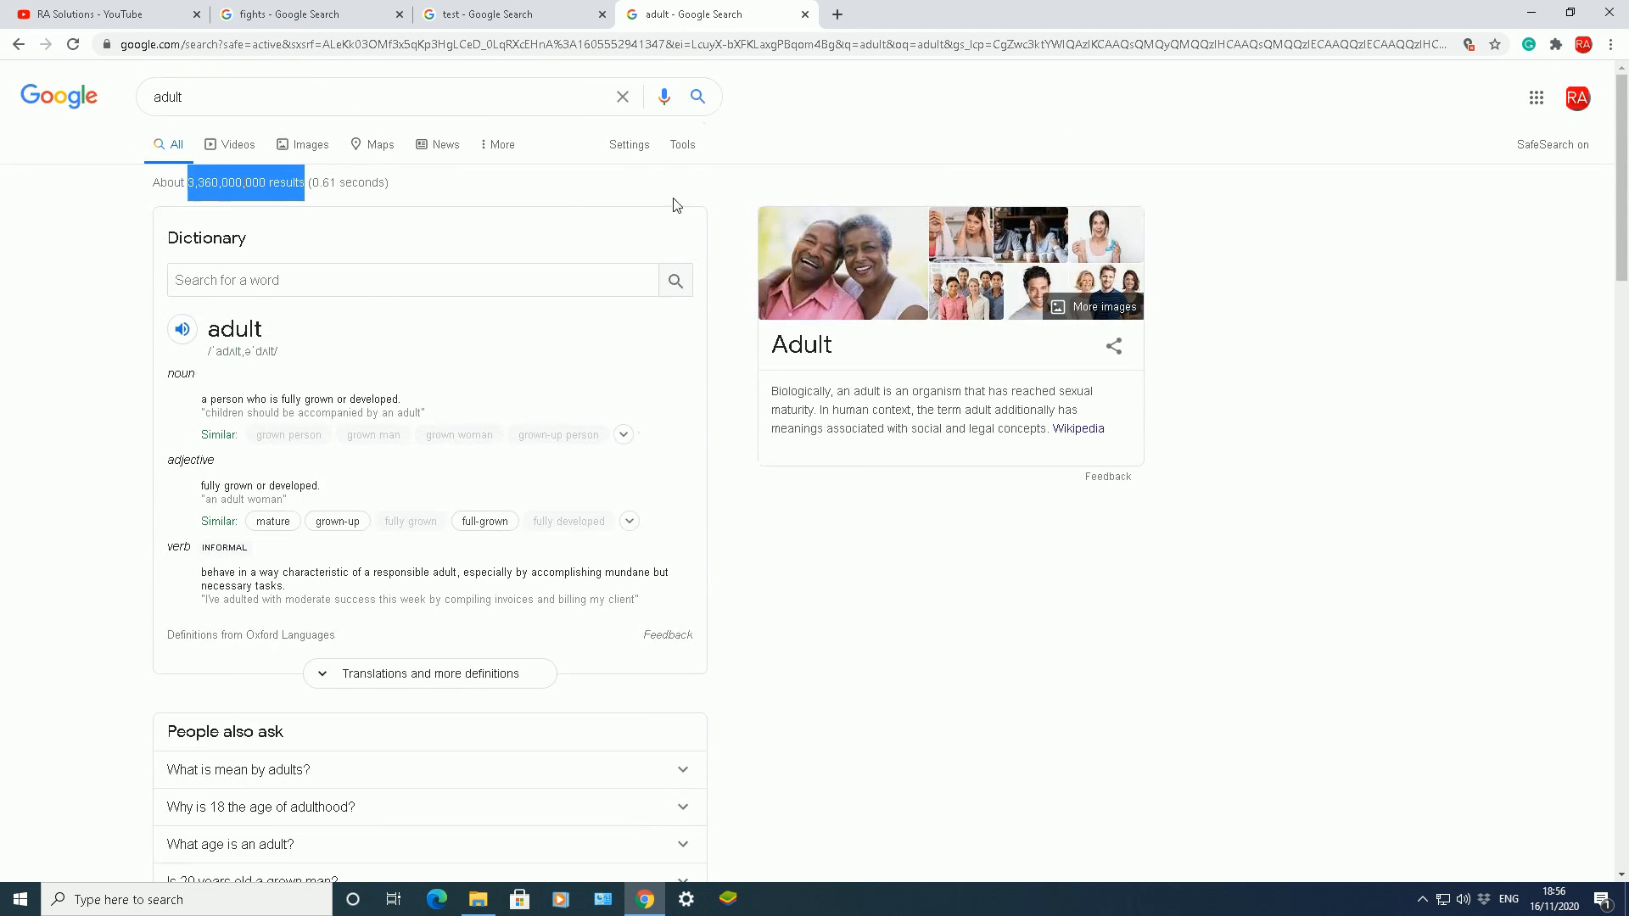
- Untick SafeSearch in Search settings, save, and acknowledge the confirmation
{"action": "left_click", "coordinate": [629, 144]}
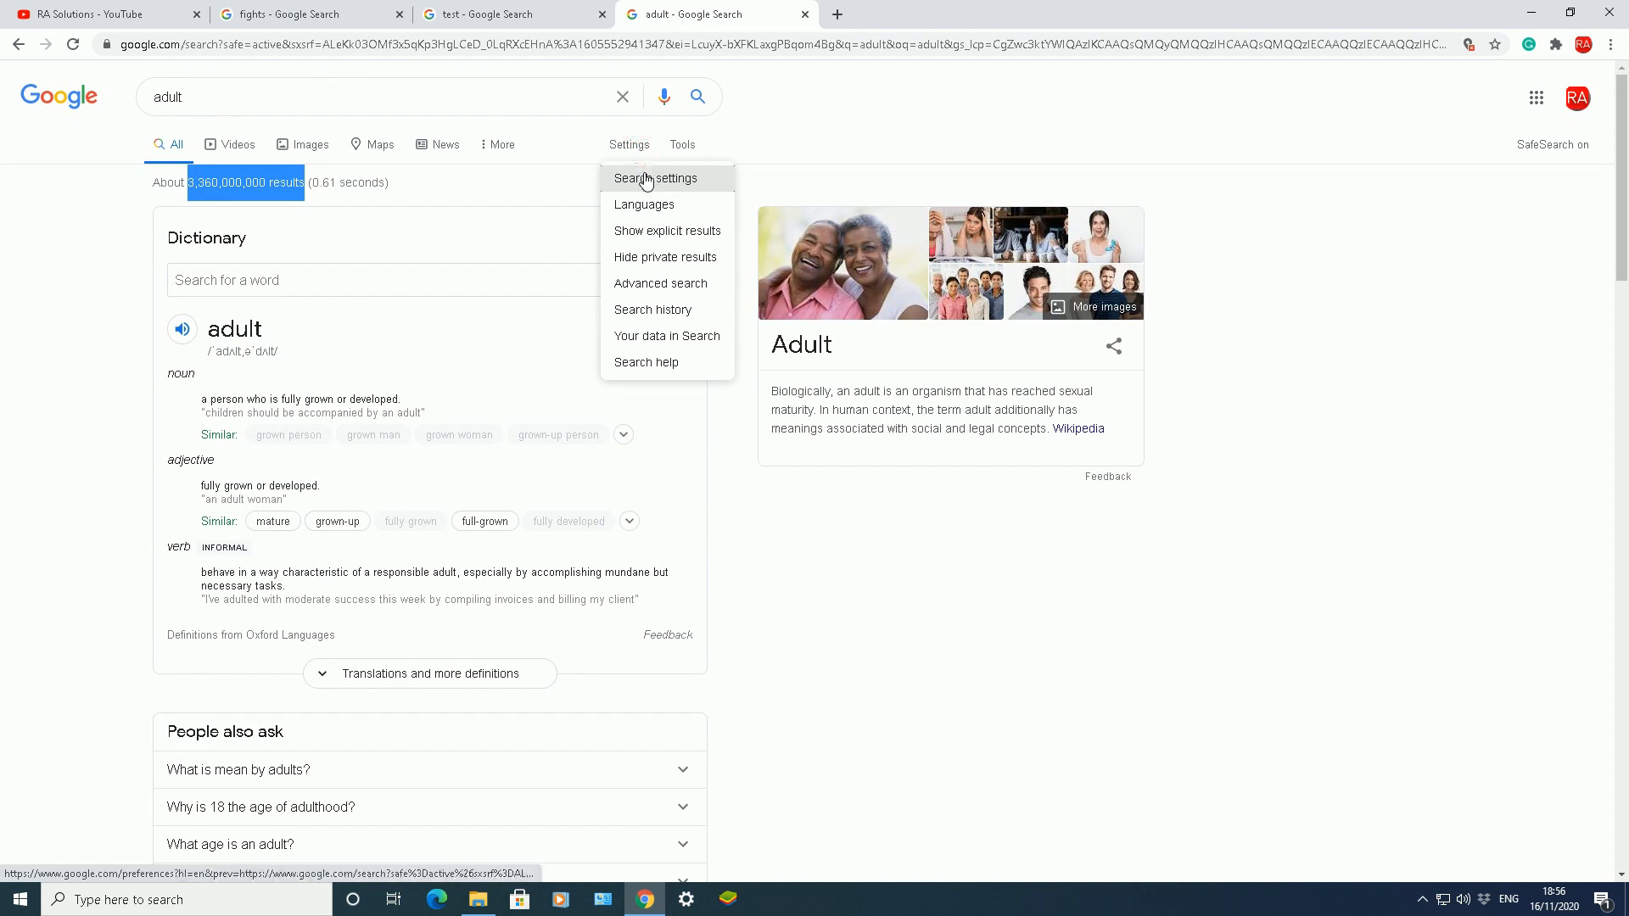
{"action": "left_click", "coordinate": [653, 178]}
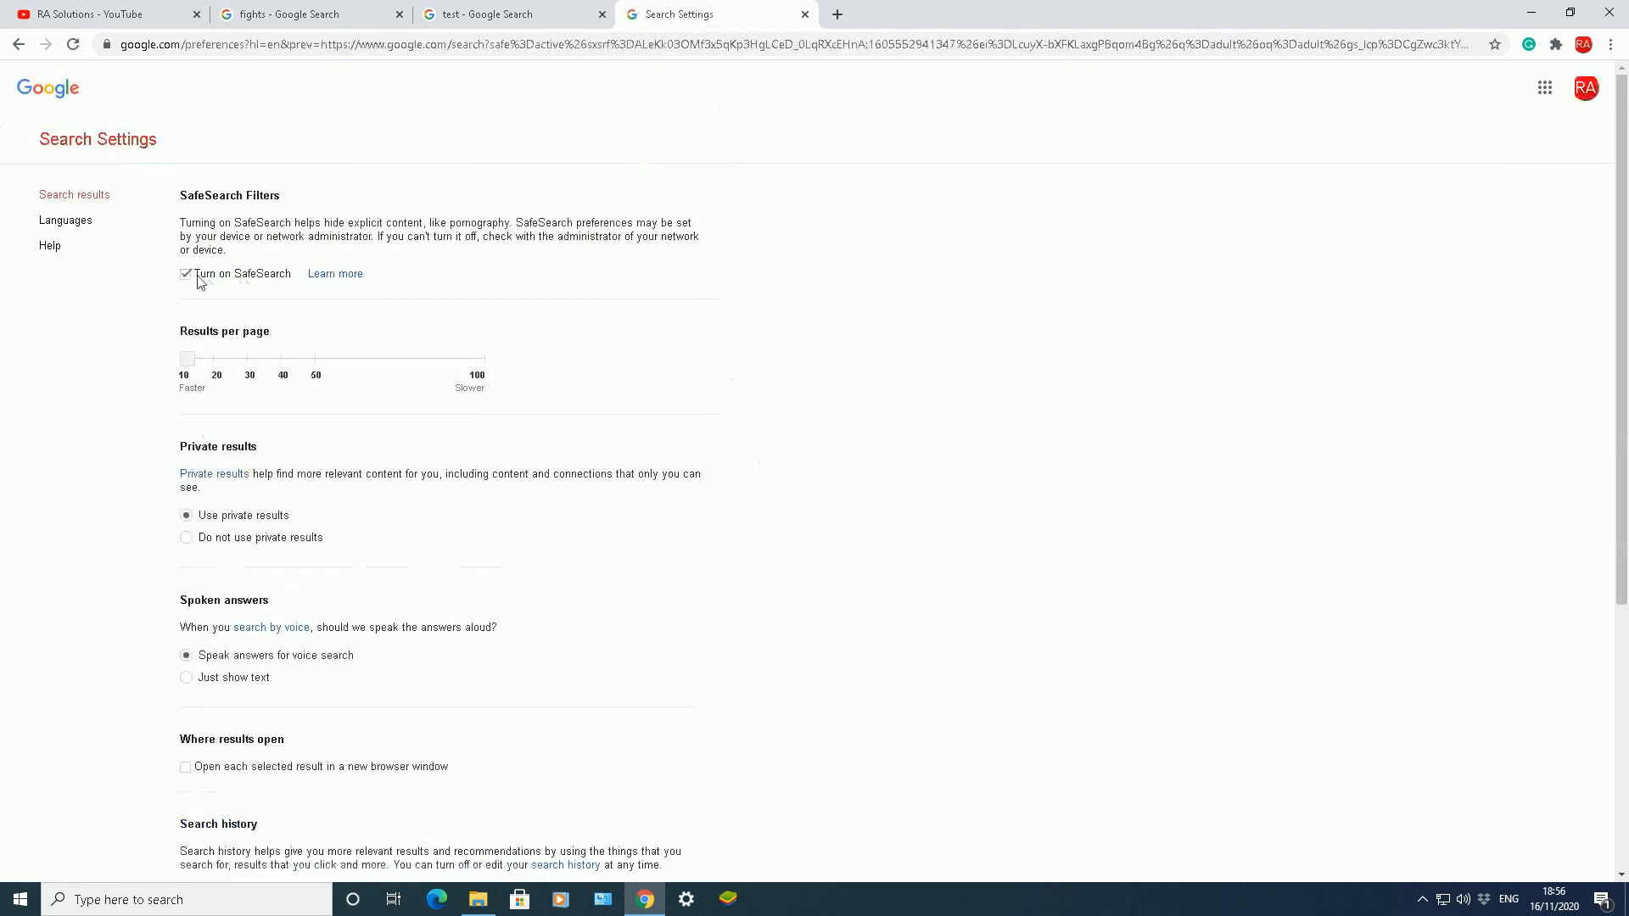
{"action": "left_click", "coordinate": [185, 274]}
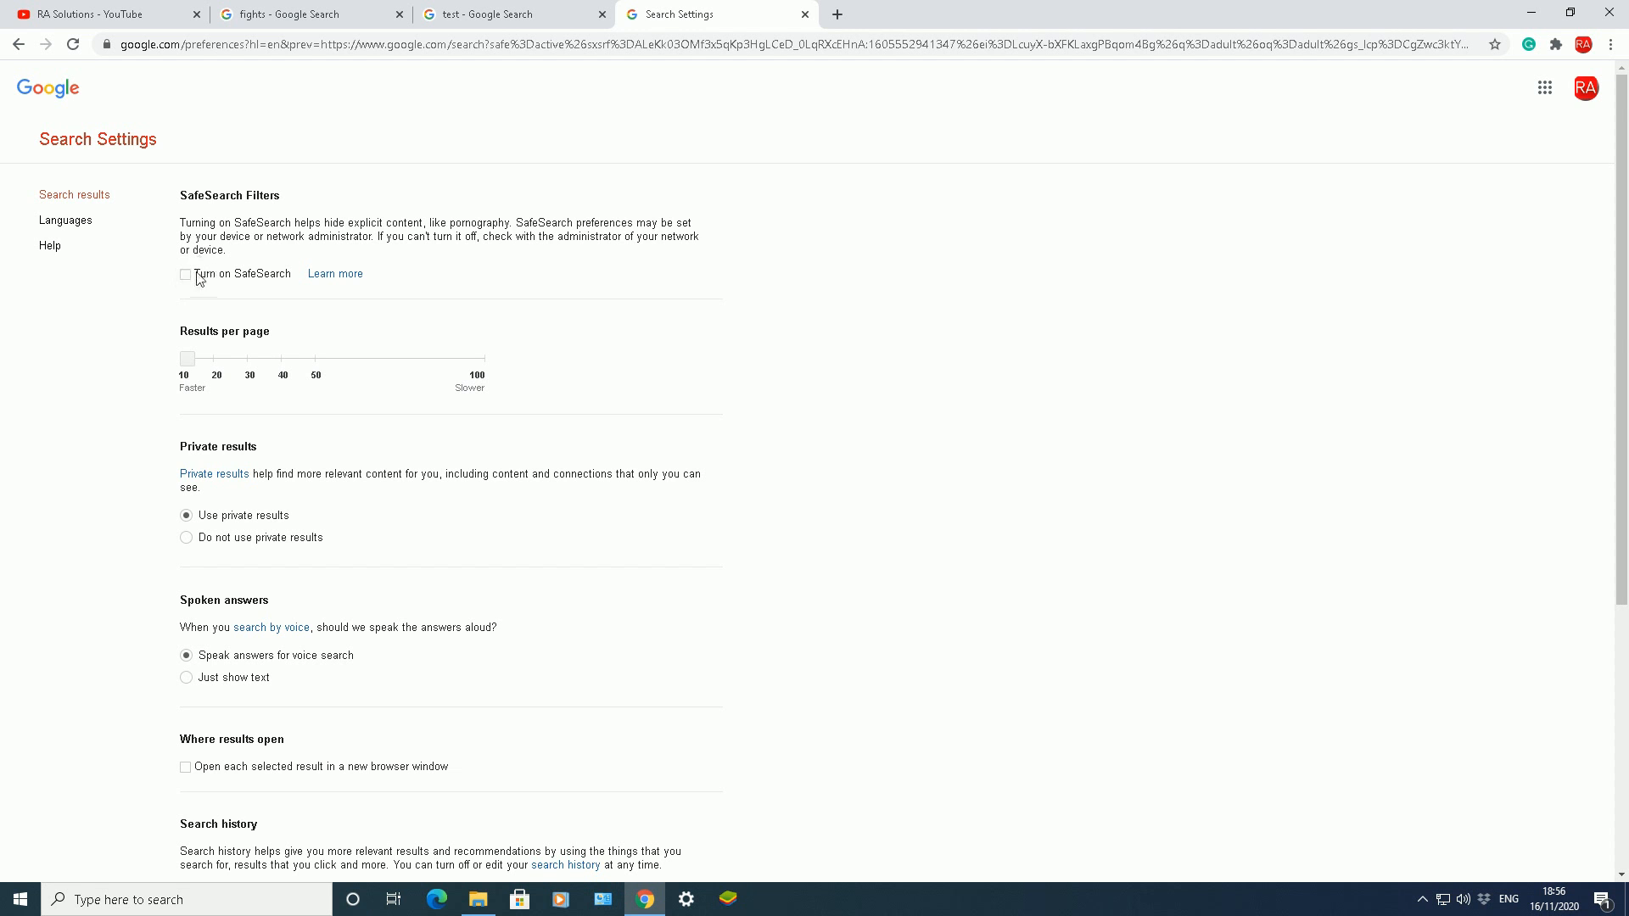
{"action": "scroll", "scroll_direction": "down", "scroll_amount": 3}
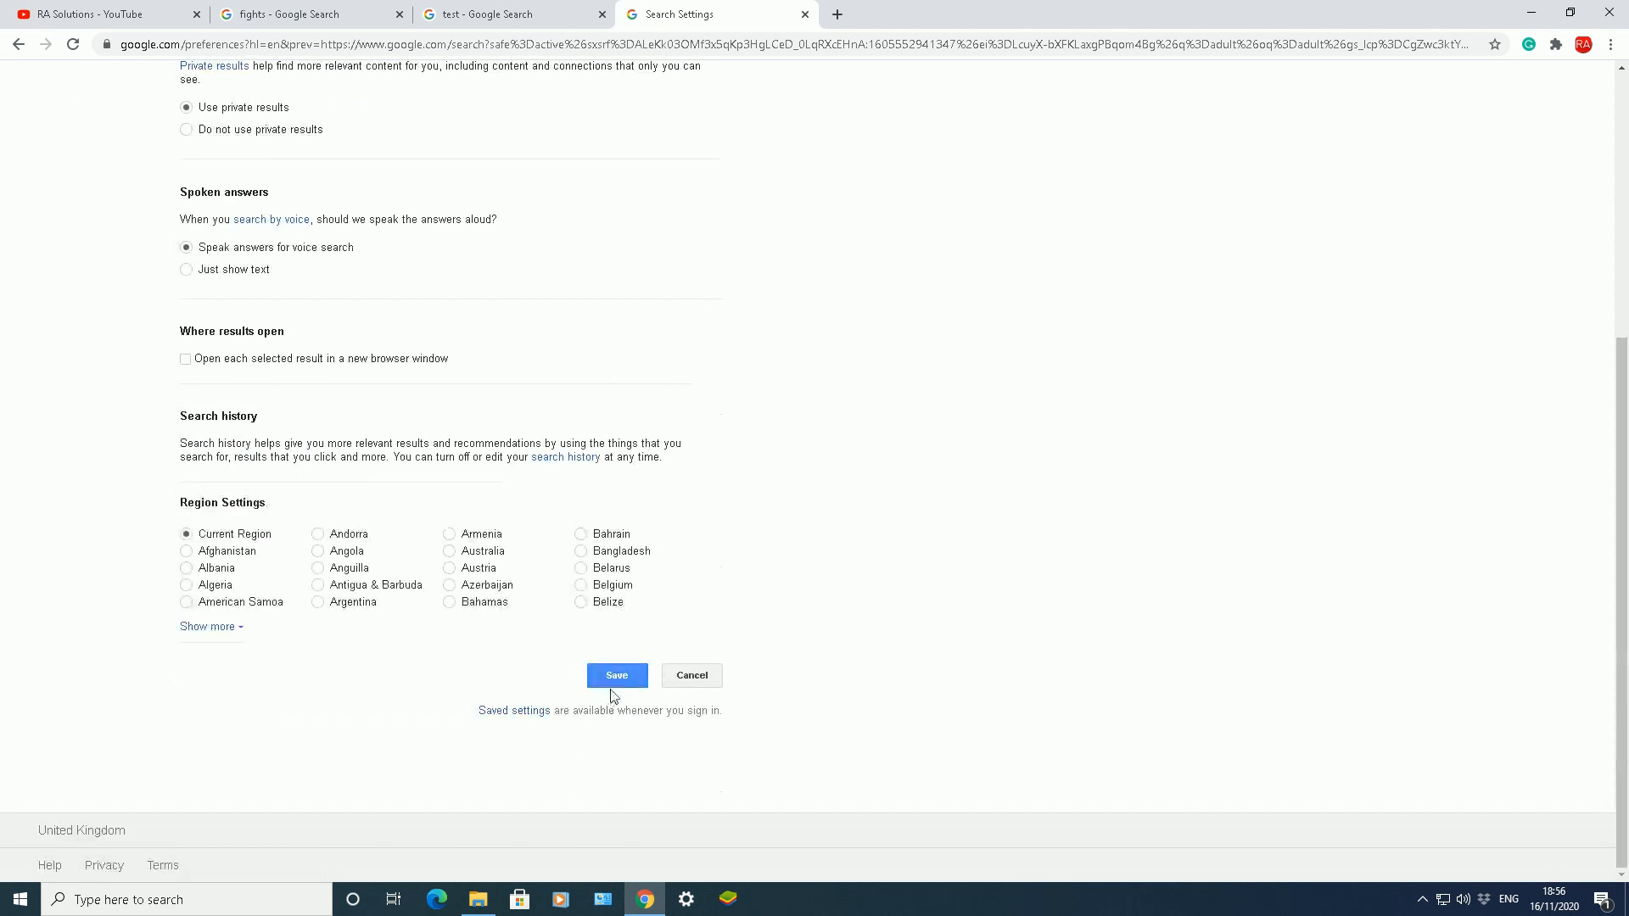
{"action": "left_click", "coordinate": [616, 676]}
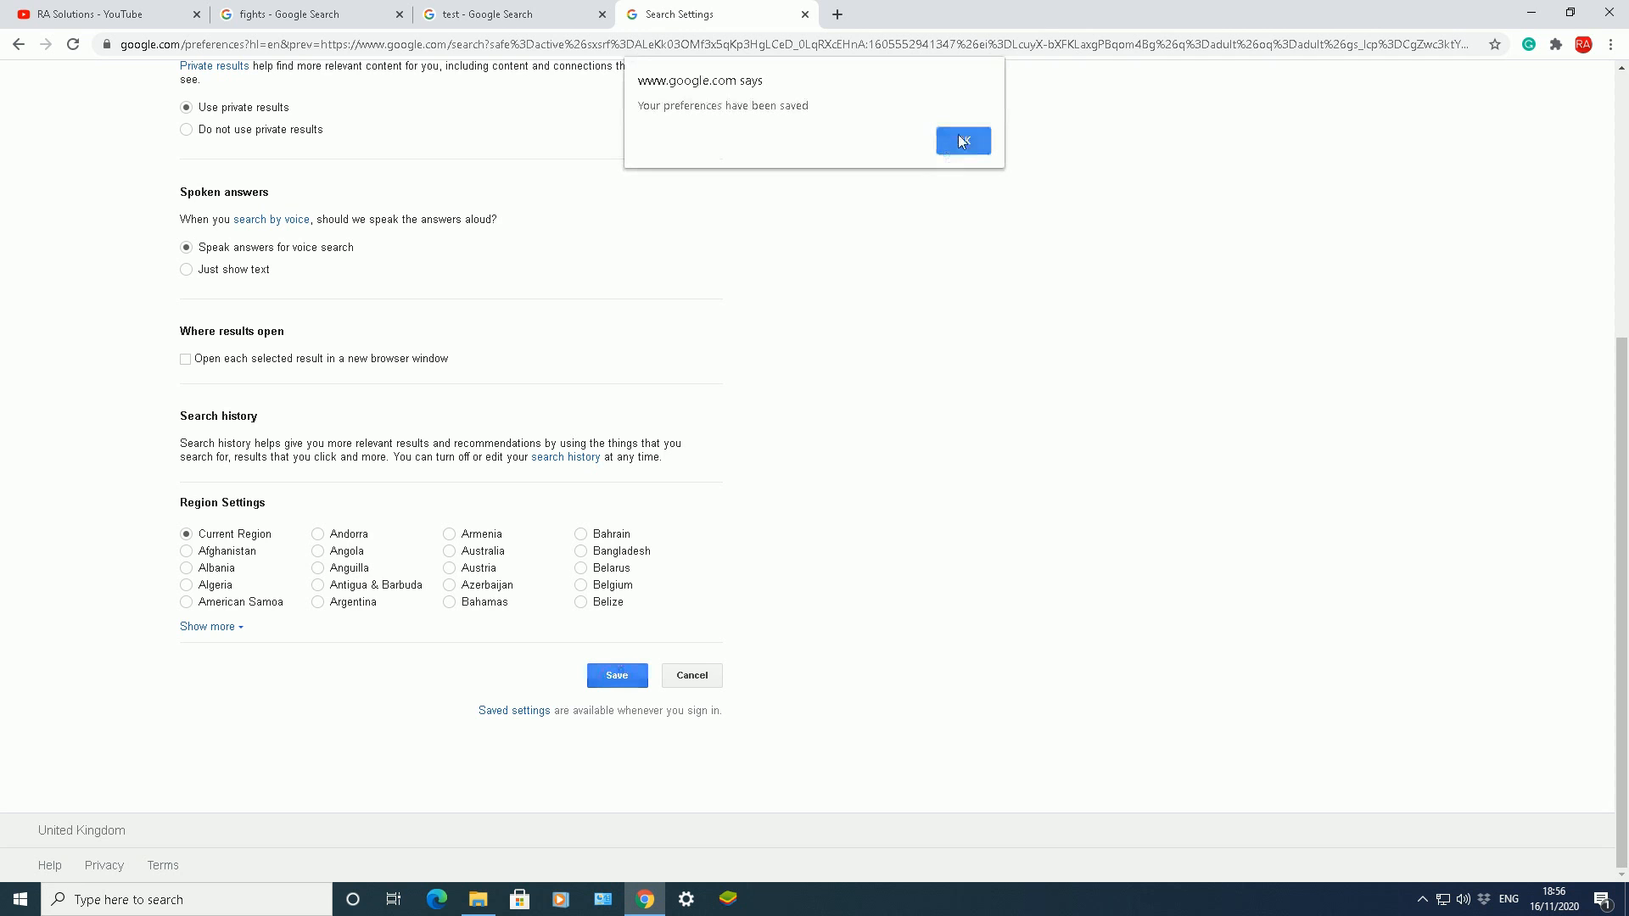
{"action": "left_click", "coordinate": [962, 140]}
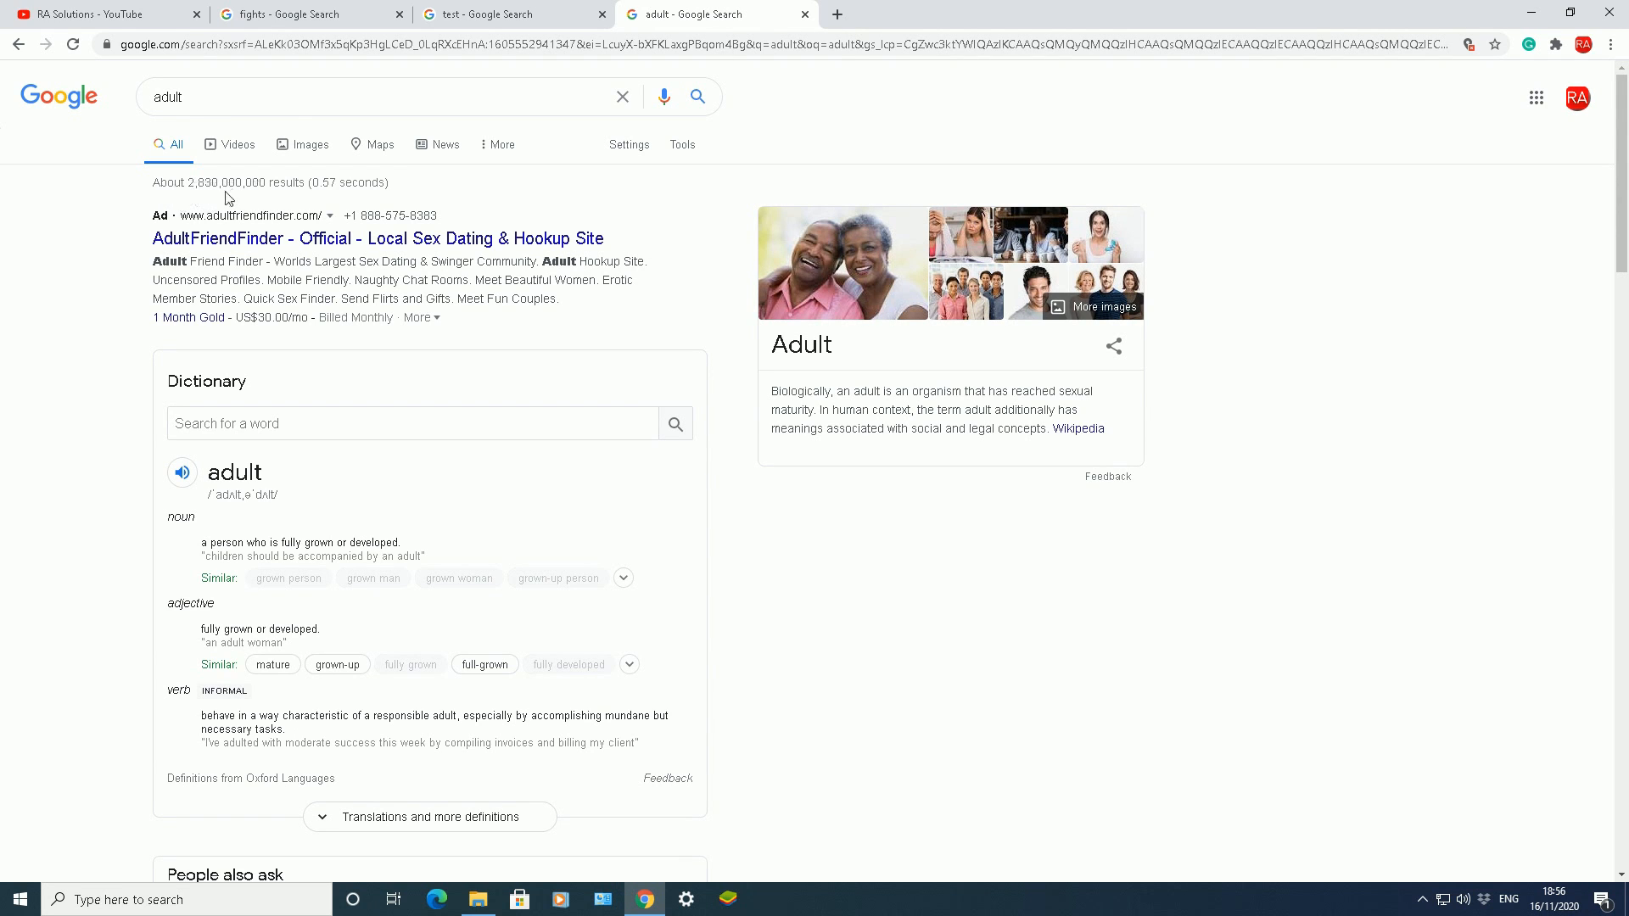
{"action": "mouse_move", "coordinate": [519, 205]}
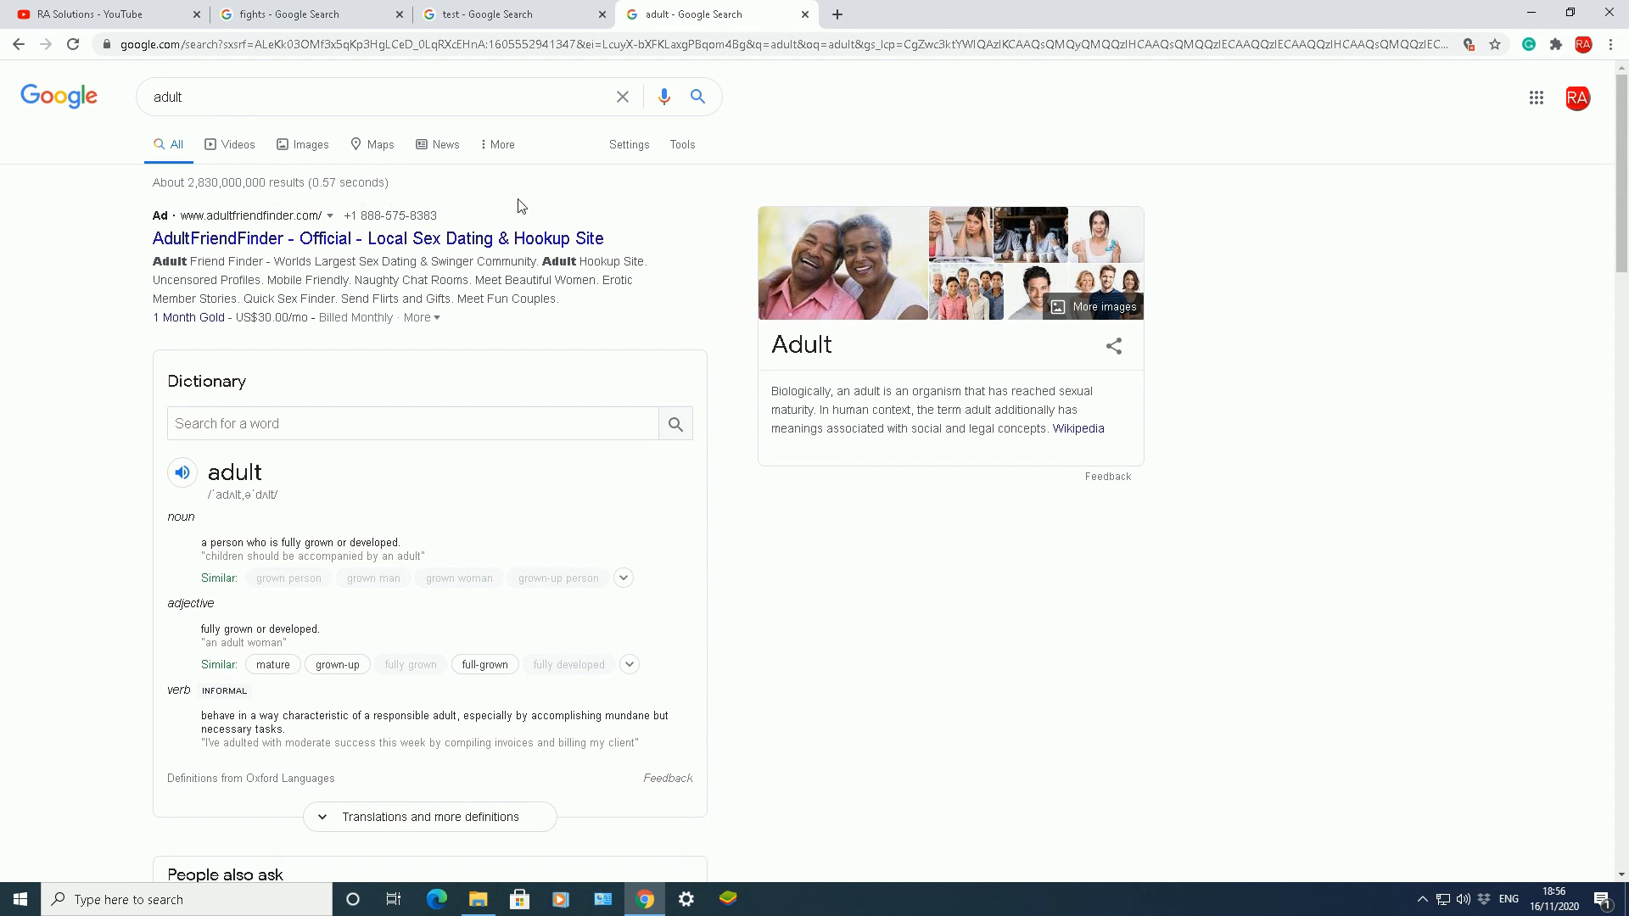
{"action": "mouse_move", "coordinate": [693, 279]}
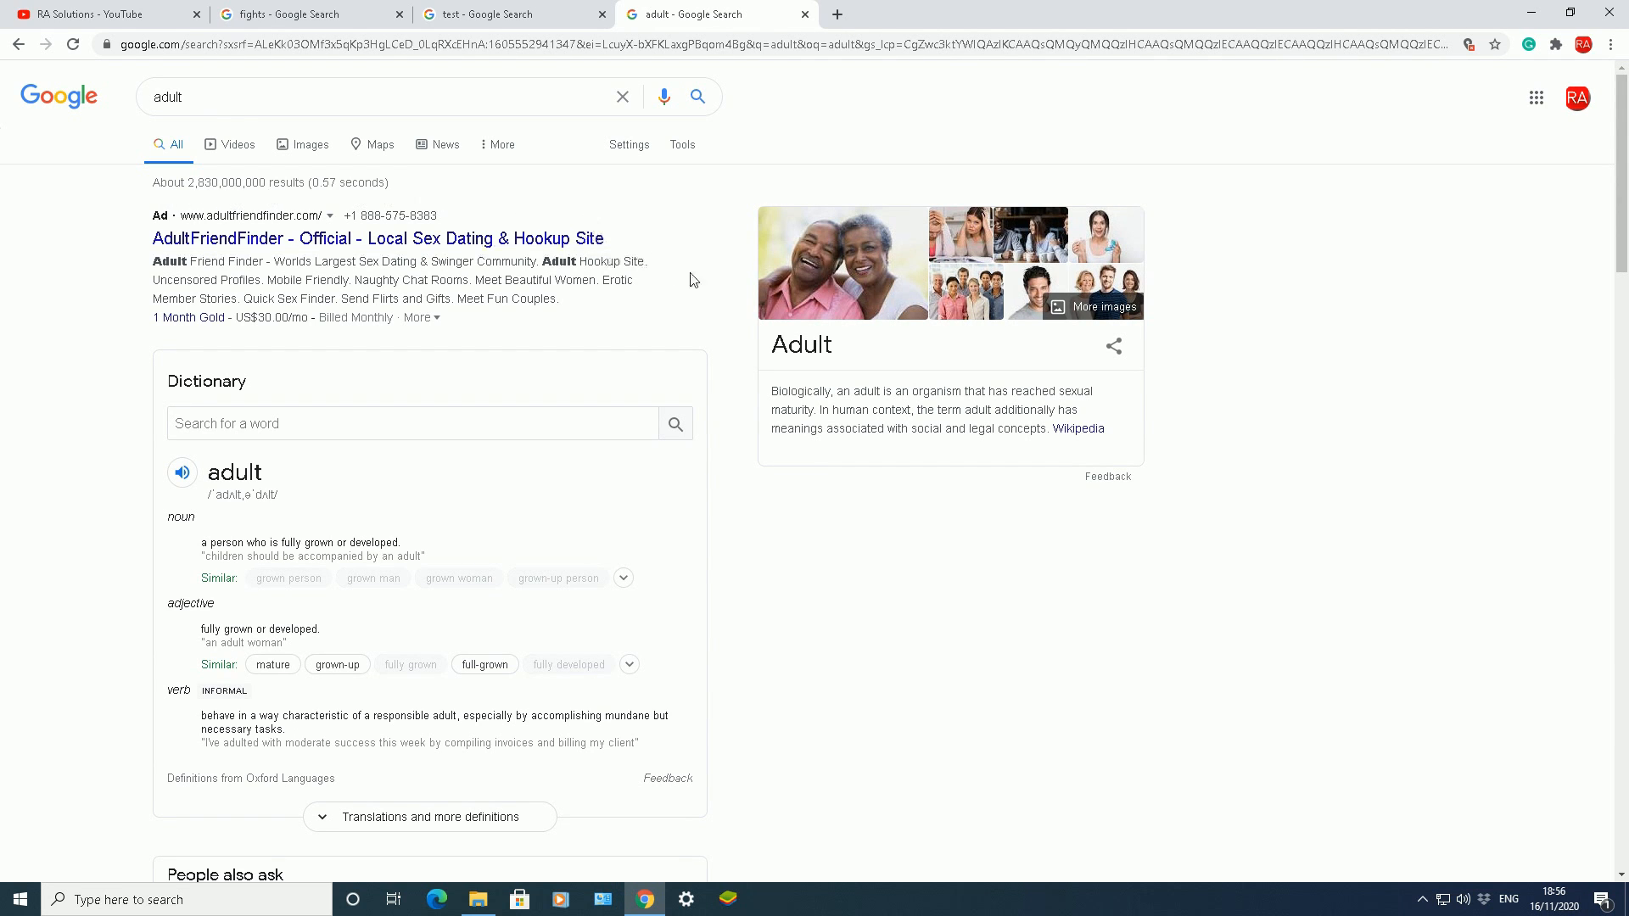
{"action": "mouse_move", "coordinate": [136, 281]}
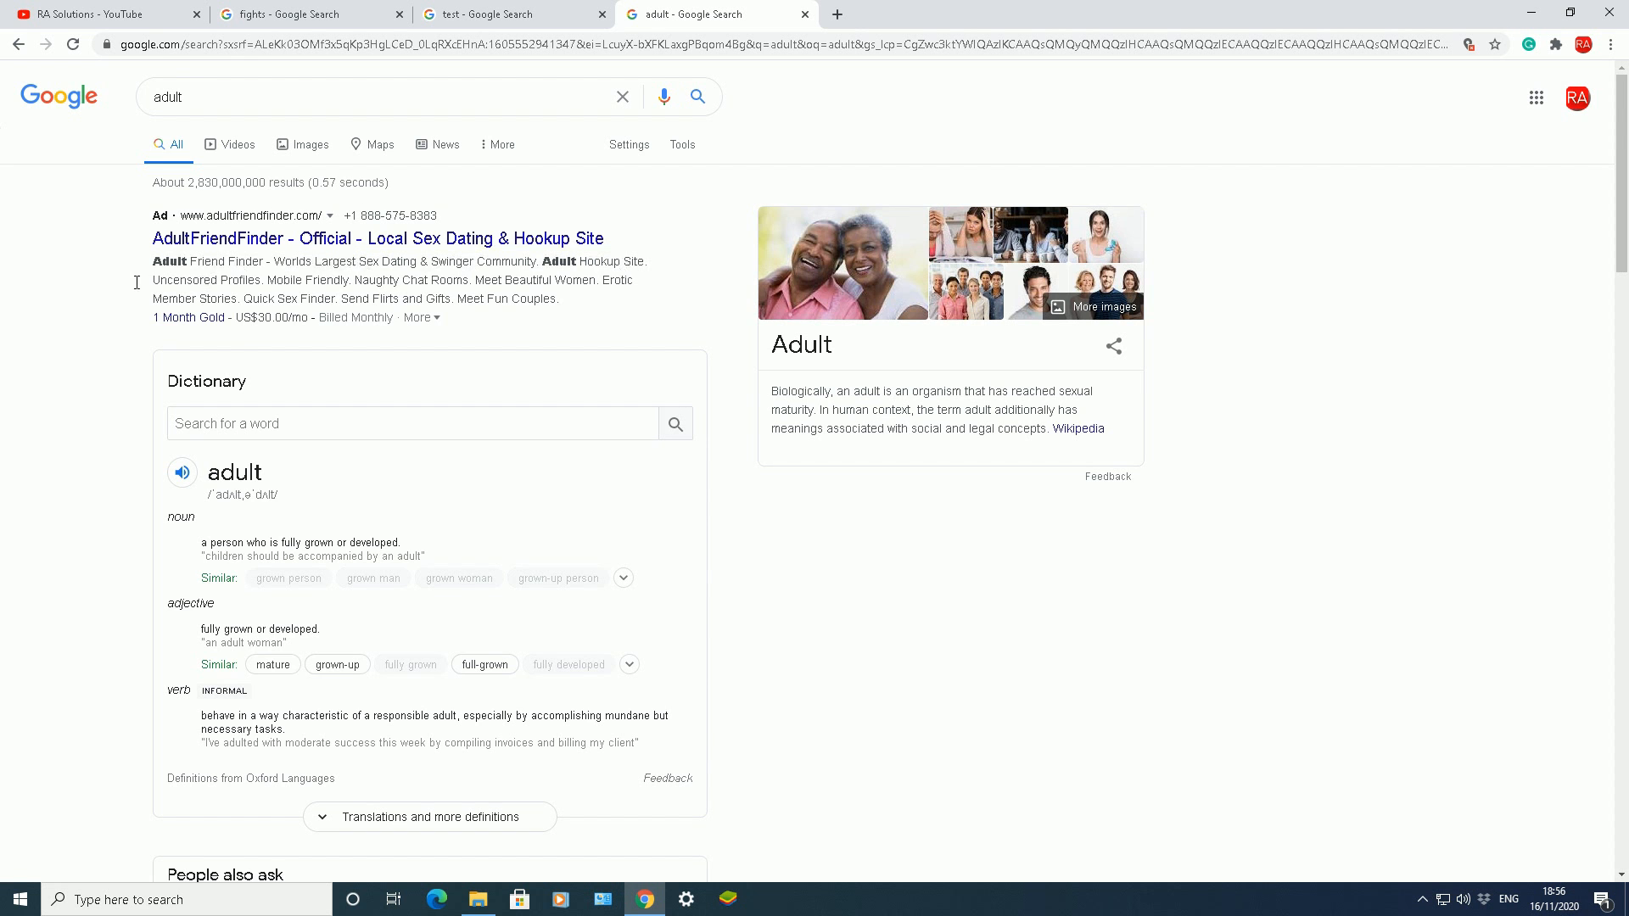
- Scroll through the unfiltered 'adult' results and open the Settings options list
{"action": "scroll", "scroll_direction": "down", "scroll_amount": 3}
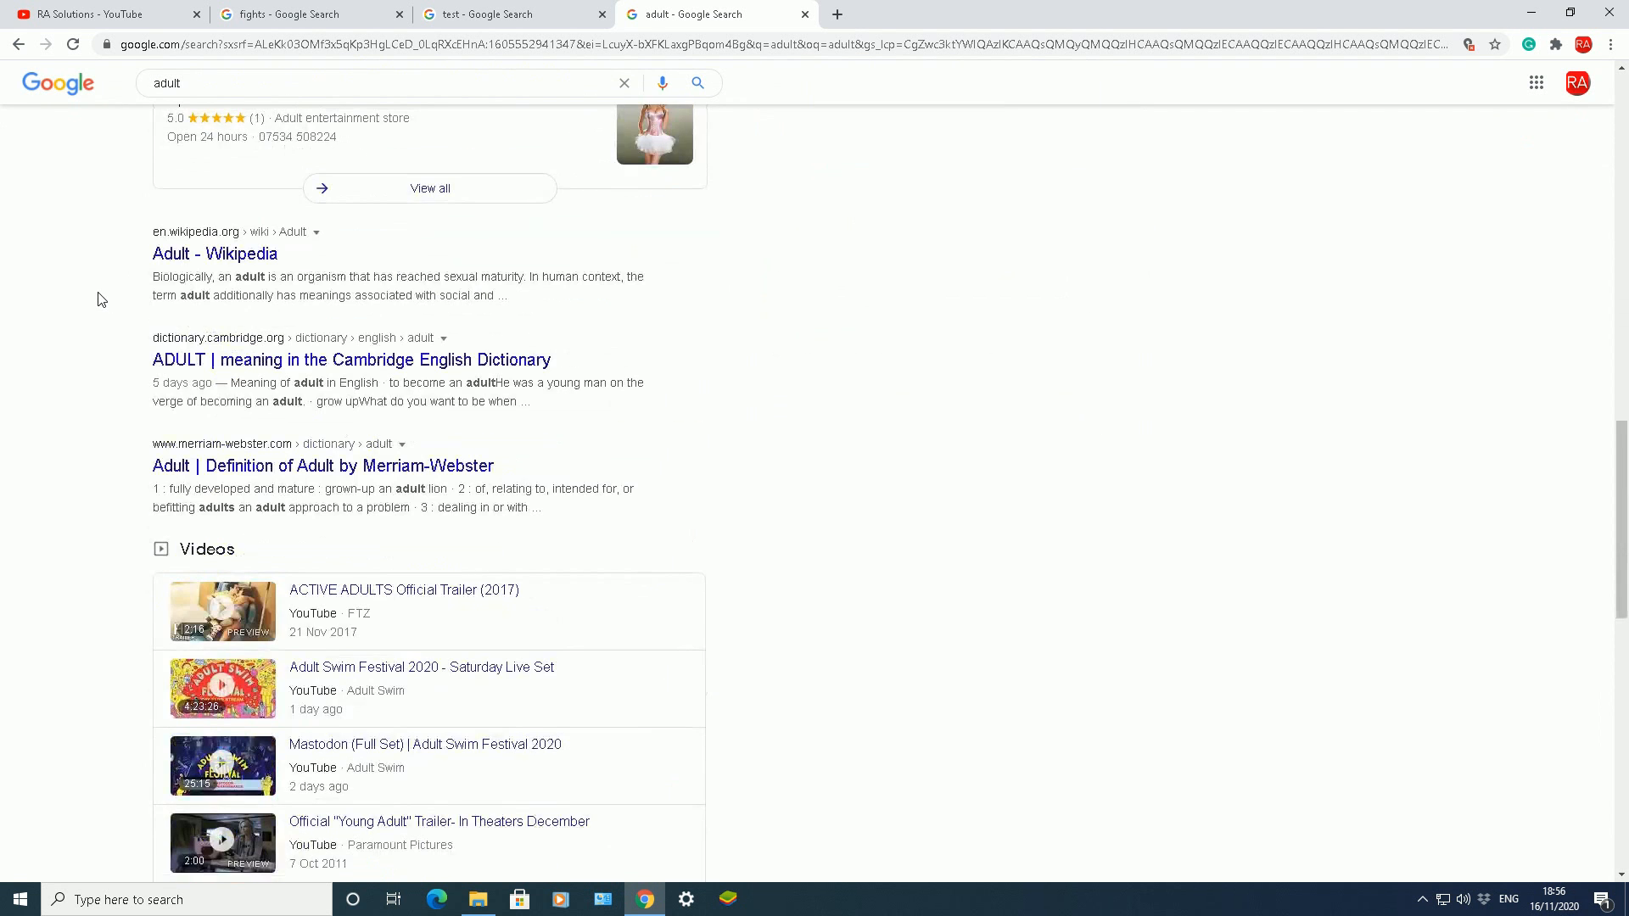
{"action": "scroll", "scroll_direction": "down", "scroll_amount": 3}
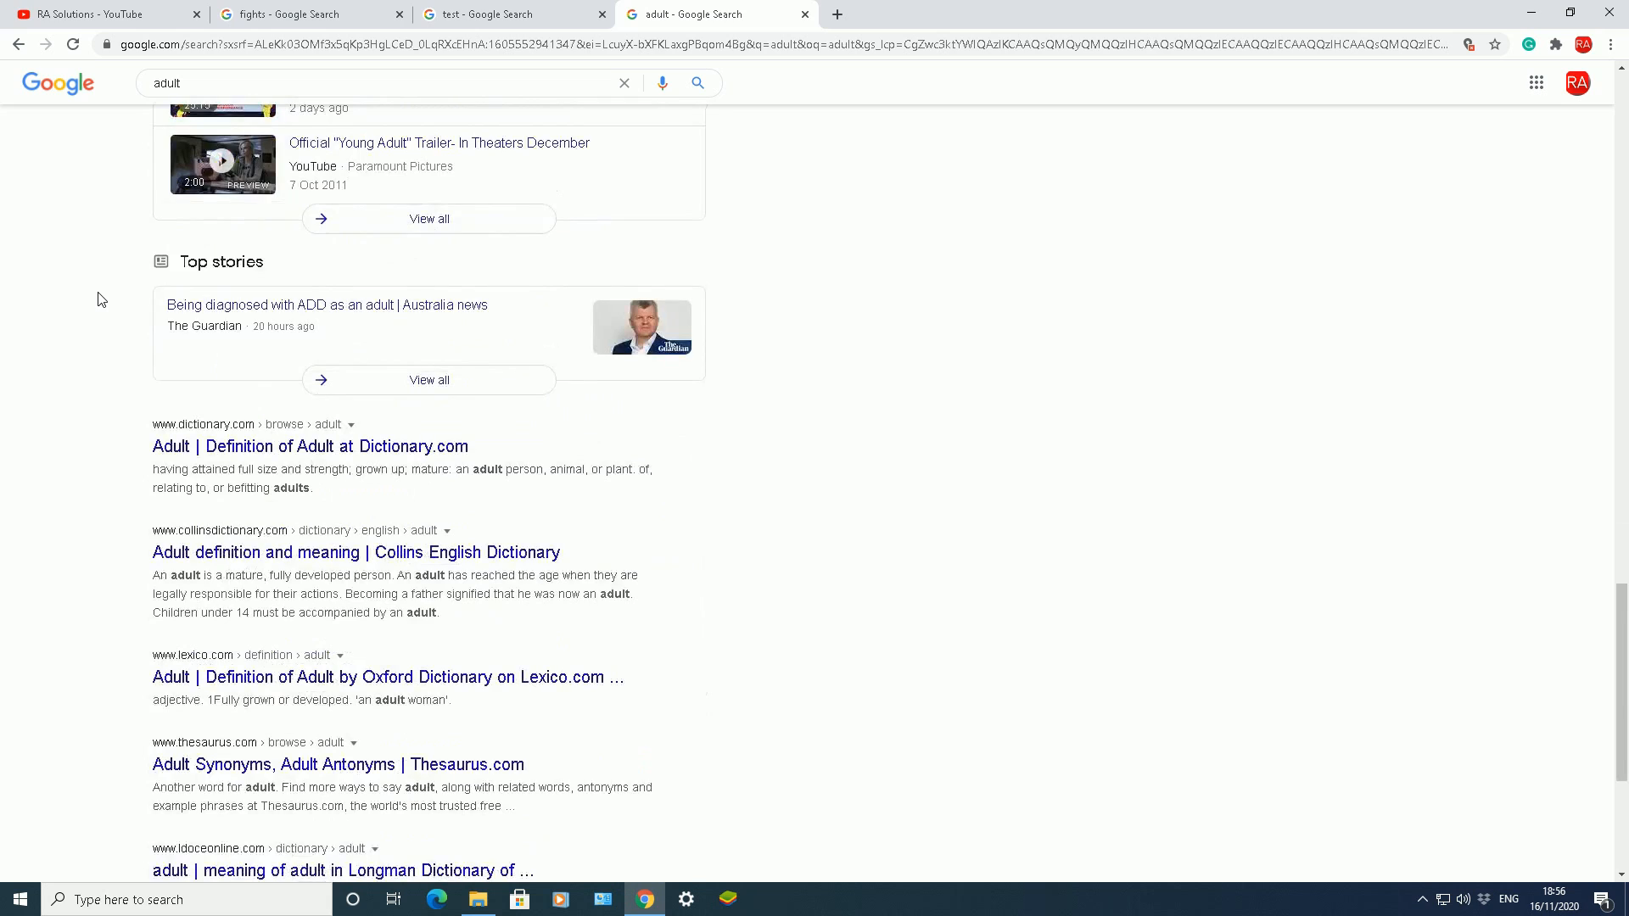
{"action": "scroll", "scroll_direction": "up", "scroll_amount": 3}
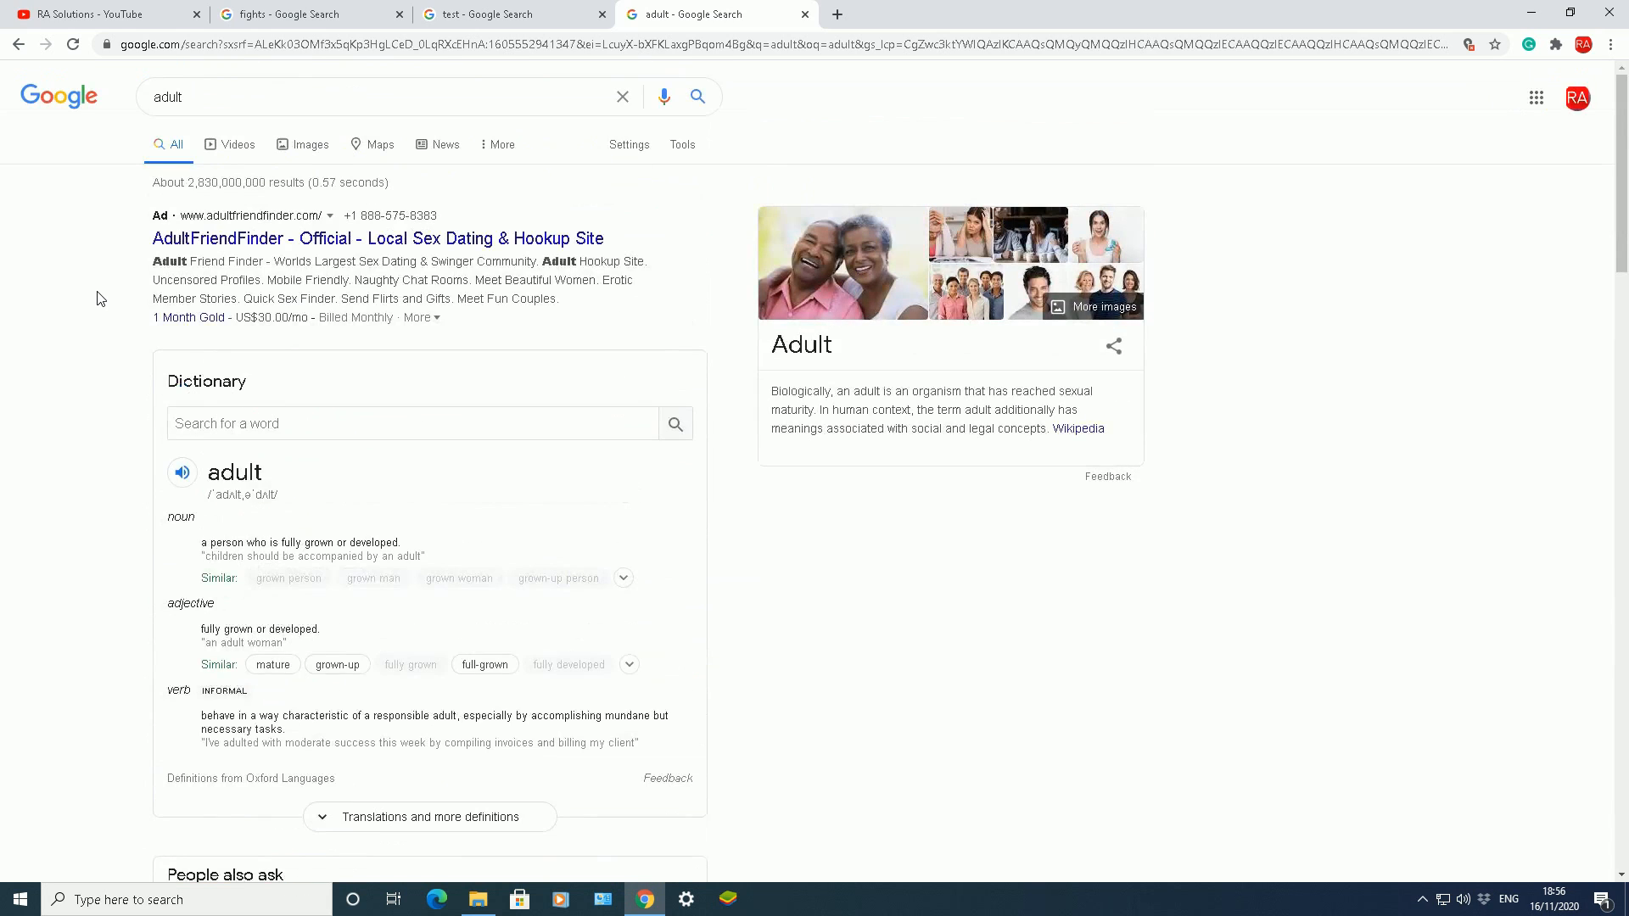
{"action": "left_click", "coordinate": [629, 144]}
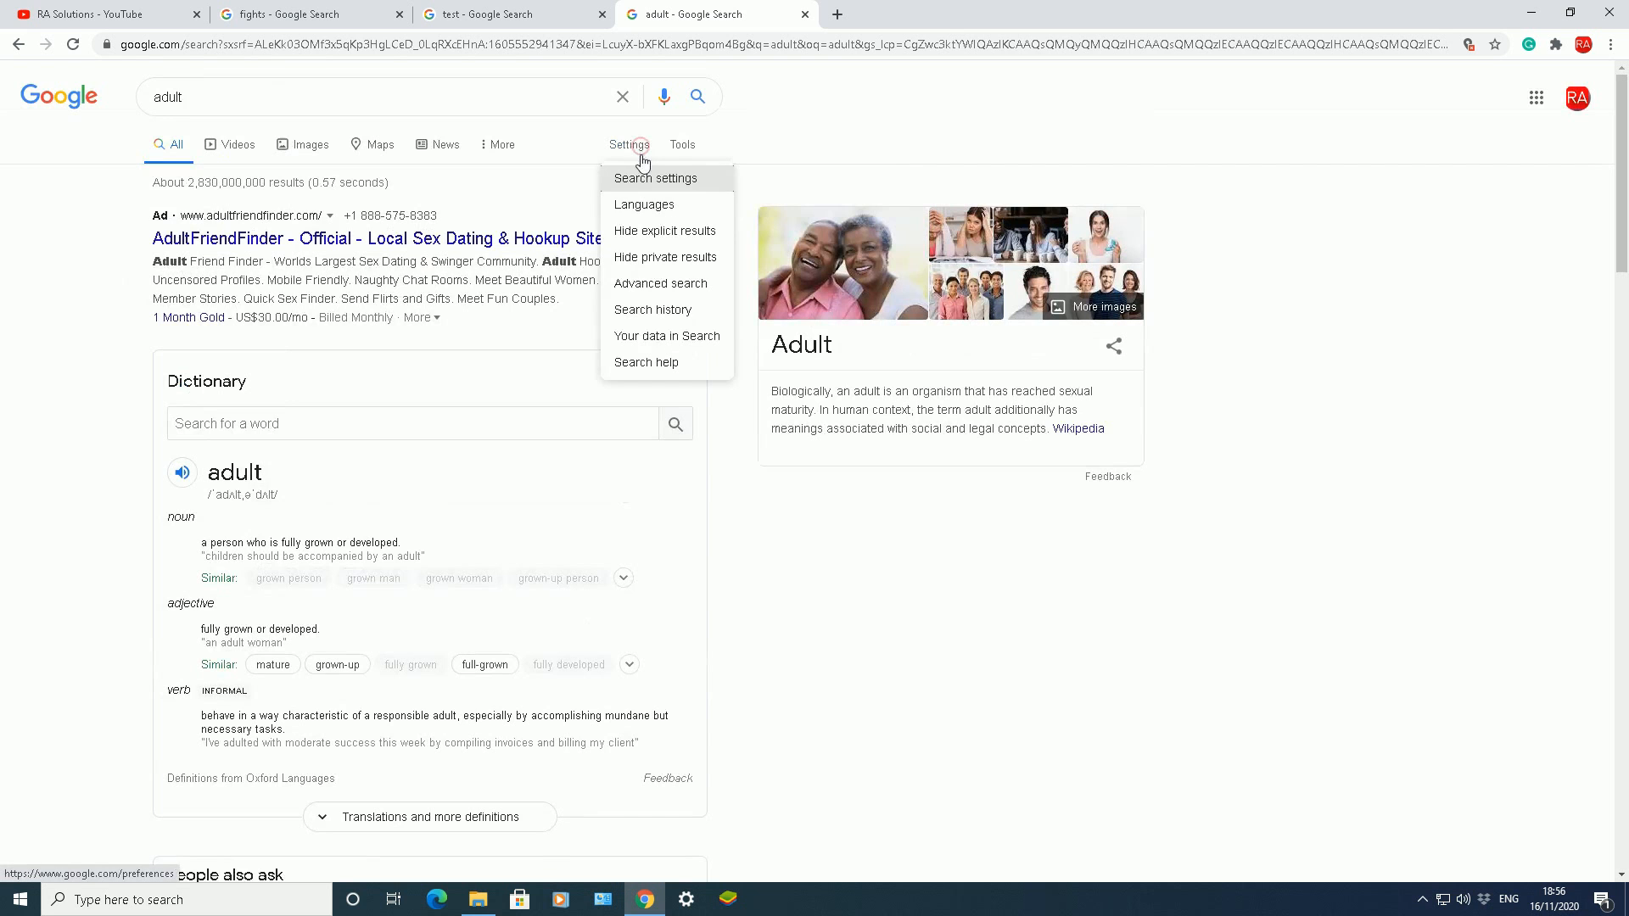
- Save Search settings with SafeSearch on and dismiss the saved alert
{"action": "left_click", "coordinate": [654, 178]}
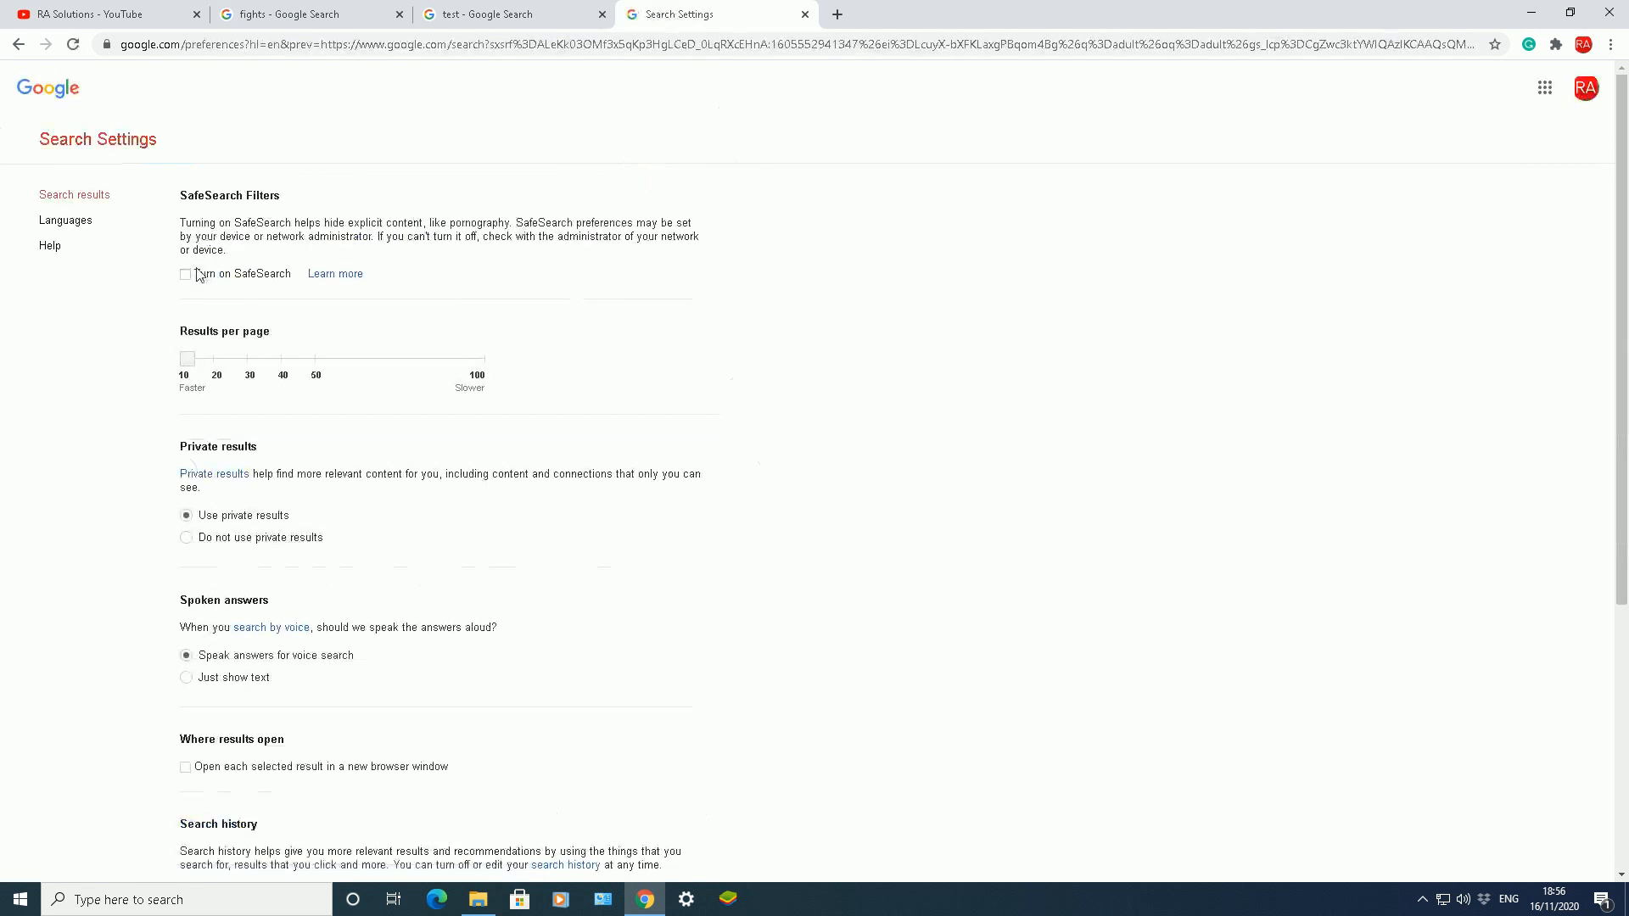
{"action": "scroll", "scroll_direction": "down", "scroll_amount": 3}
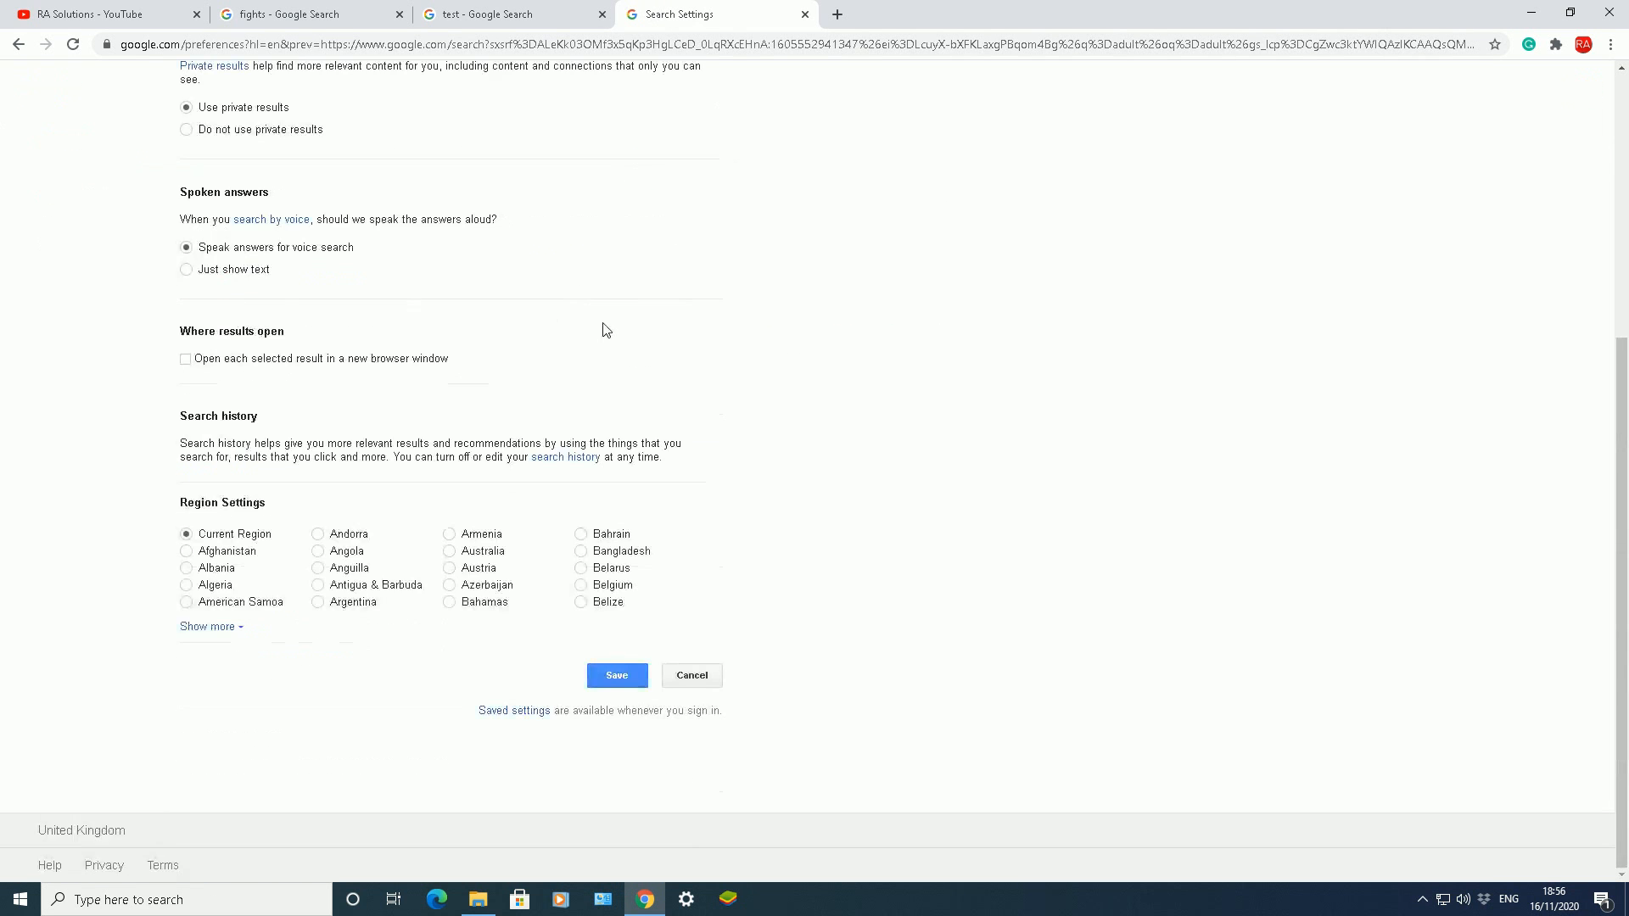
{"action": "left_click", "coordinate": [616, 675]}
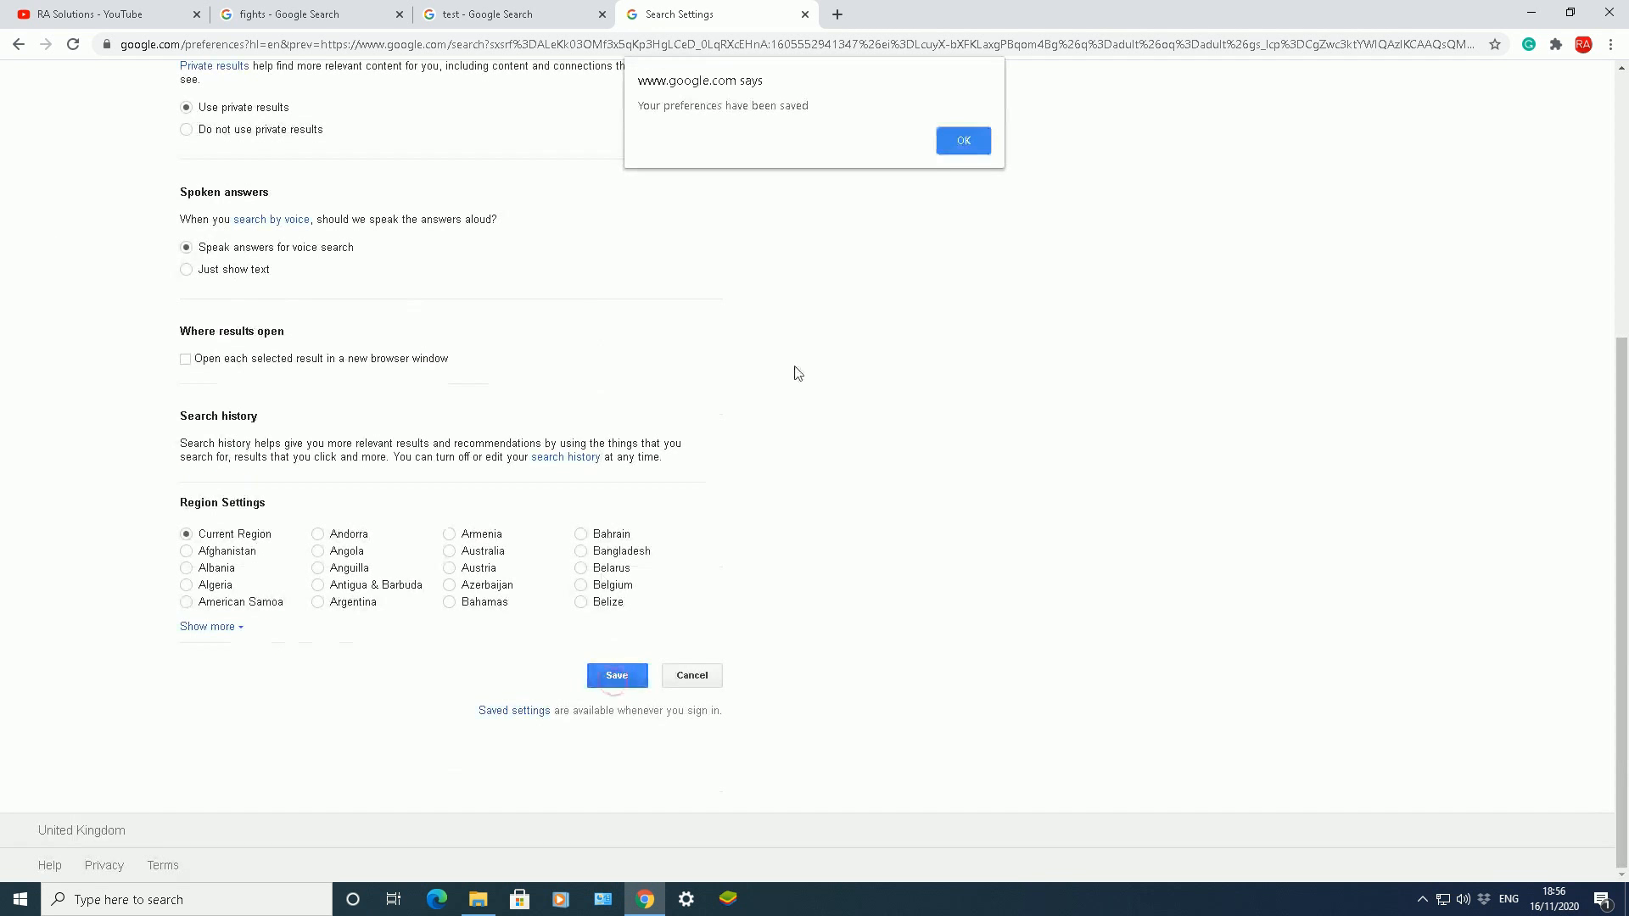
{"action": "left_click", "coordinate": [961, 140]}
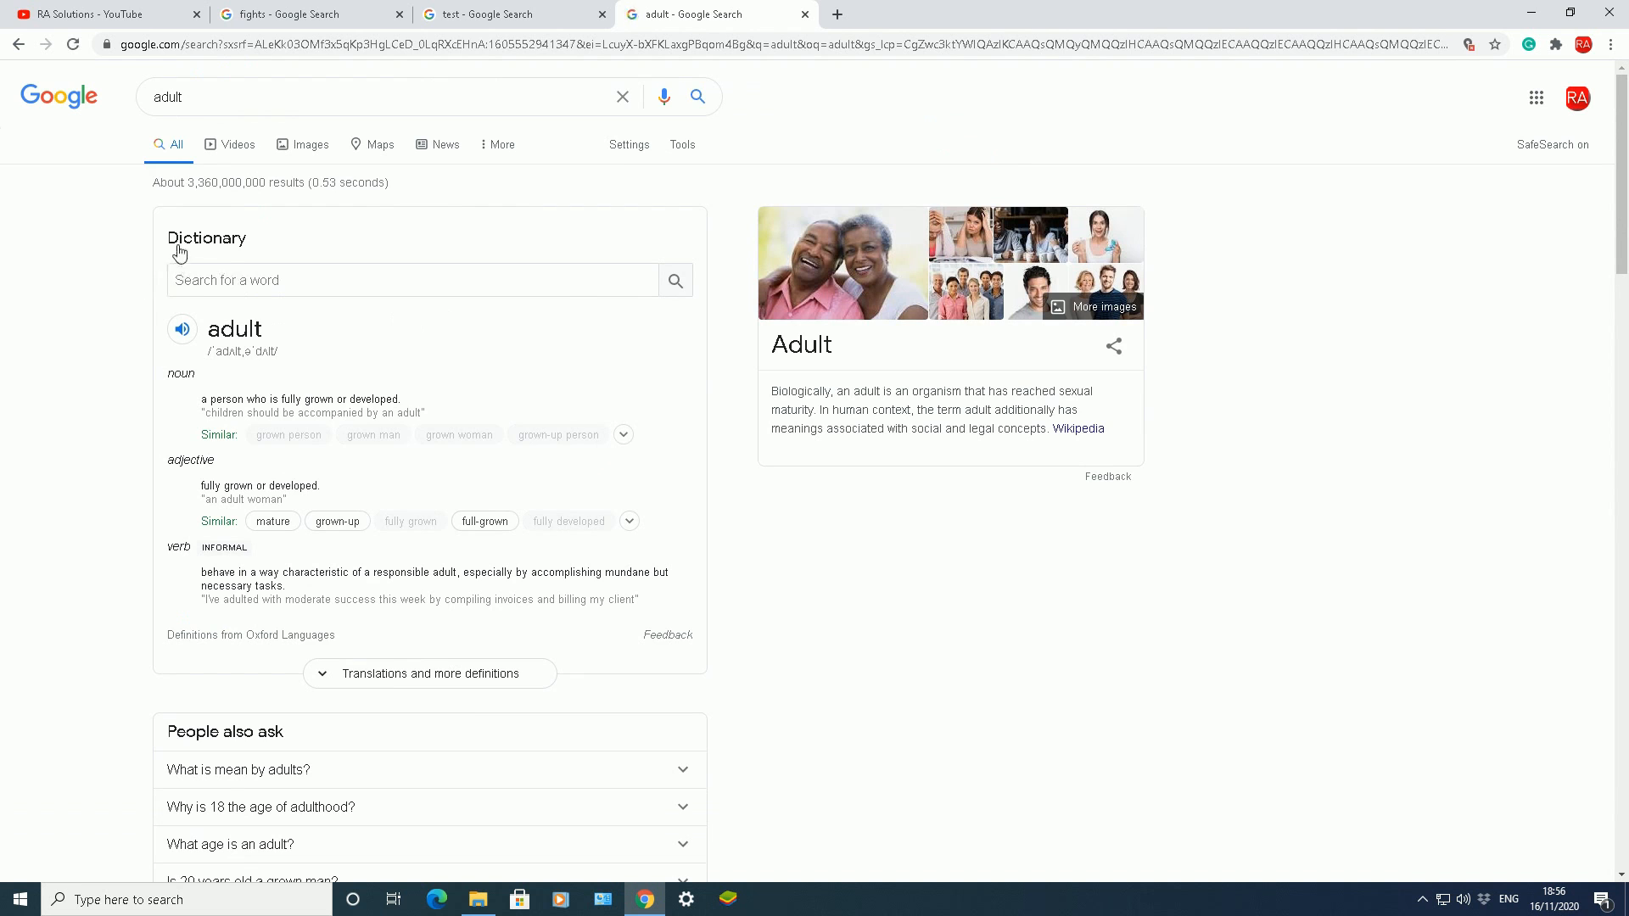
- Scroll the Search Settings page and save the preferences with SafeSearch off
{"action": "scroll", "scroll_direction": "down", "scroll_amount": 3}
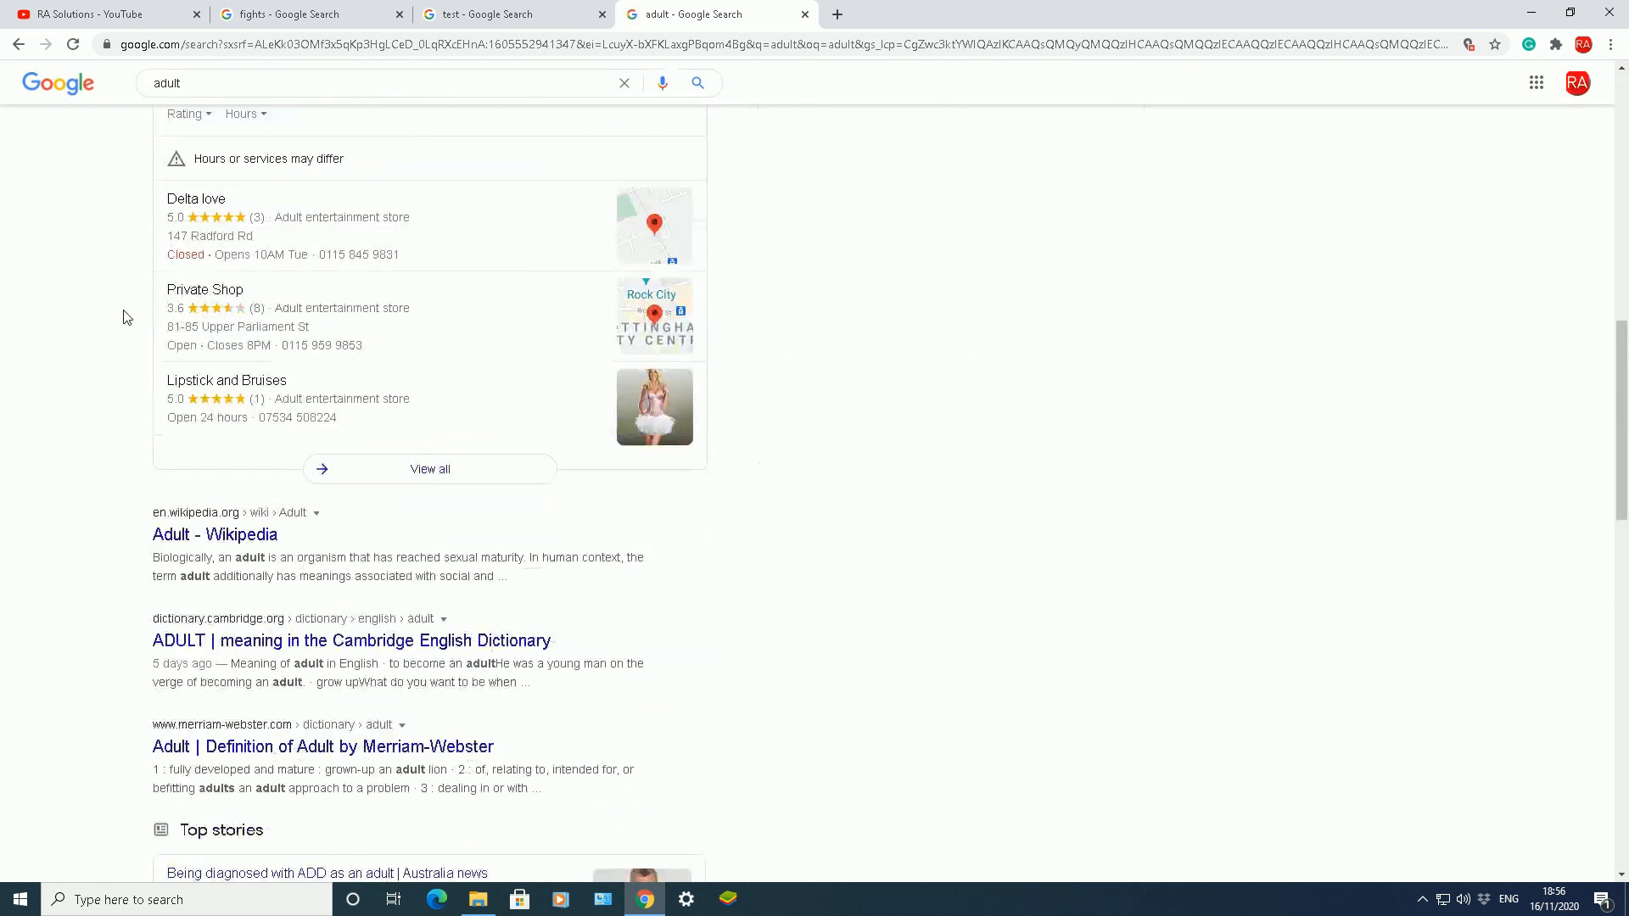
{"action": "scroll", "scroll_direction": "up", "scroll_amount": 3}
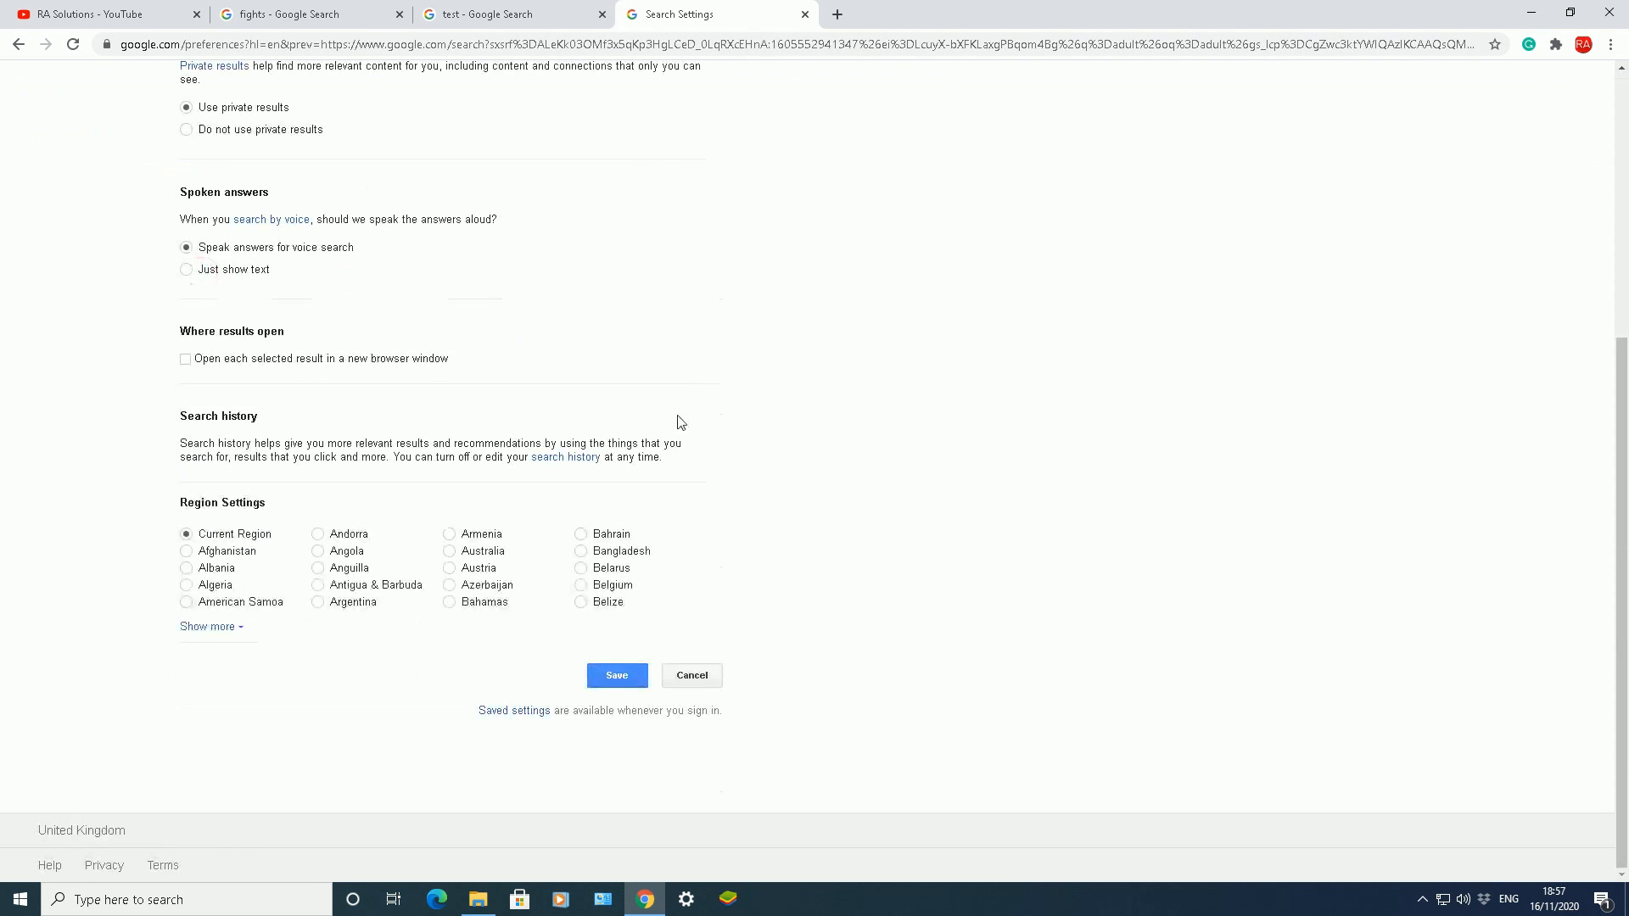
{"action": "left_click", "coordinate": [616, 675]}
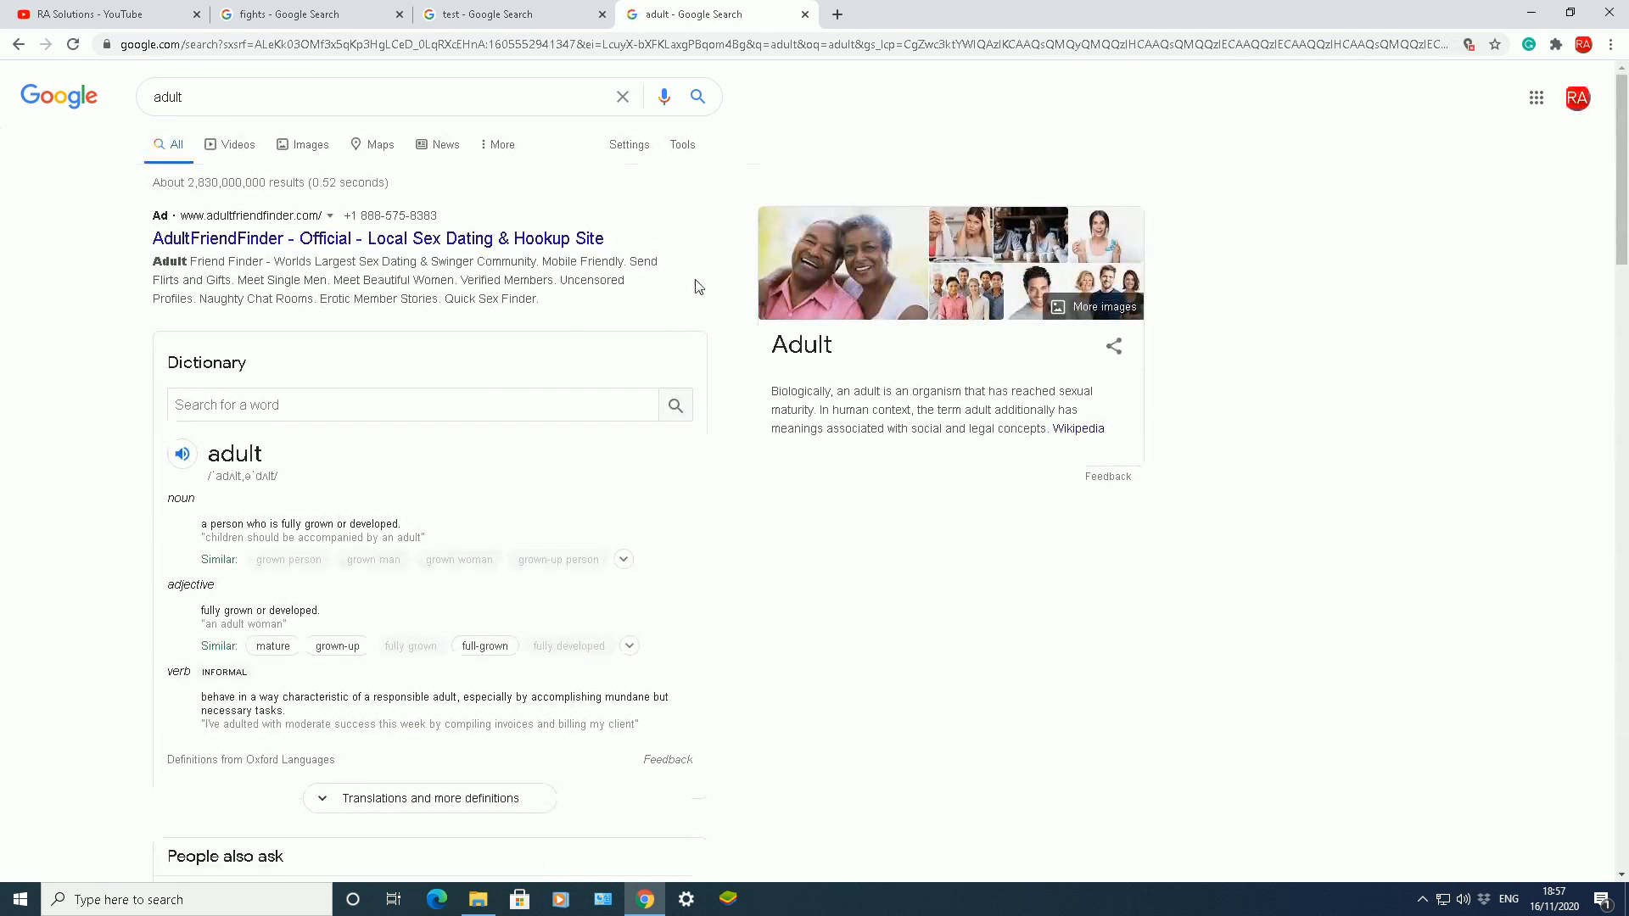
{"action": "mouse_move", "coordinate": [671, 286]}
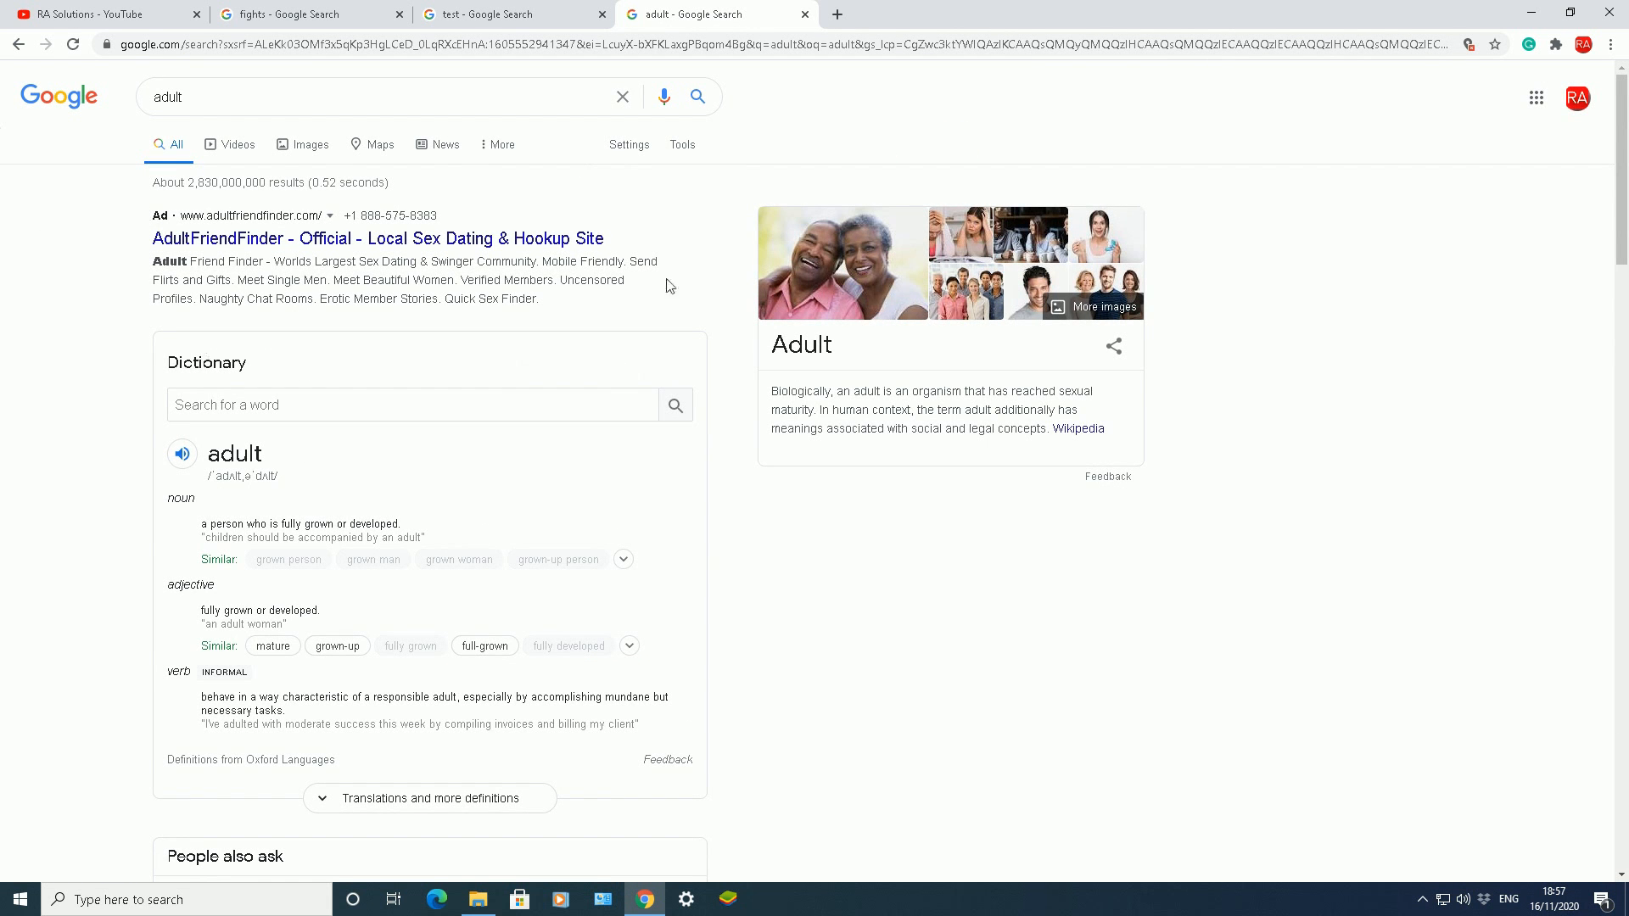
{"action": "mouse_move", "coordinate": [587, 185]}
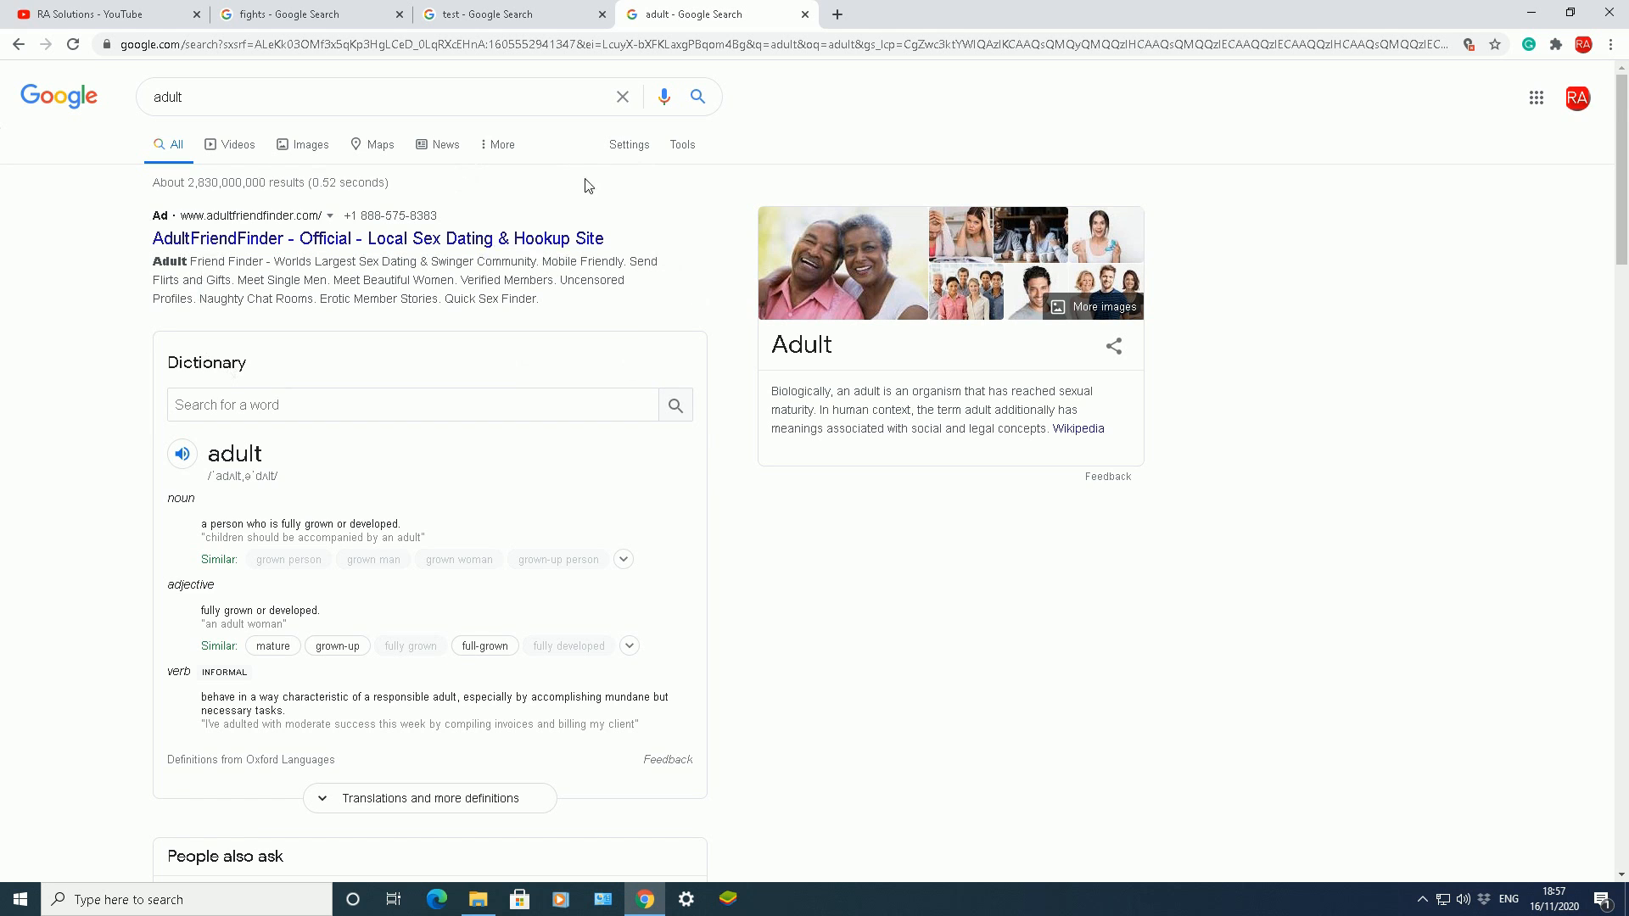
{"action": "mouse_move", "coordinate": [142, 262]}
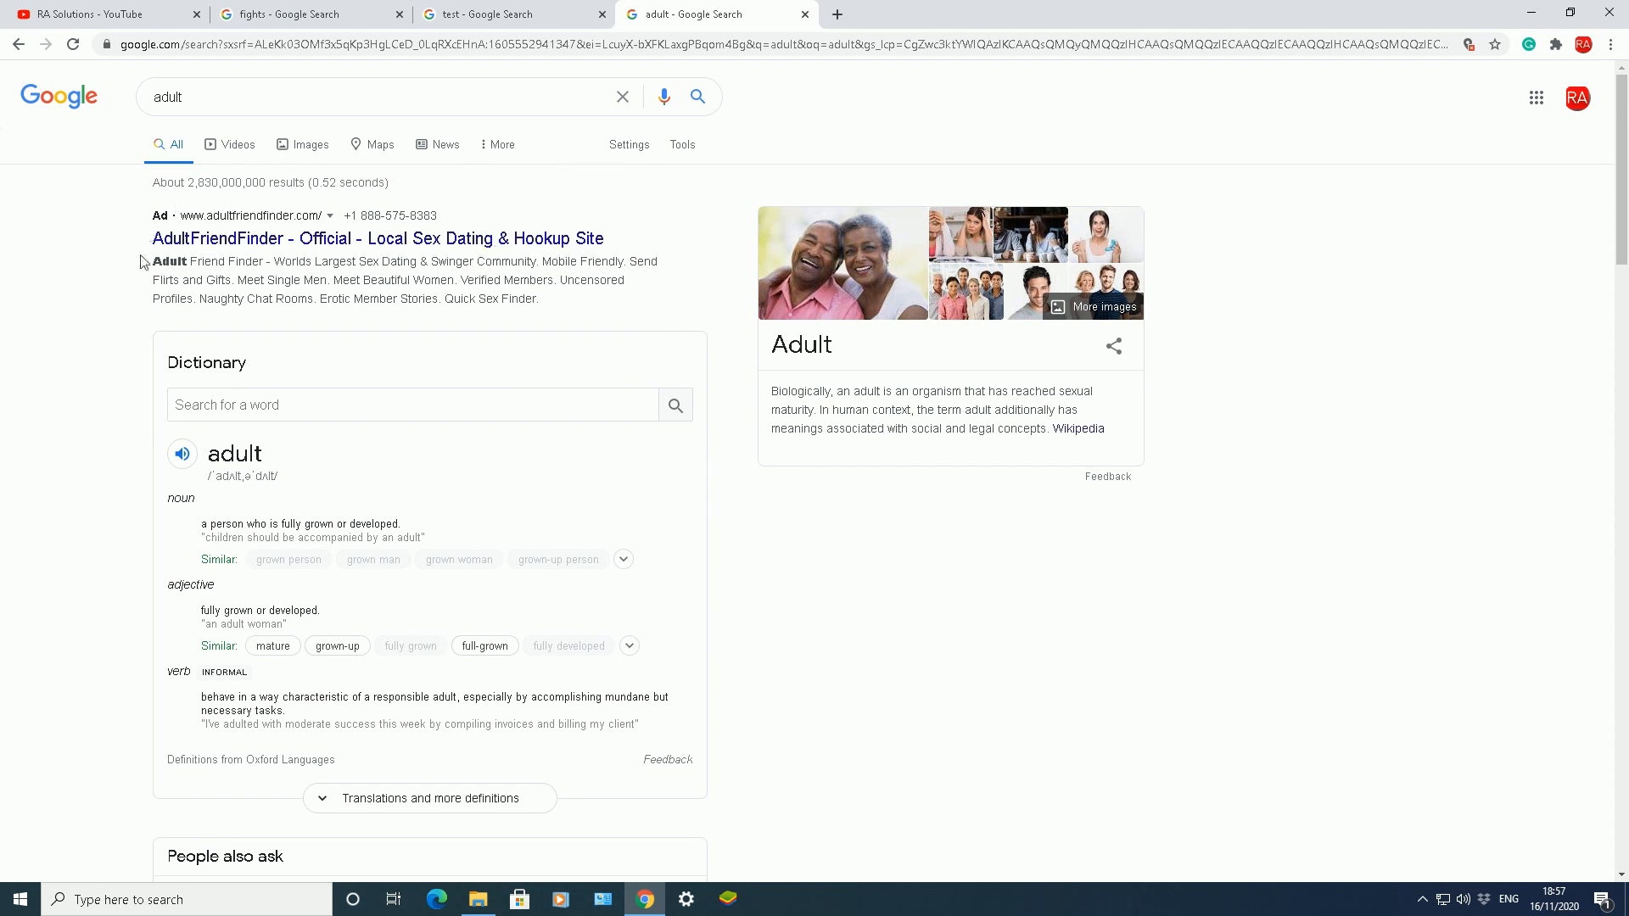
{"action": "mouse_move", "coordinate": [614, 170]}
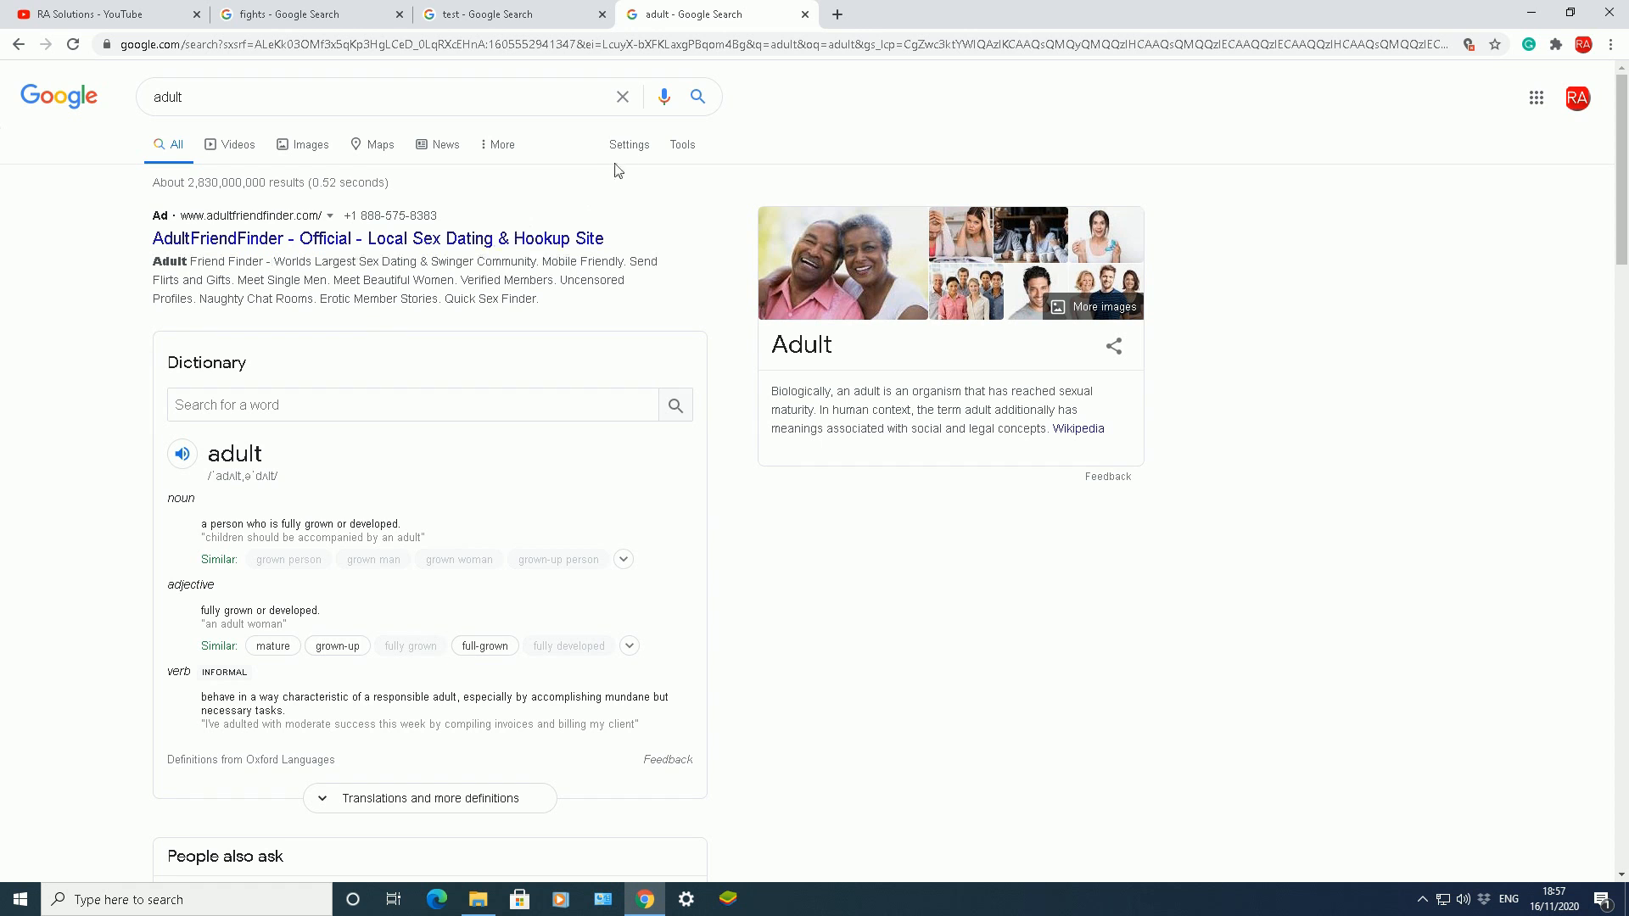
- Save SafeSearch on, scroll the filtered 'adult' results, and reopen the Settings options
{"action": "left_click", "coordinate": [629, 144]}
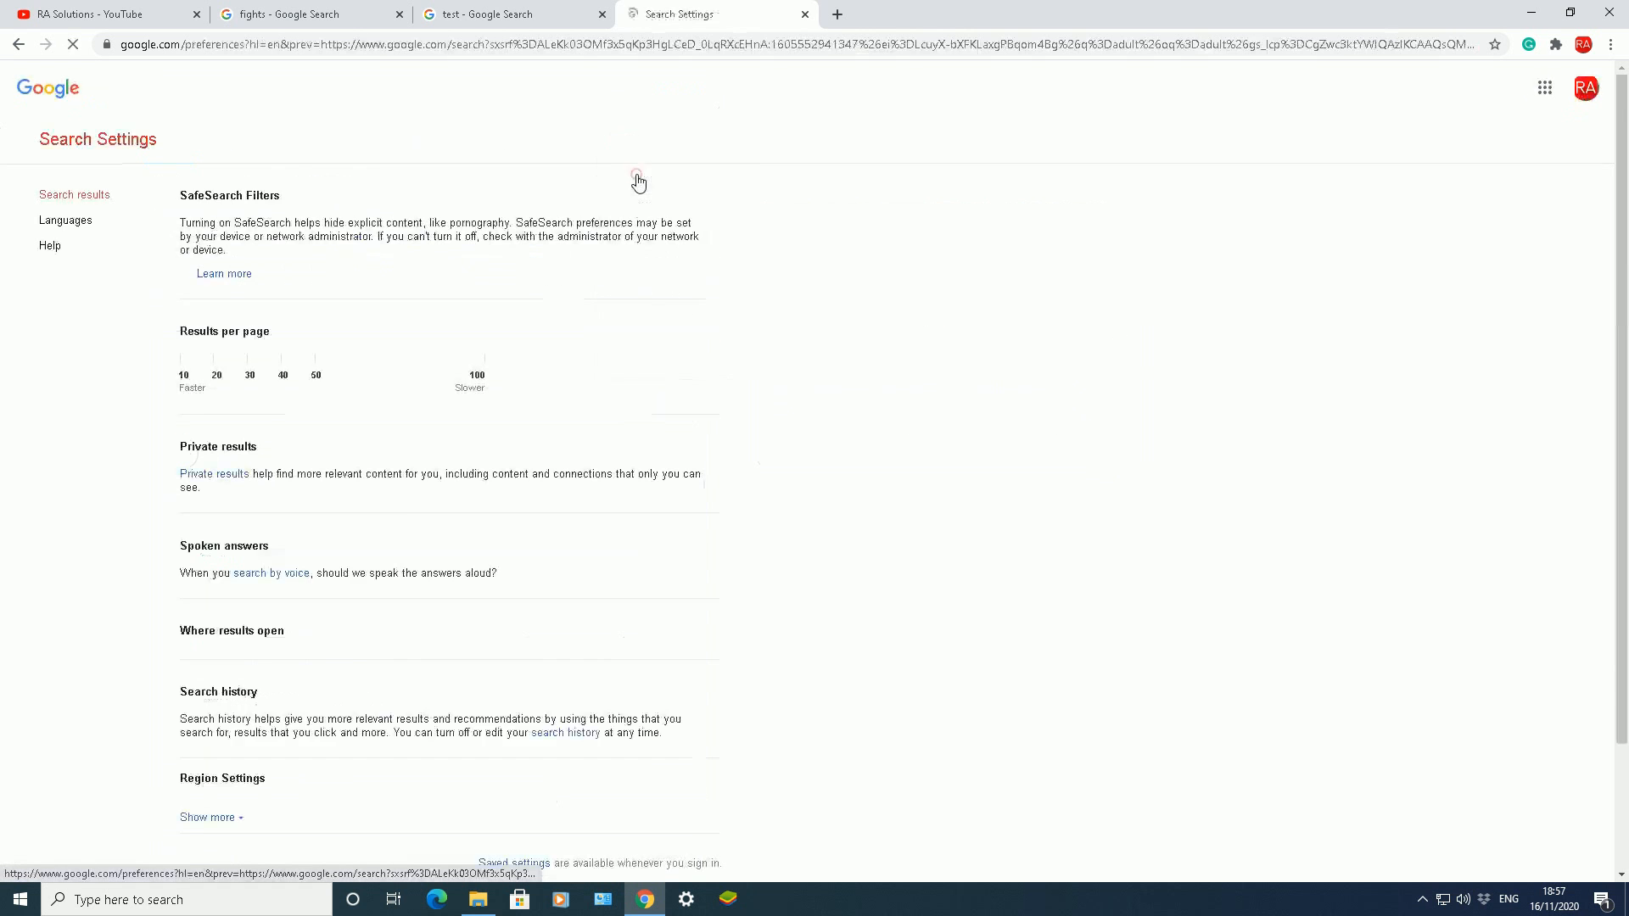
{"action": "scroll", "scroll_direction": "down", "scroll_amount": 3}
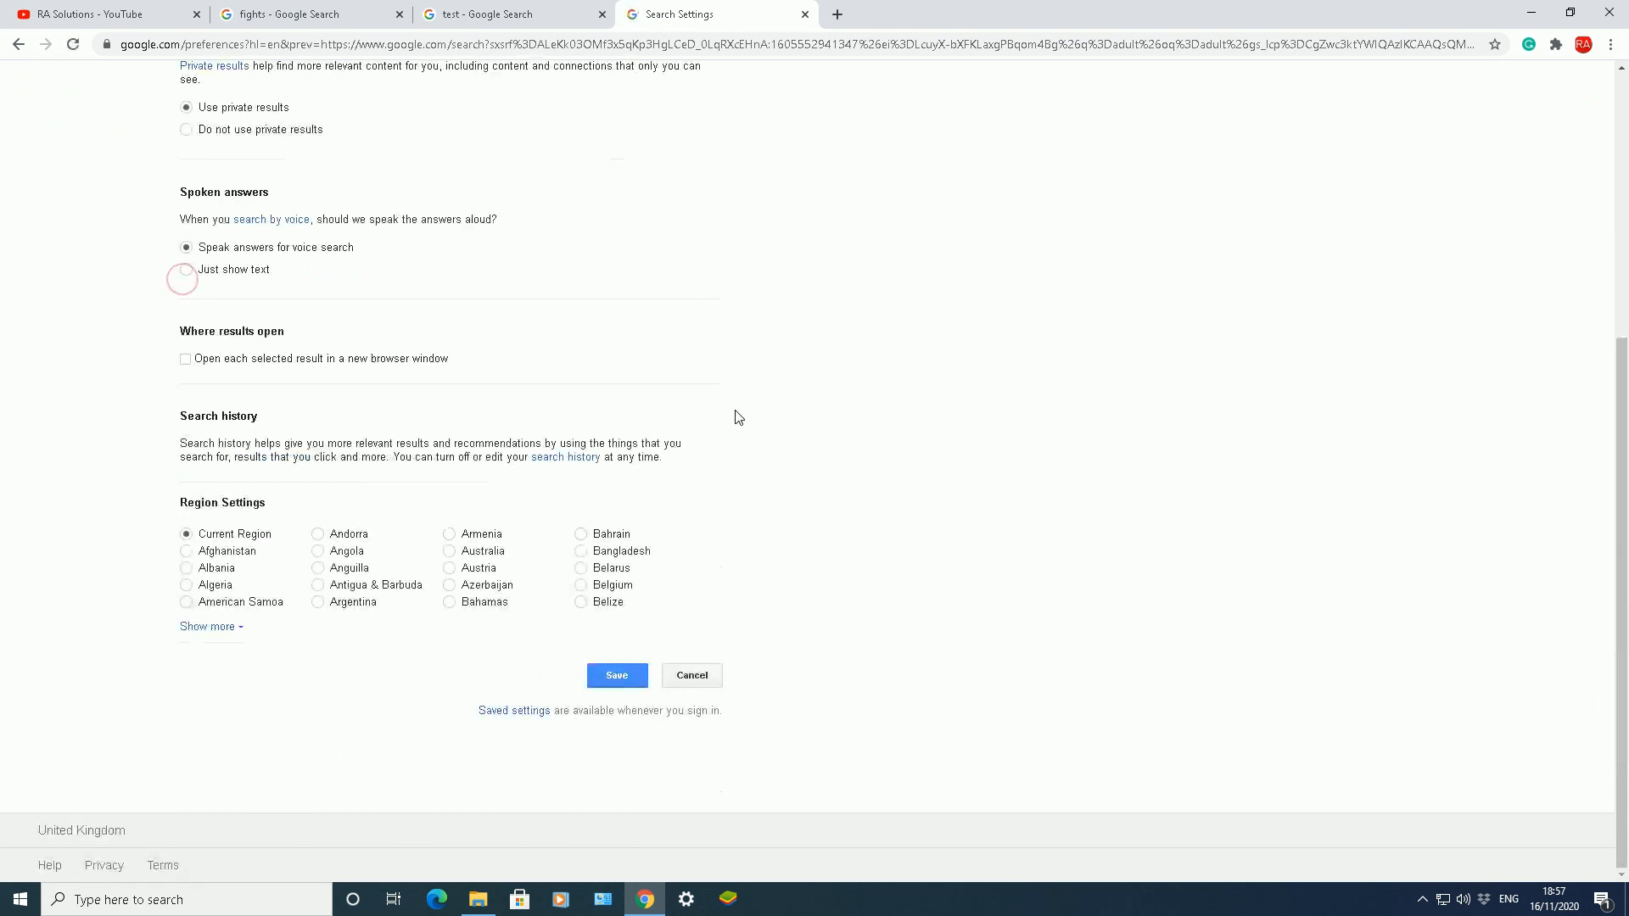
{"action": "left_click", "coordinate": [616, 675]}
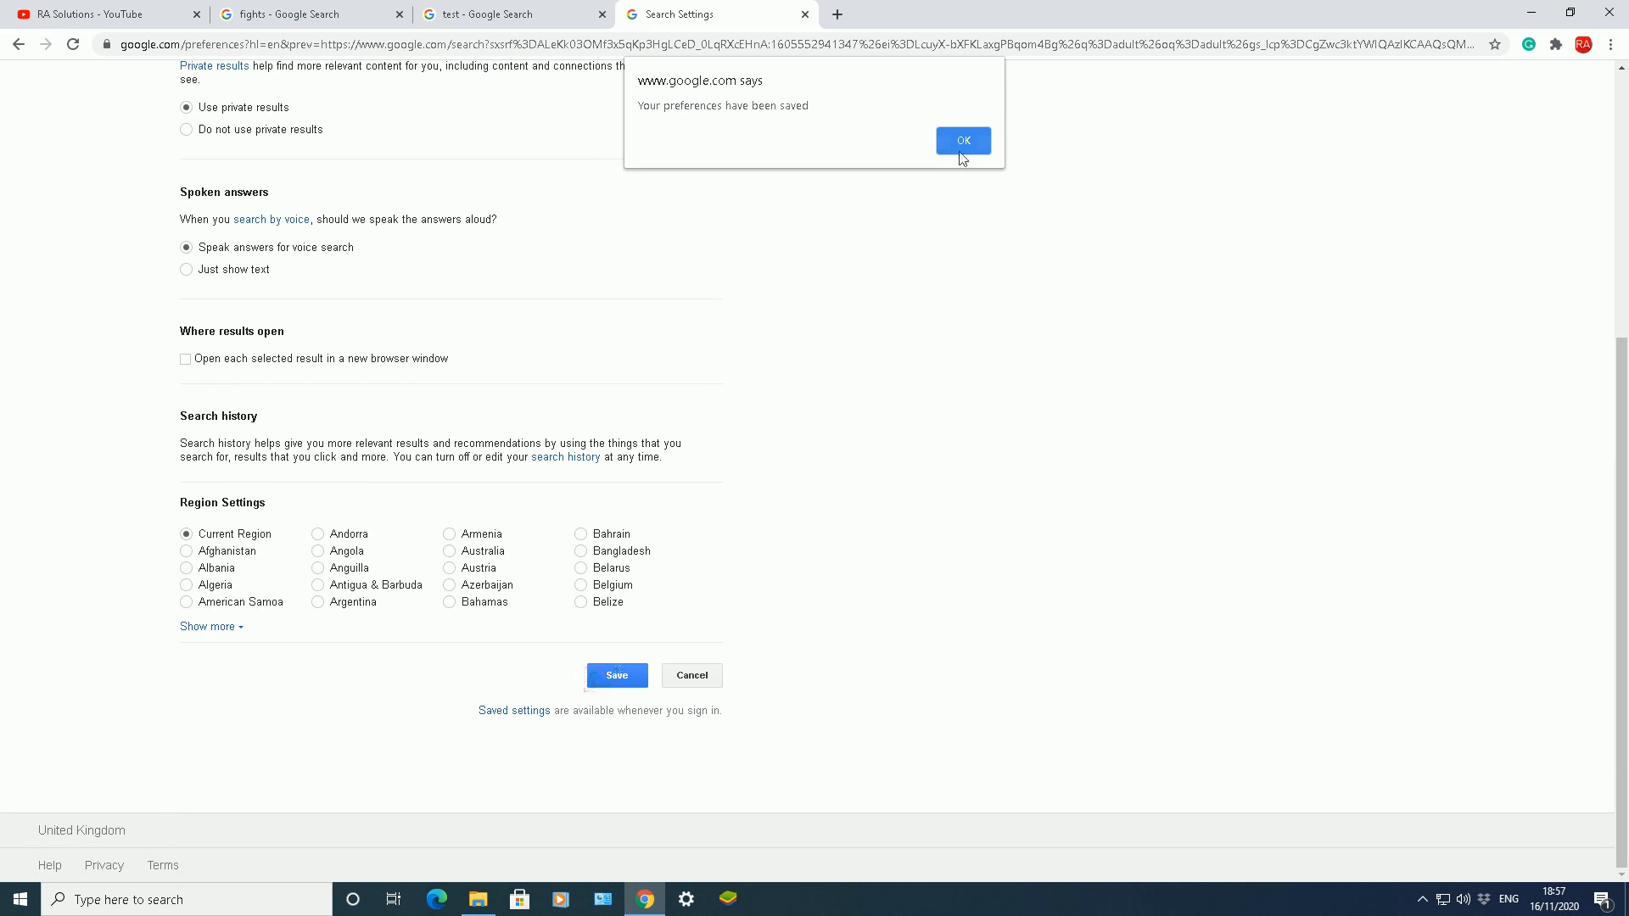
{"action": "left_click", "coordinate": [961, 140]}
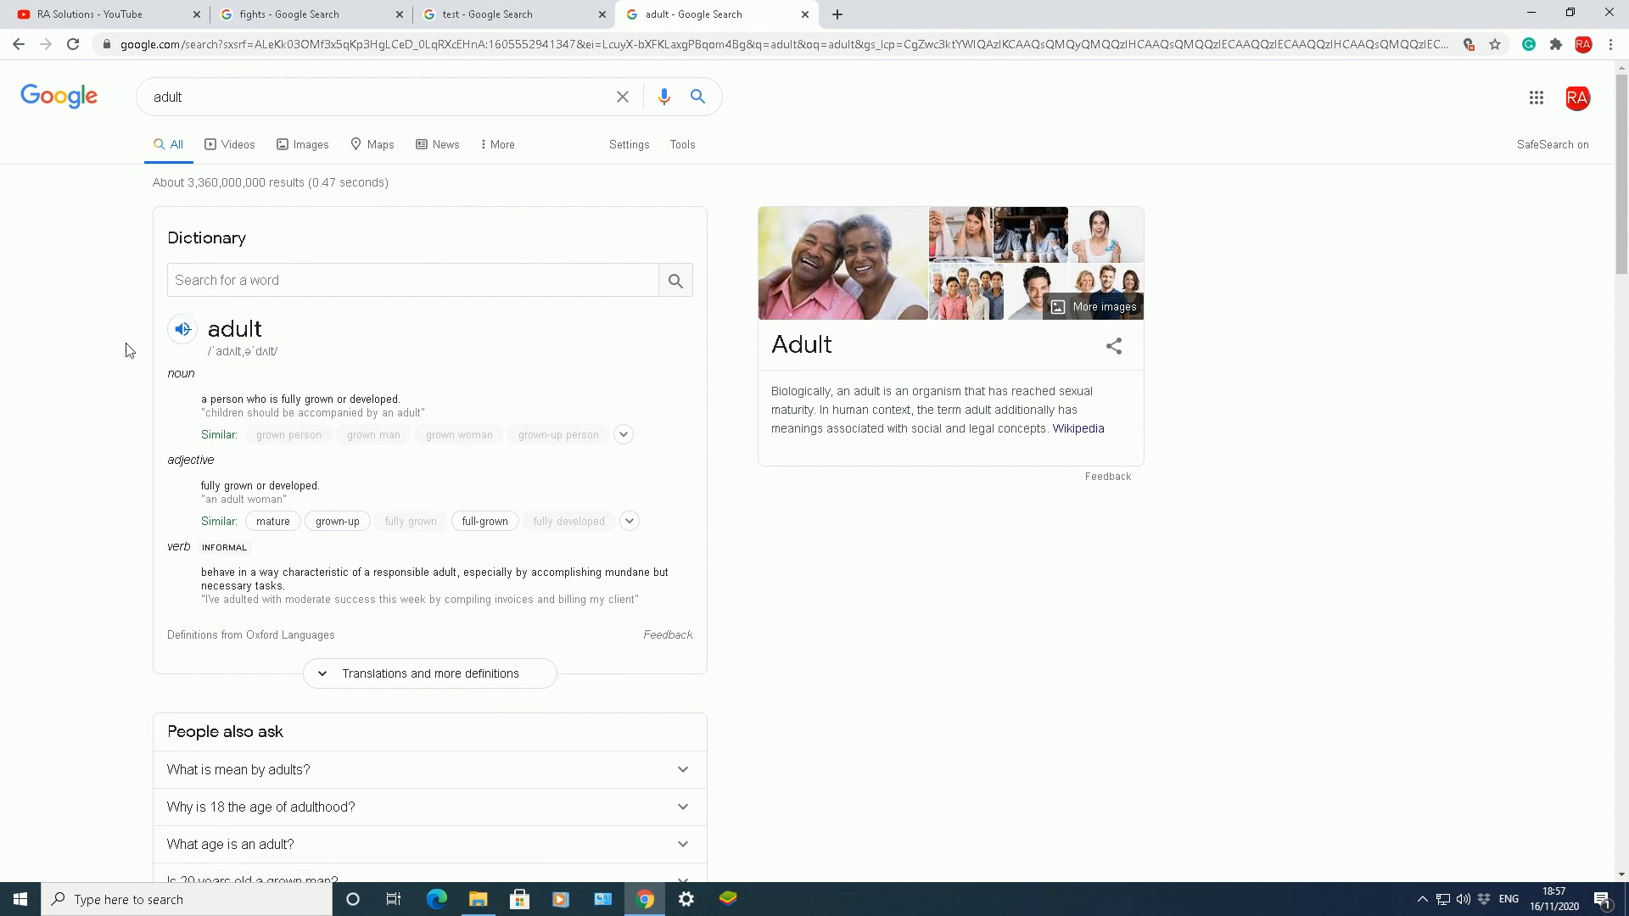
{"action": "scroll", "scroll_direction": "down", "scroll_amount": 3}
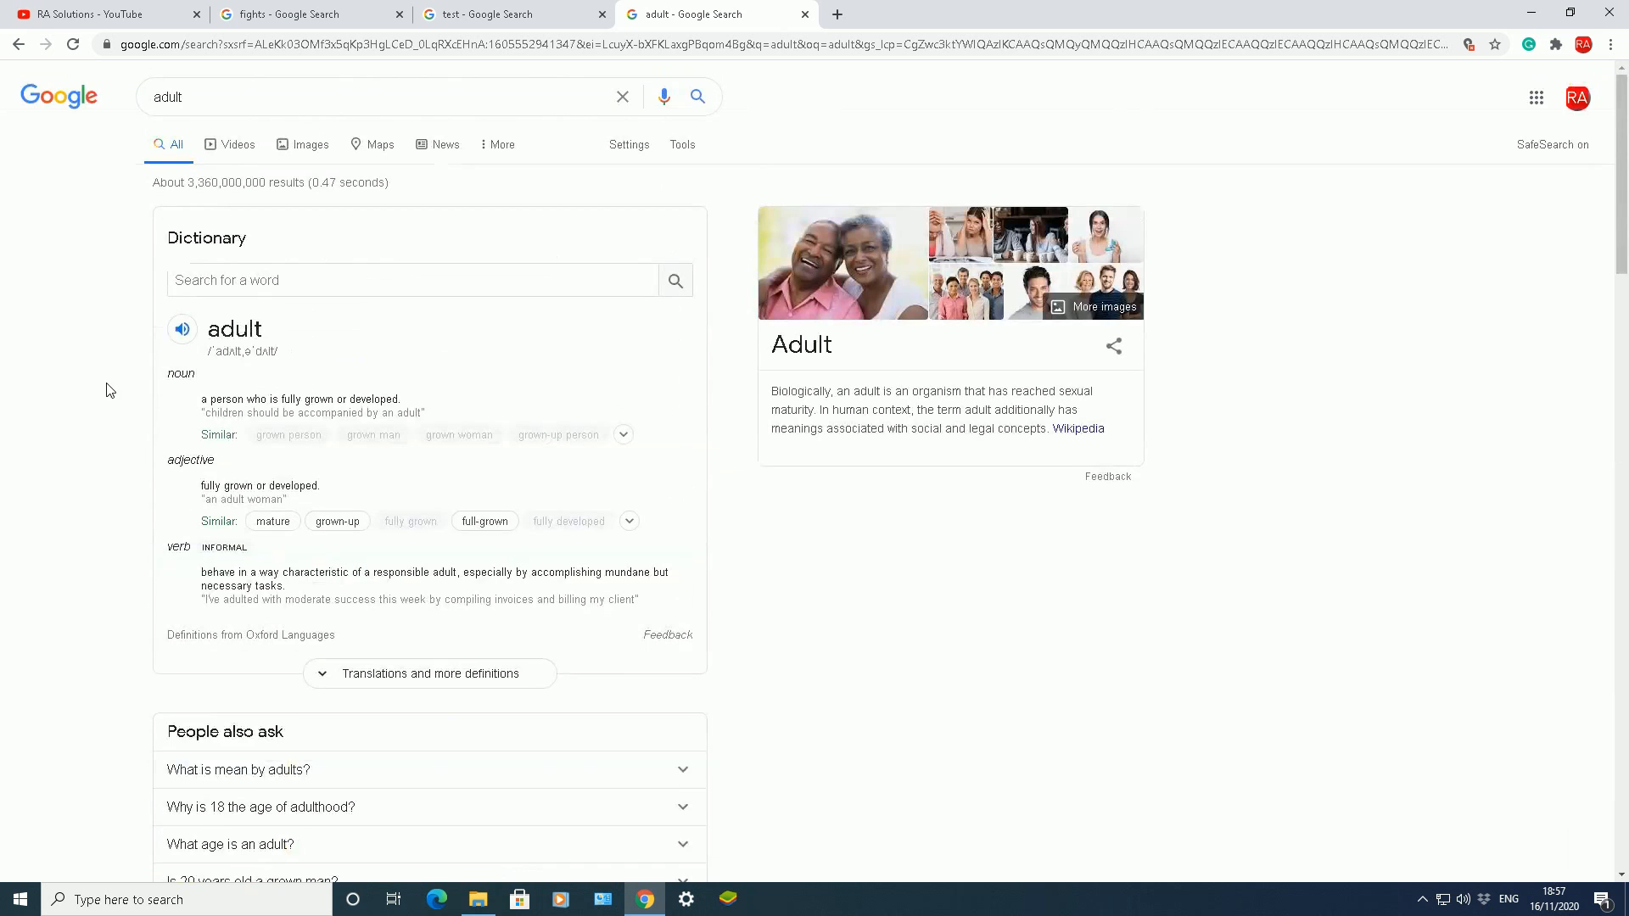
{"action": "left_click", "coordinate": [628, 145]}
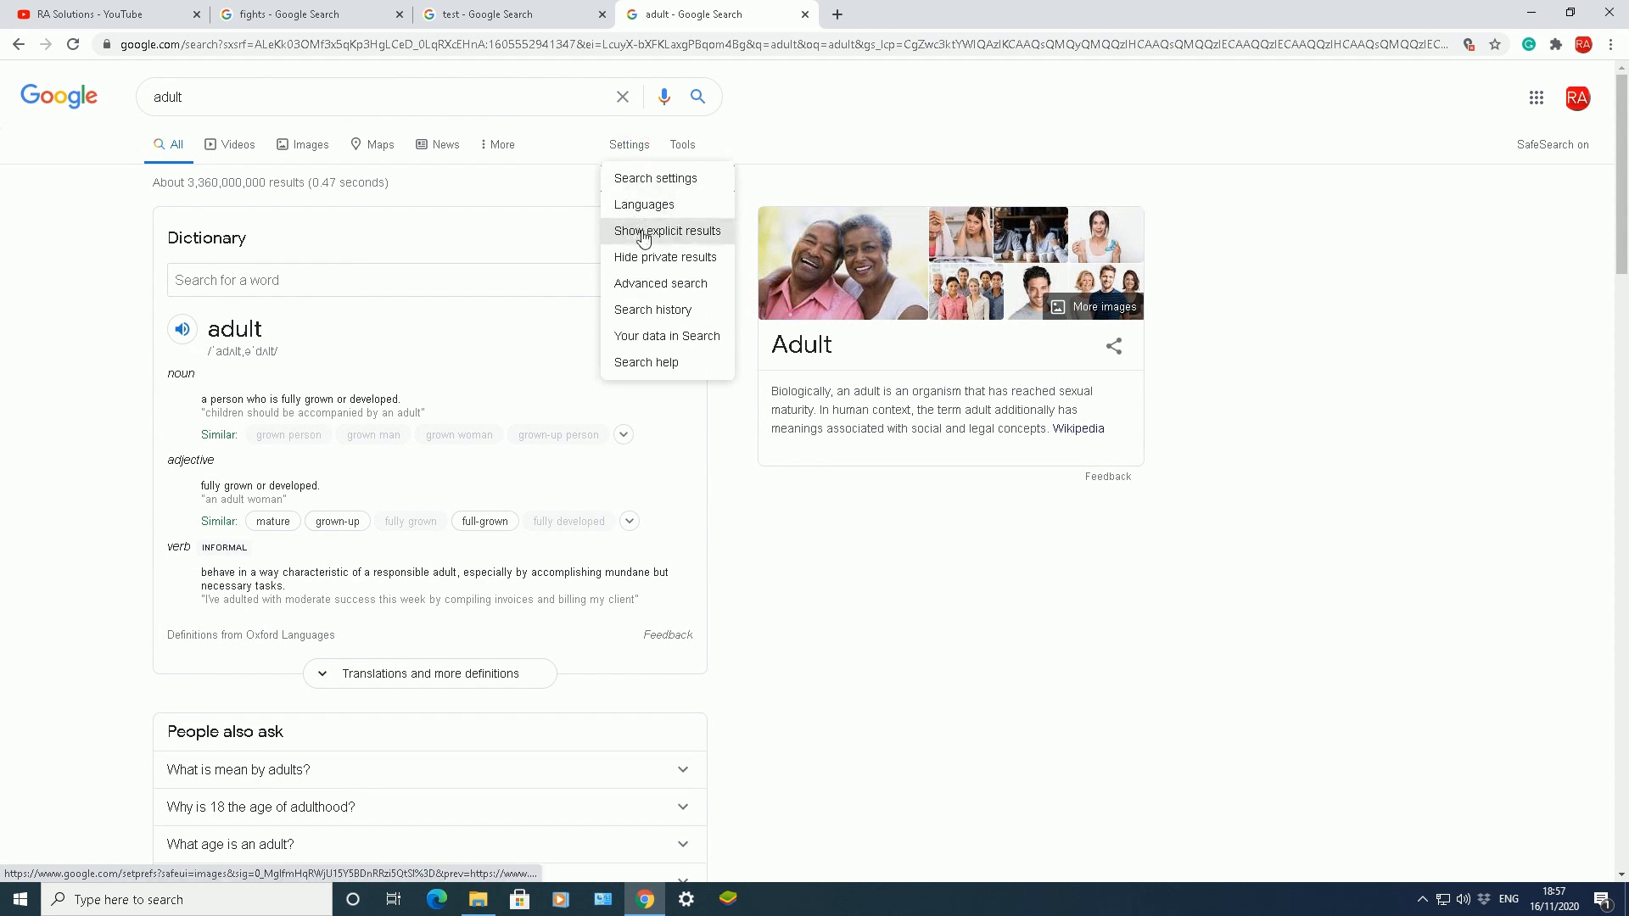
{"action": "left_click", "coordinate": [667, 231]}
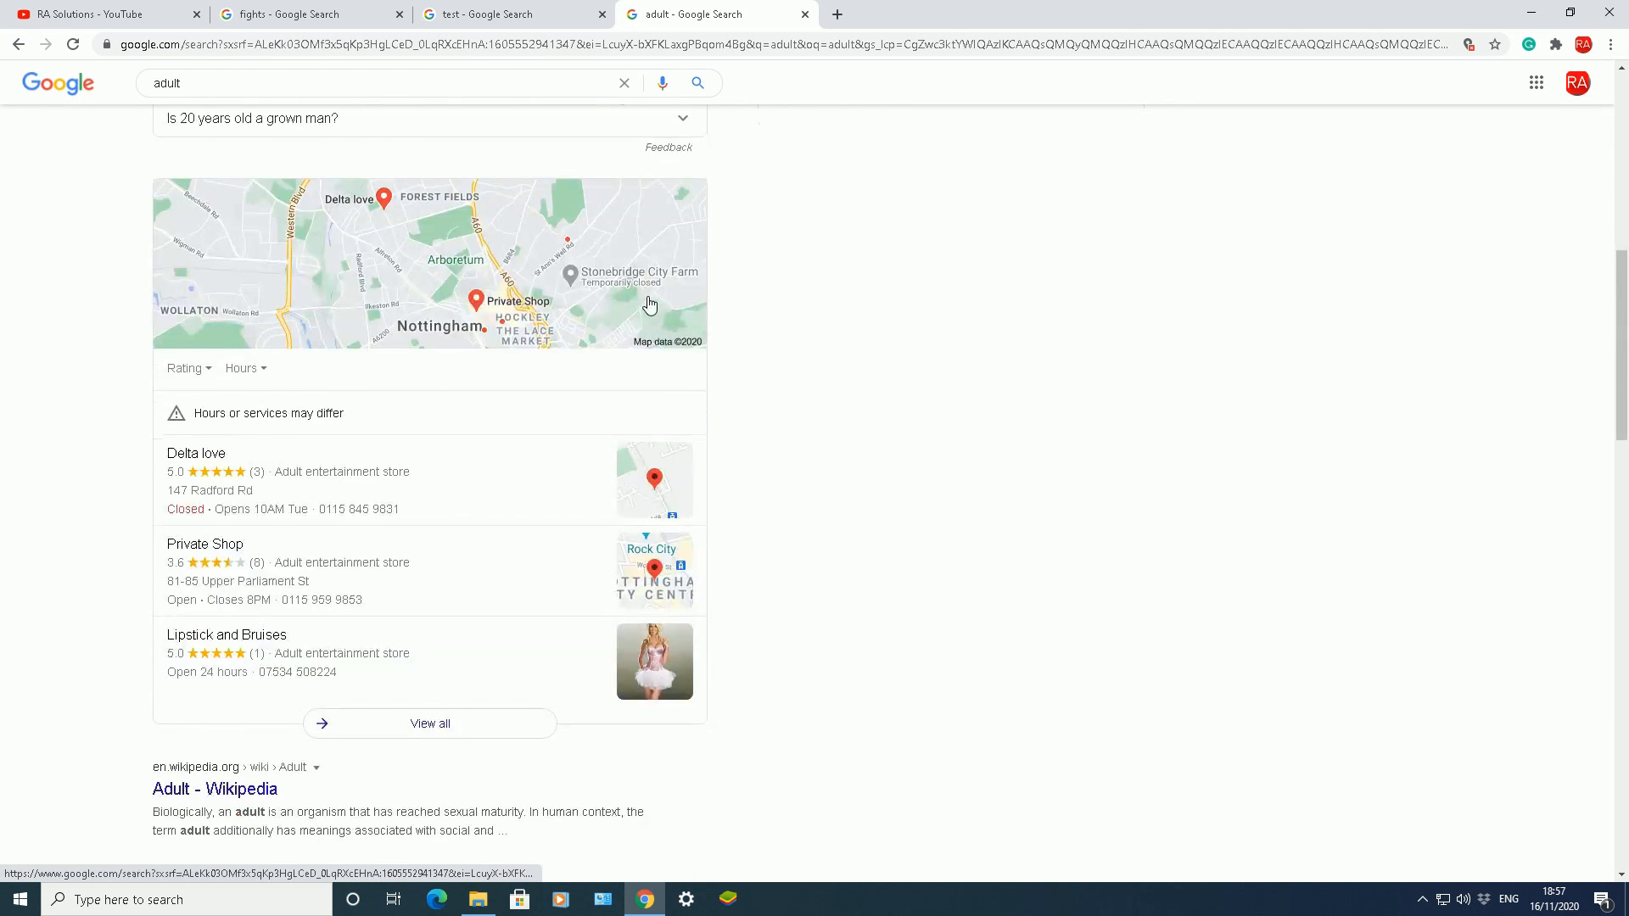
{"action": "scroll", "scroll_direction": "down", "scroll_amount": 3}
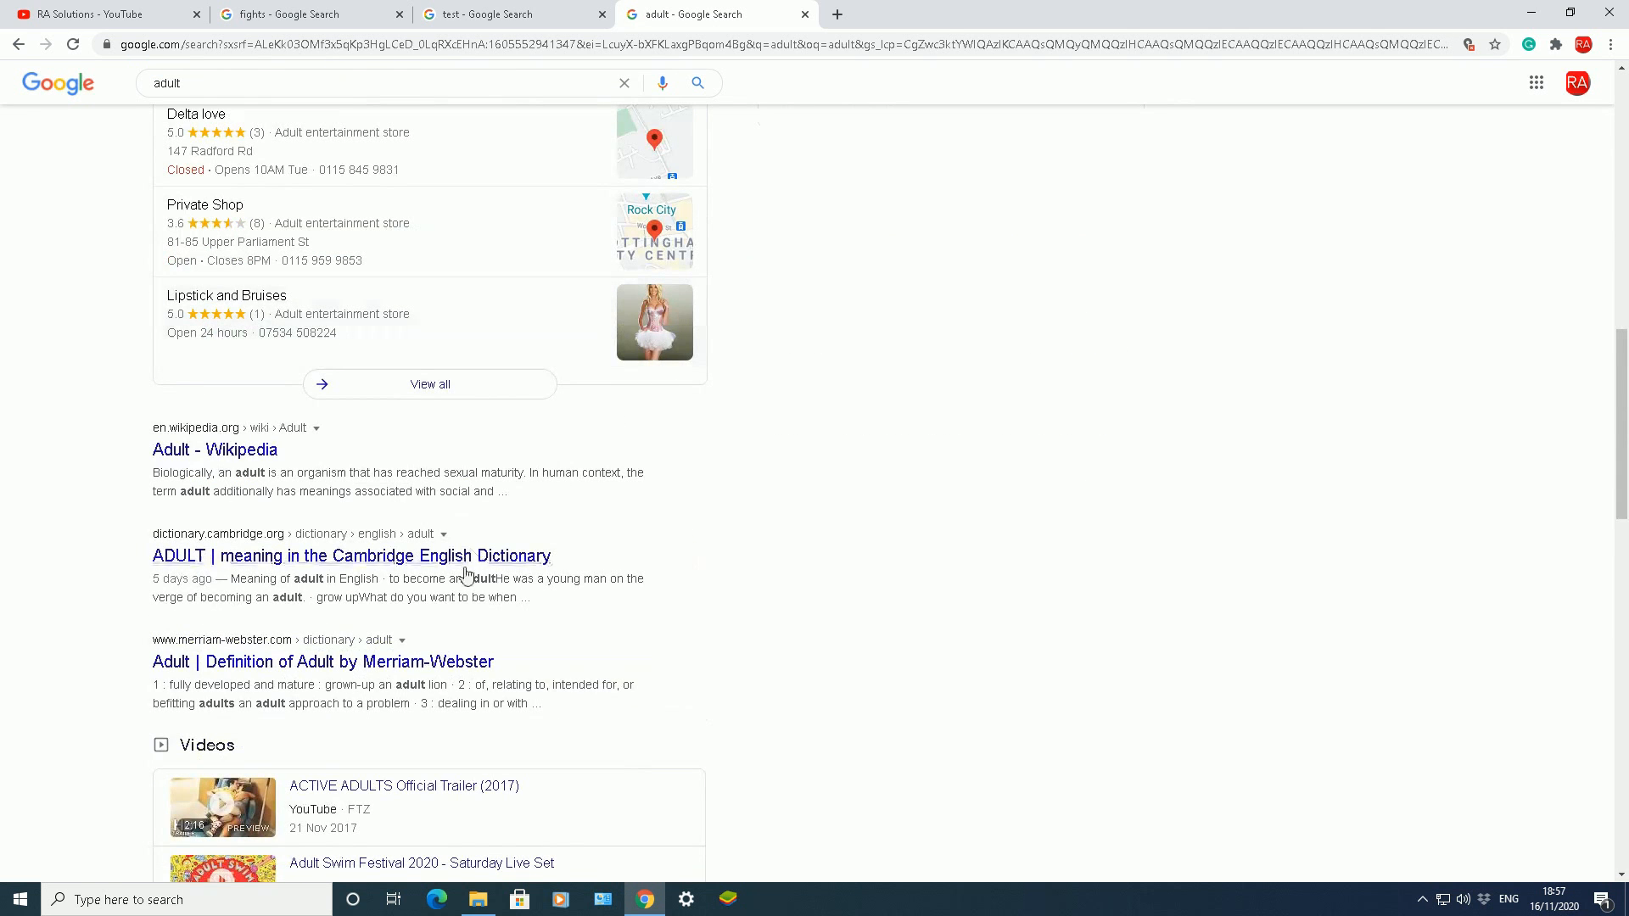
{"action": "scroll", "scroll_direction": "down", "scroll_amount": 3}
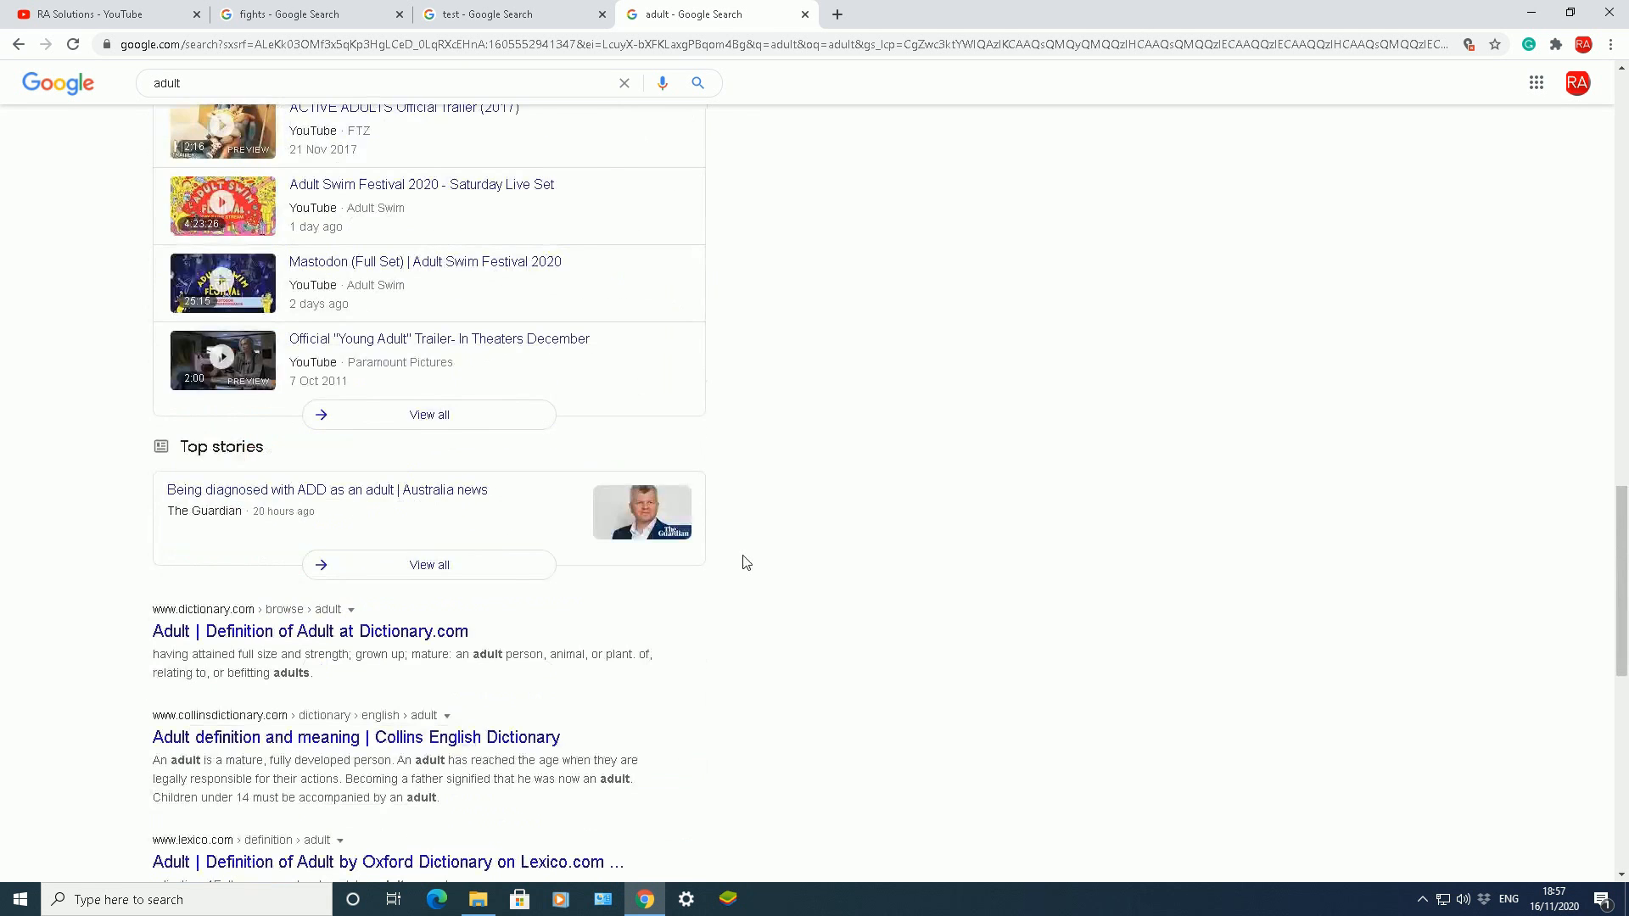
{"action": "scroll", "scroll_direction": "up", "scroll_amount": 3}
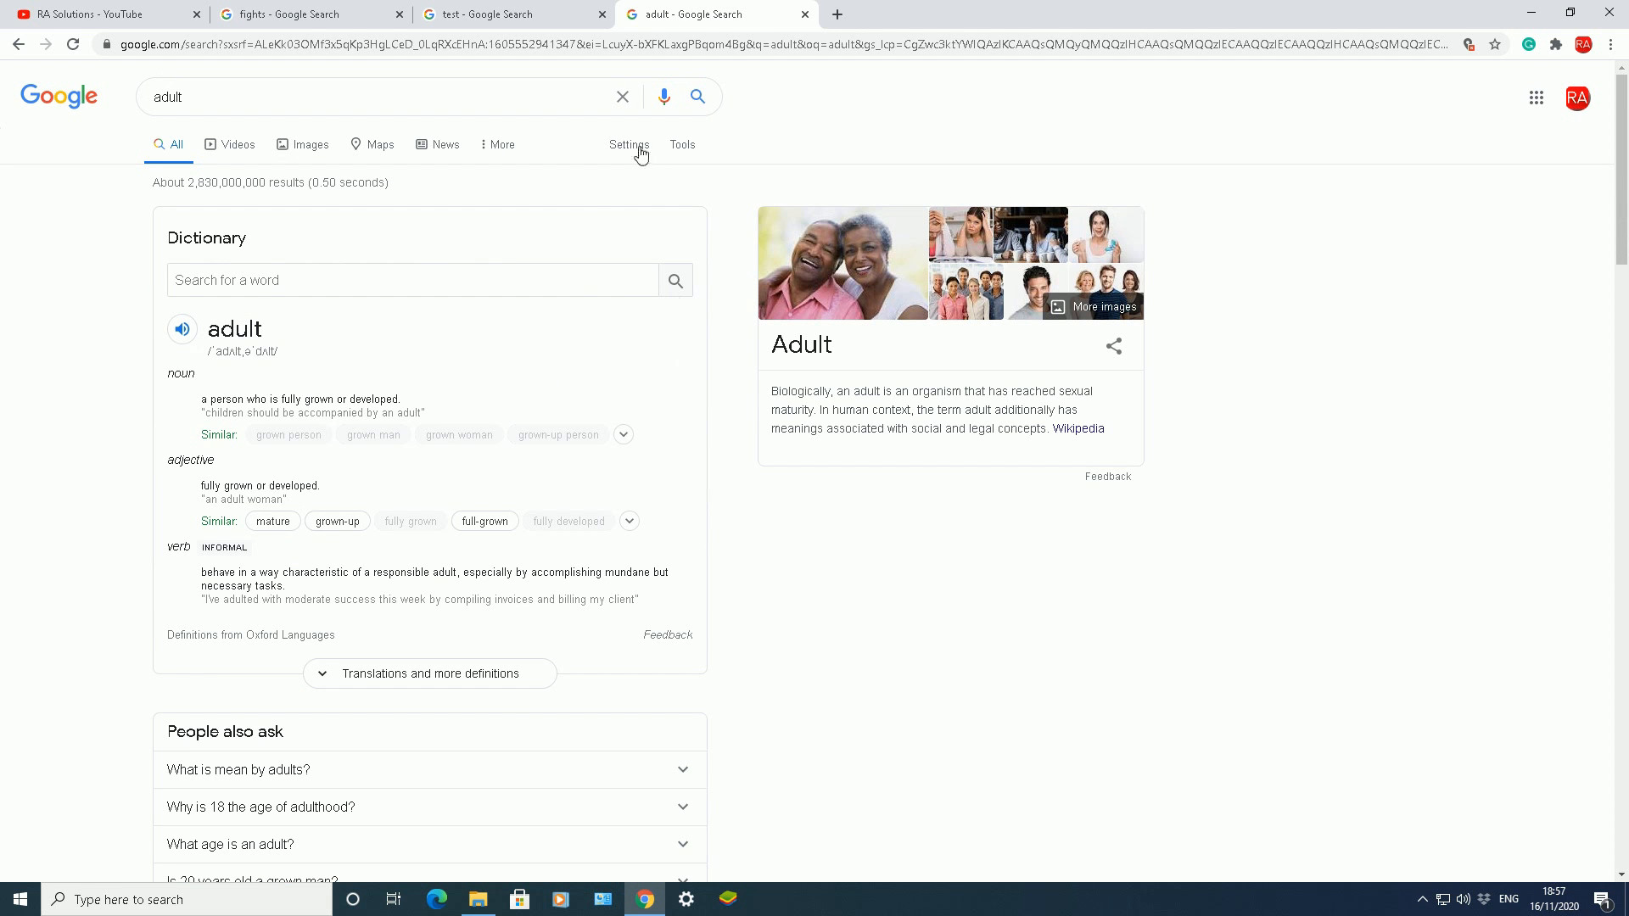
{"action": "left_click", "coordinate": [629, 145]}
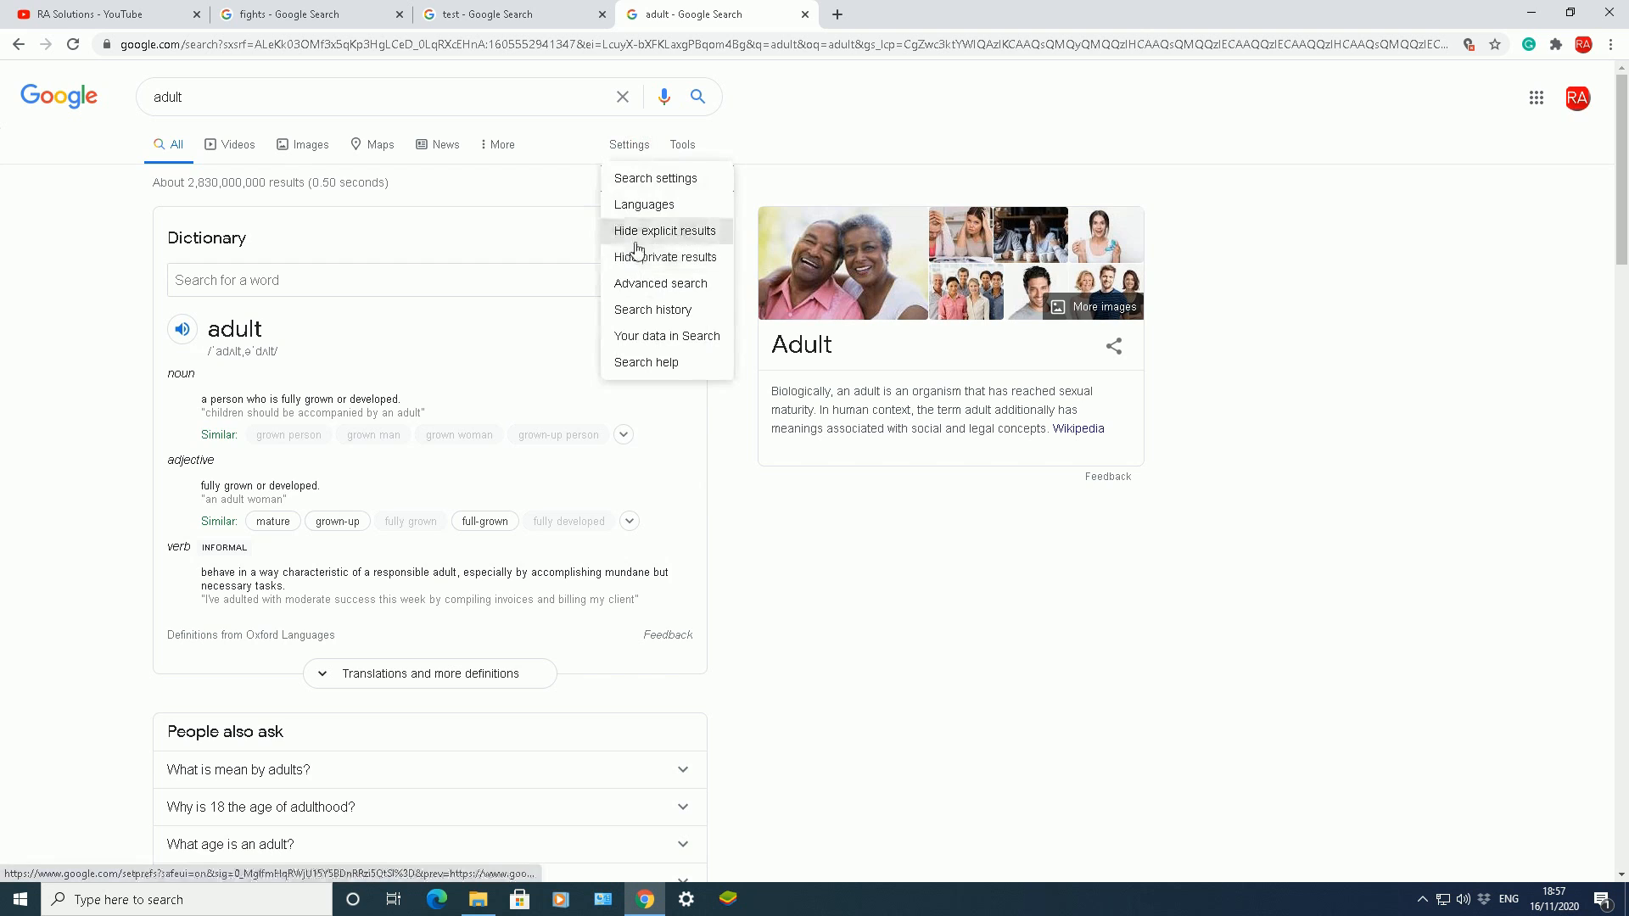
{"action": "left_click", "coordinate": [663, 231]}
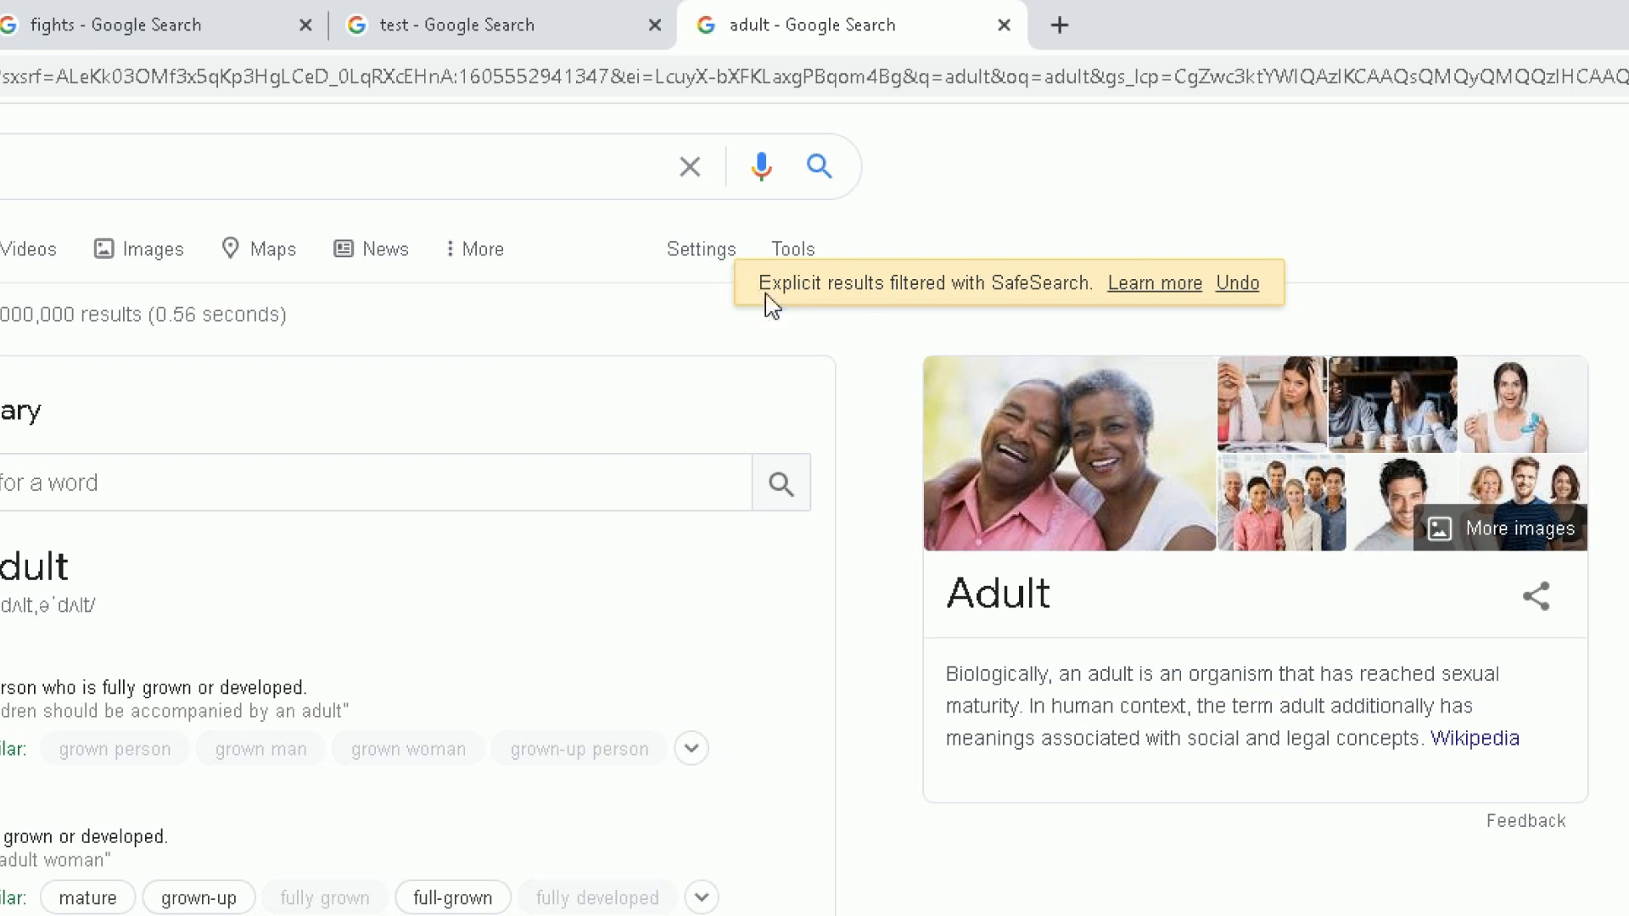
{"action": "mouse_move", "coordinate": [998, 301]}
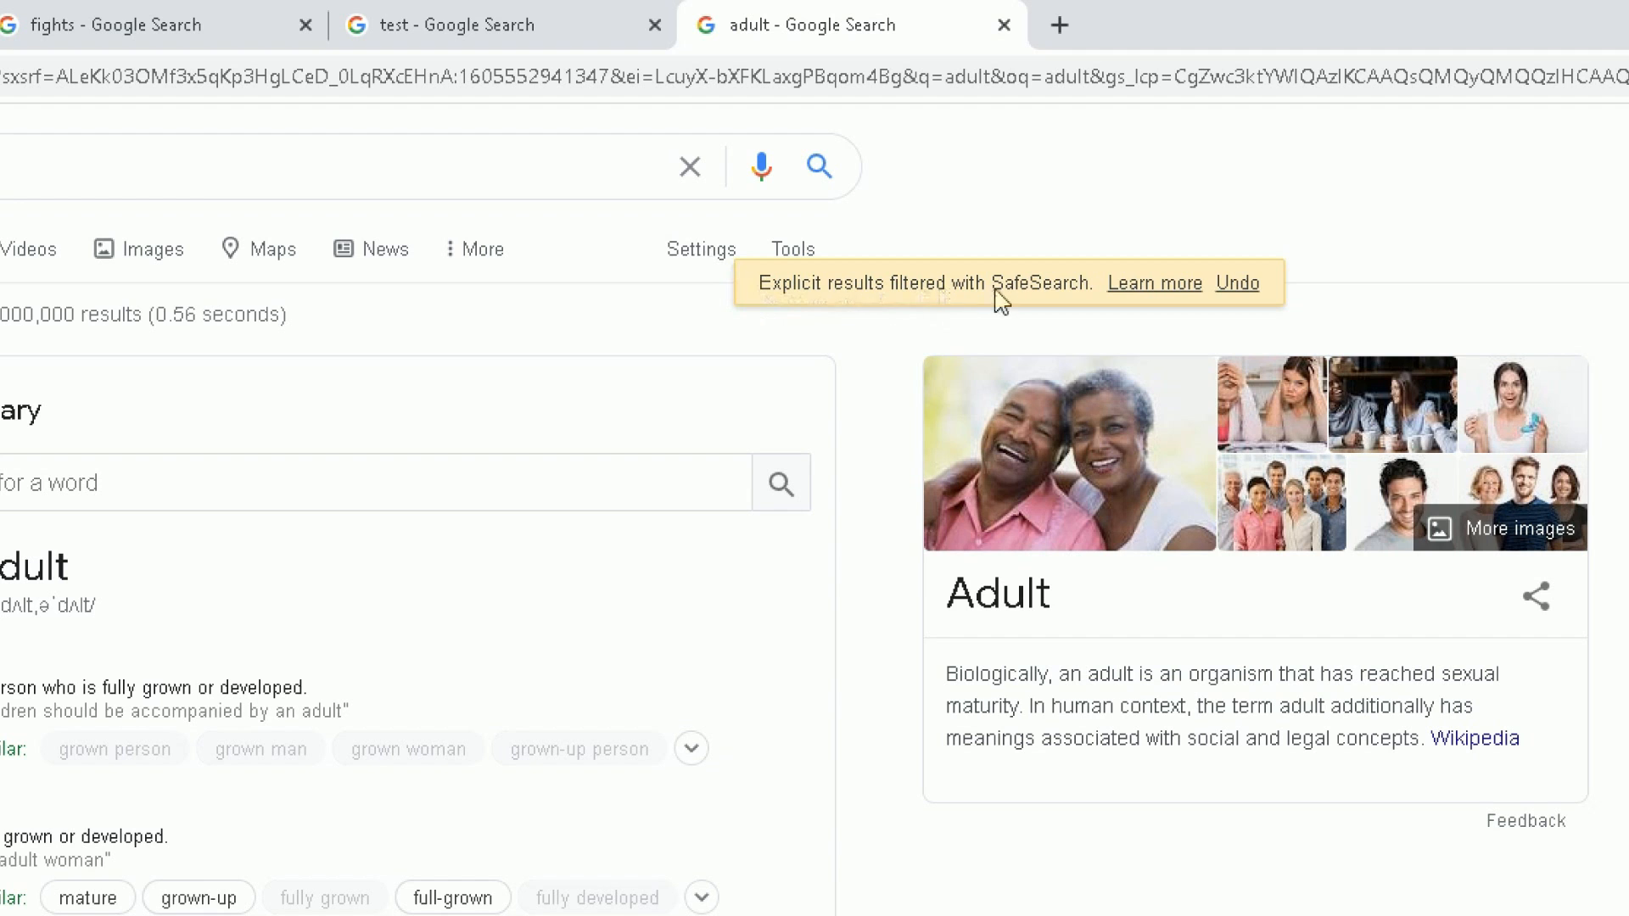
{"action": "mouse_move", "coordinate": [702, 260]}
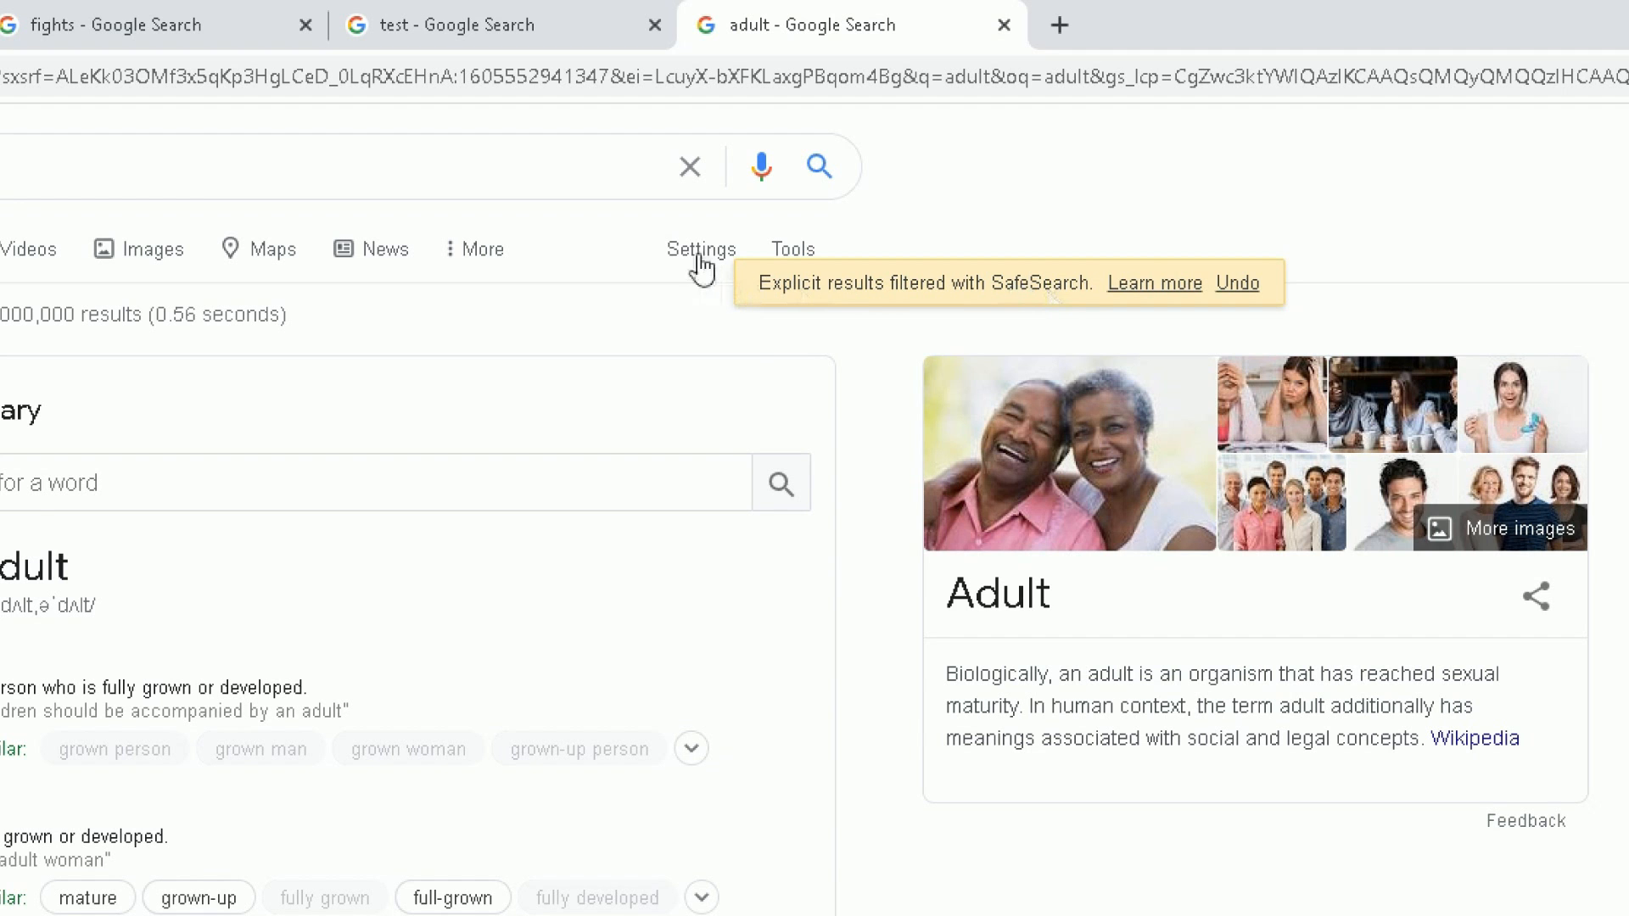
{"action": "left_click", "coordinate": [629, 145]}
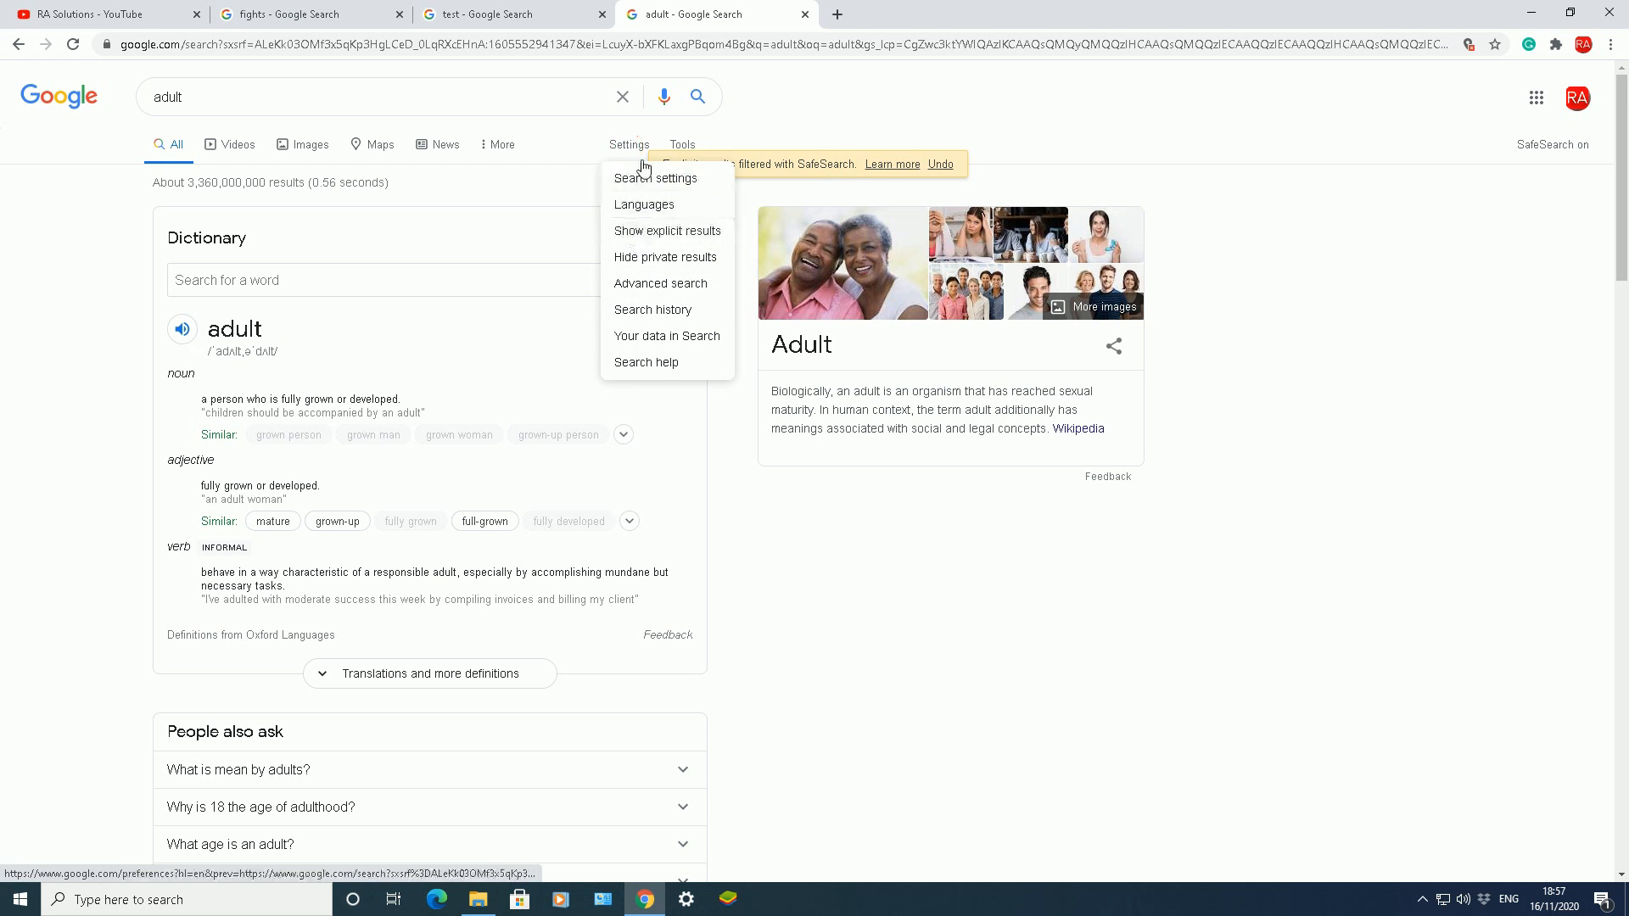
{"action": "left_click", "coordinate": [654, 177]}
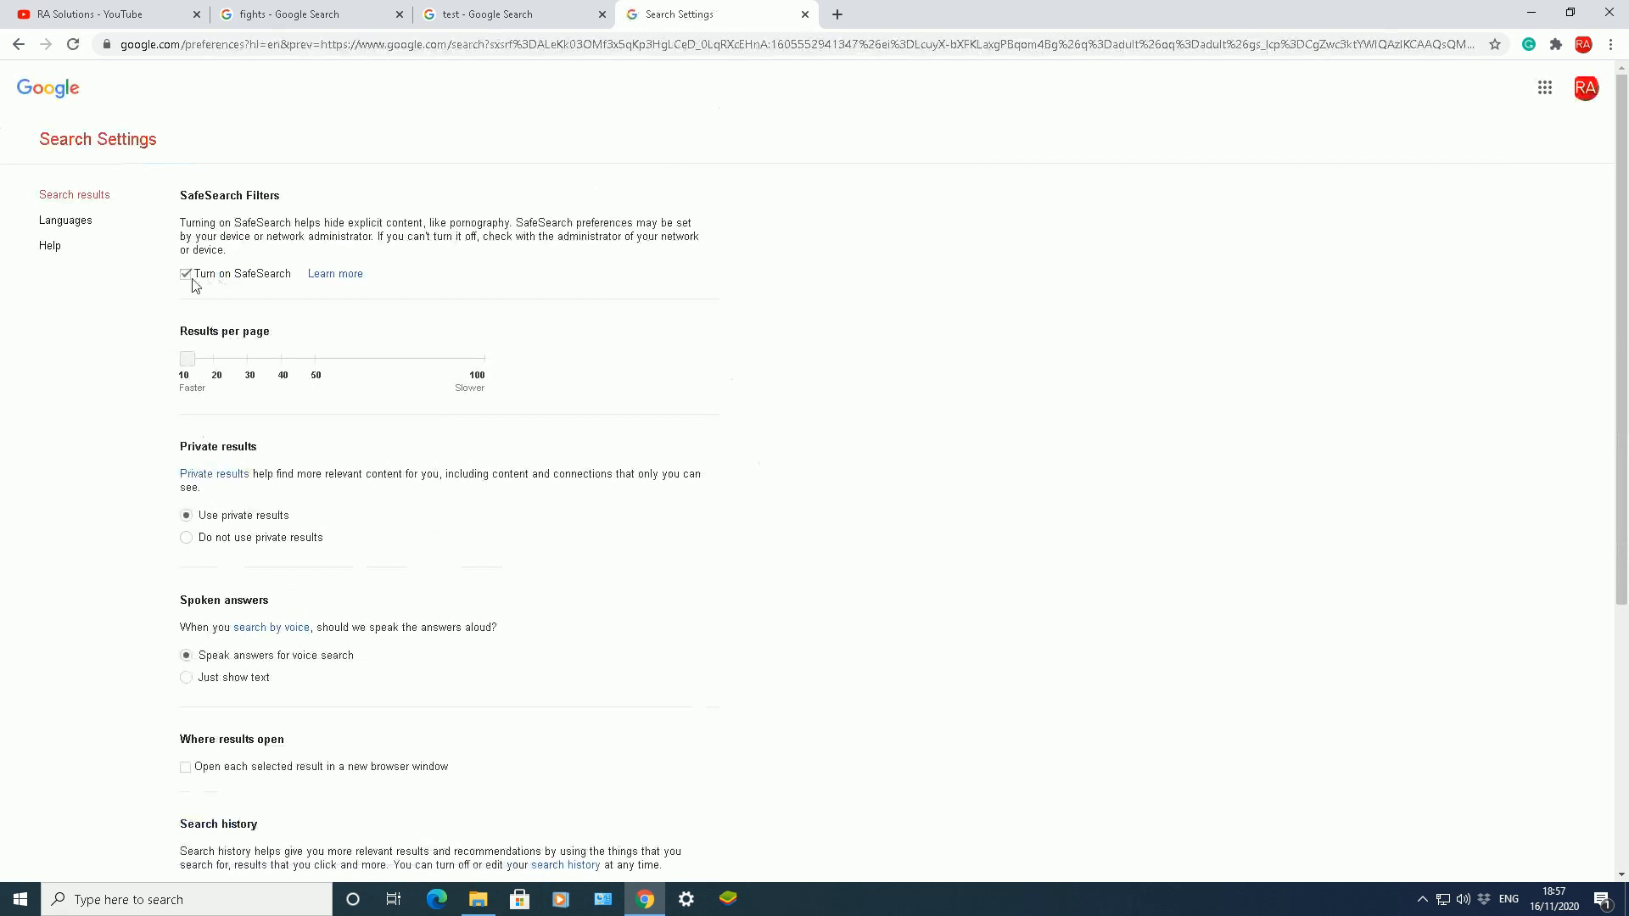
{"action": "scroll", "scroll_direction": "down", "scroll_amount": 3}
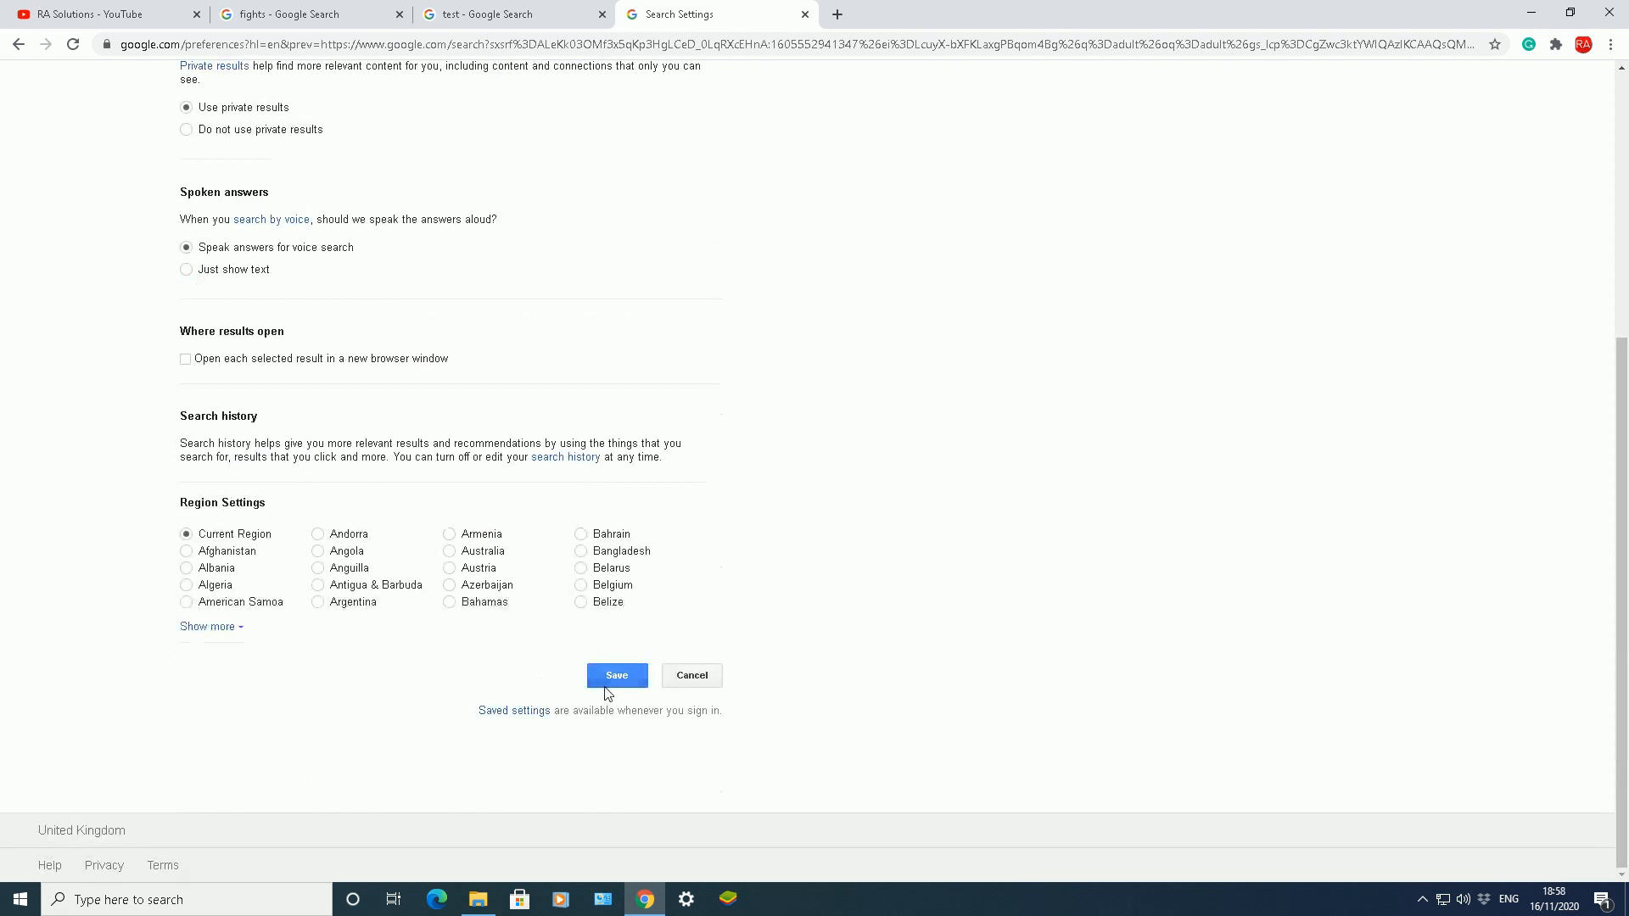
{"action": "left_click", "coordinate": [616, 676]}
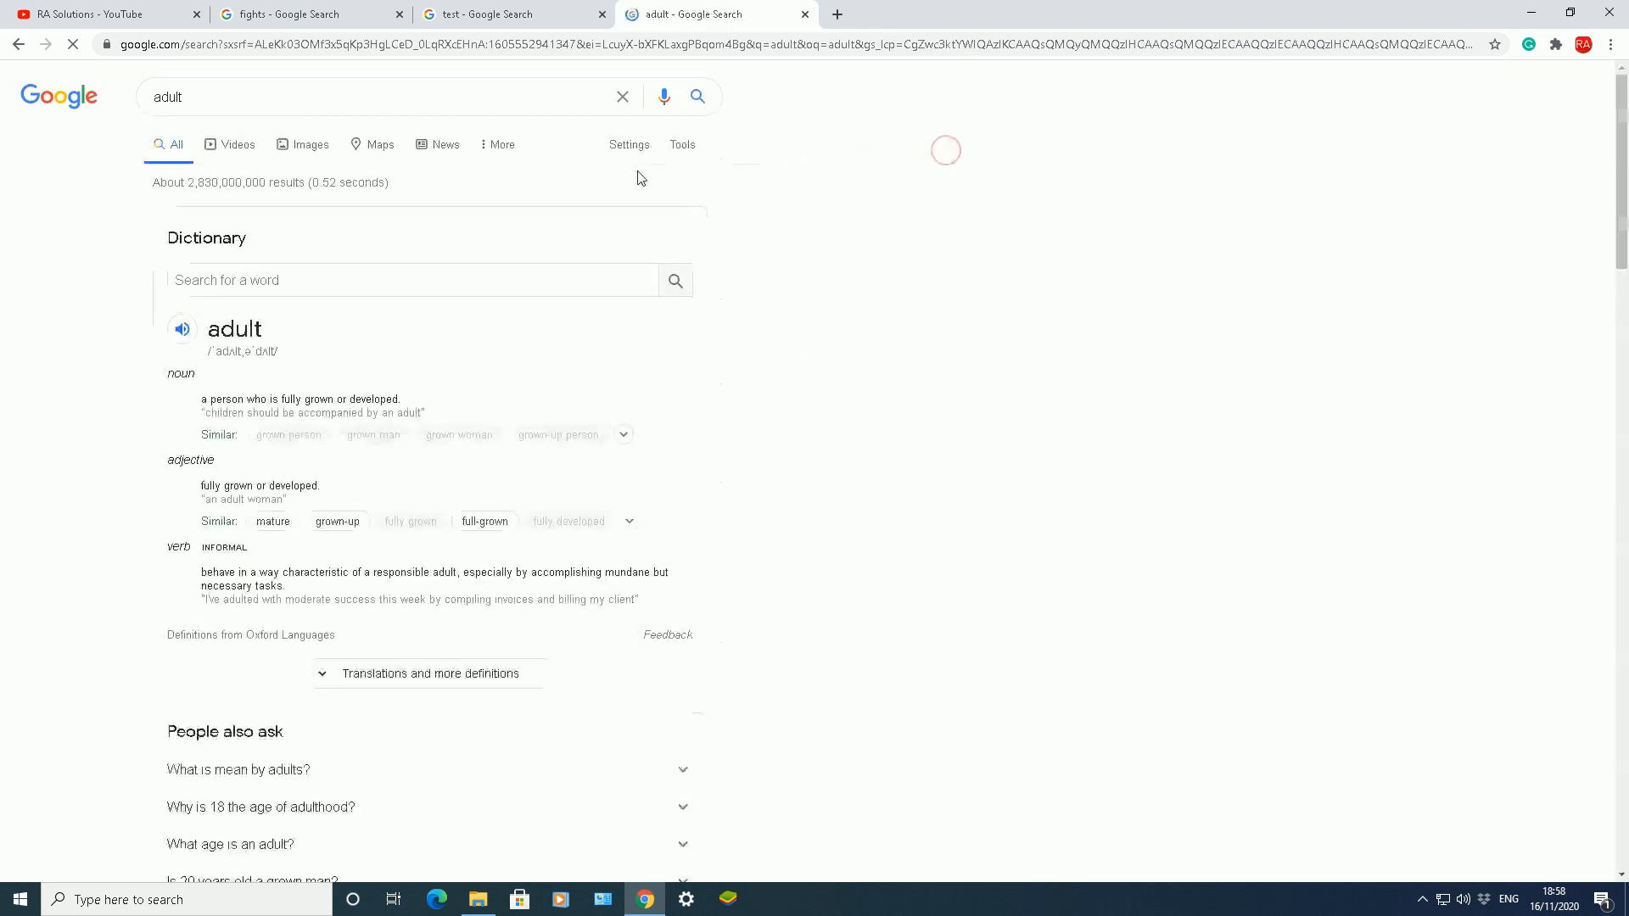
{"action": "left_click", "coordinate": [628, 145]}
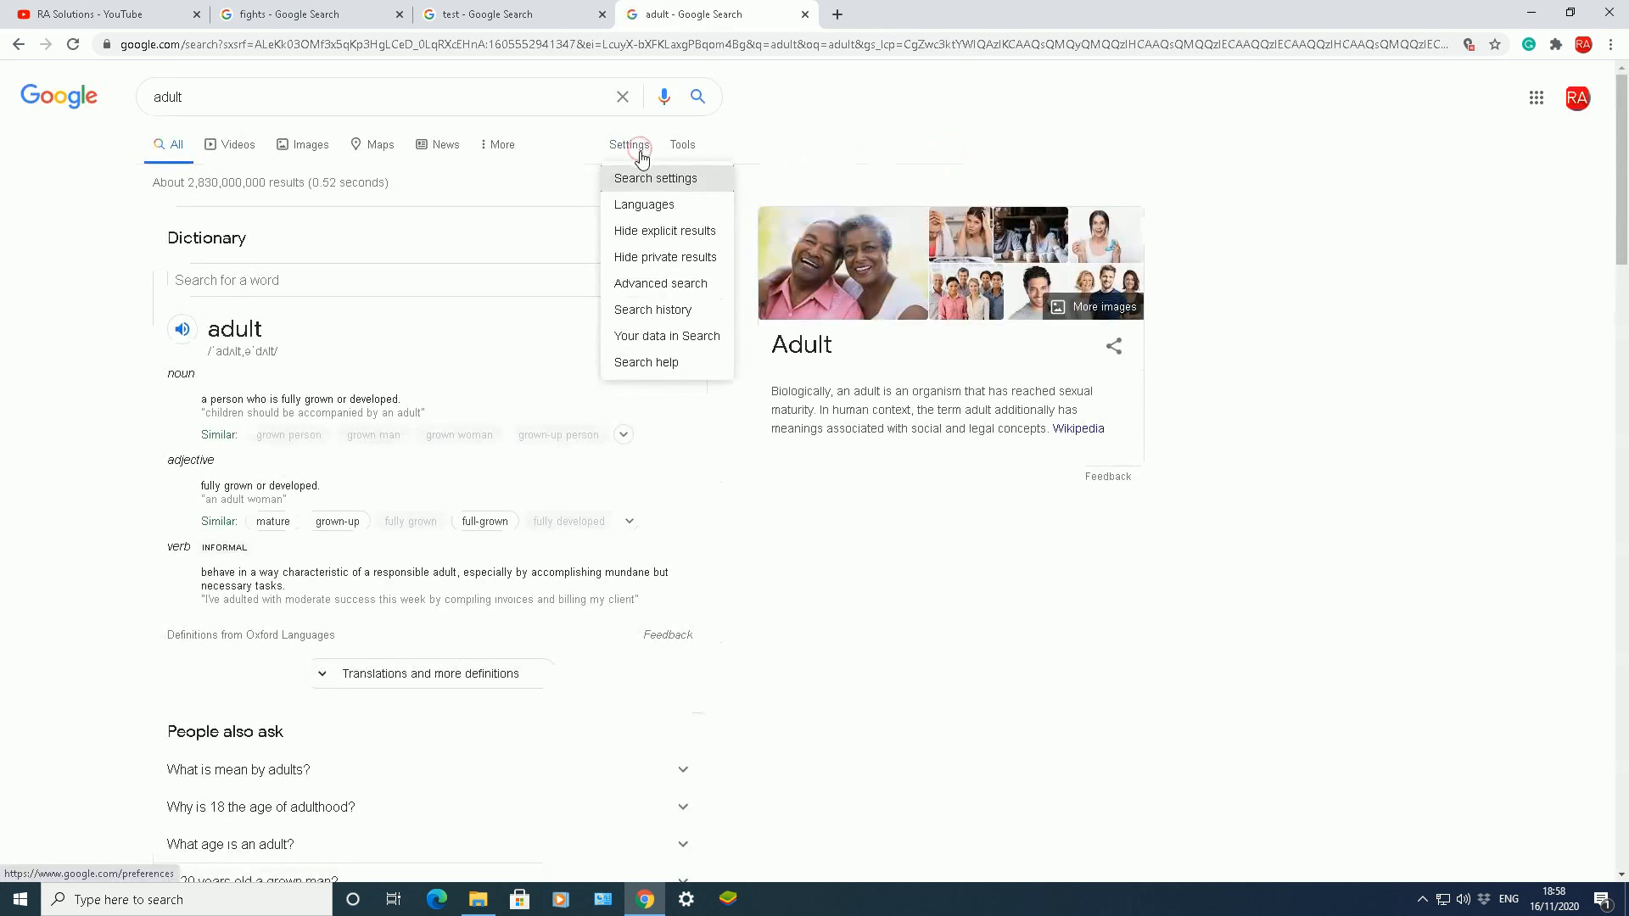
{"action": "left_click", "coordinate": [663, 231]}
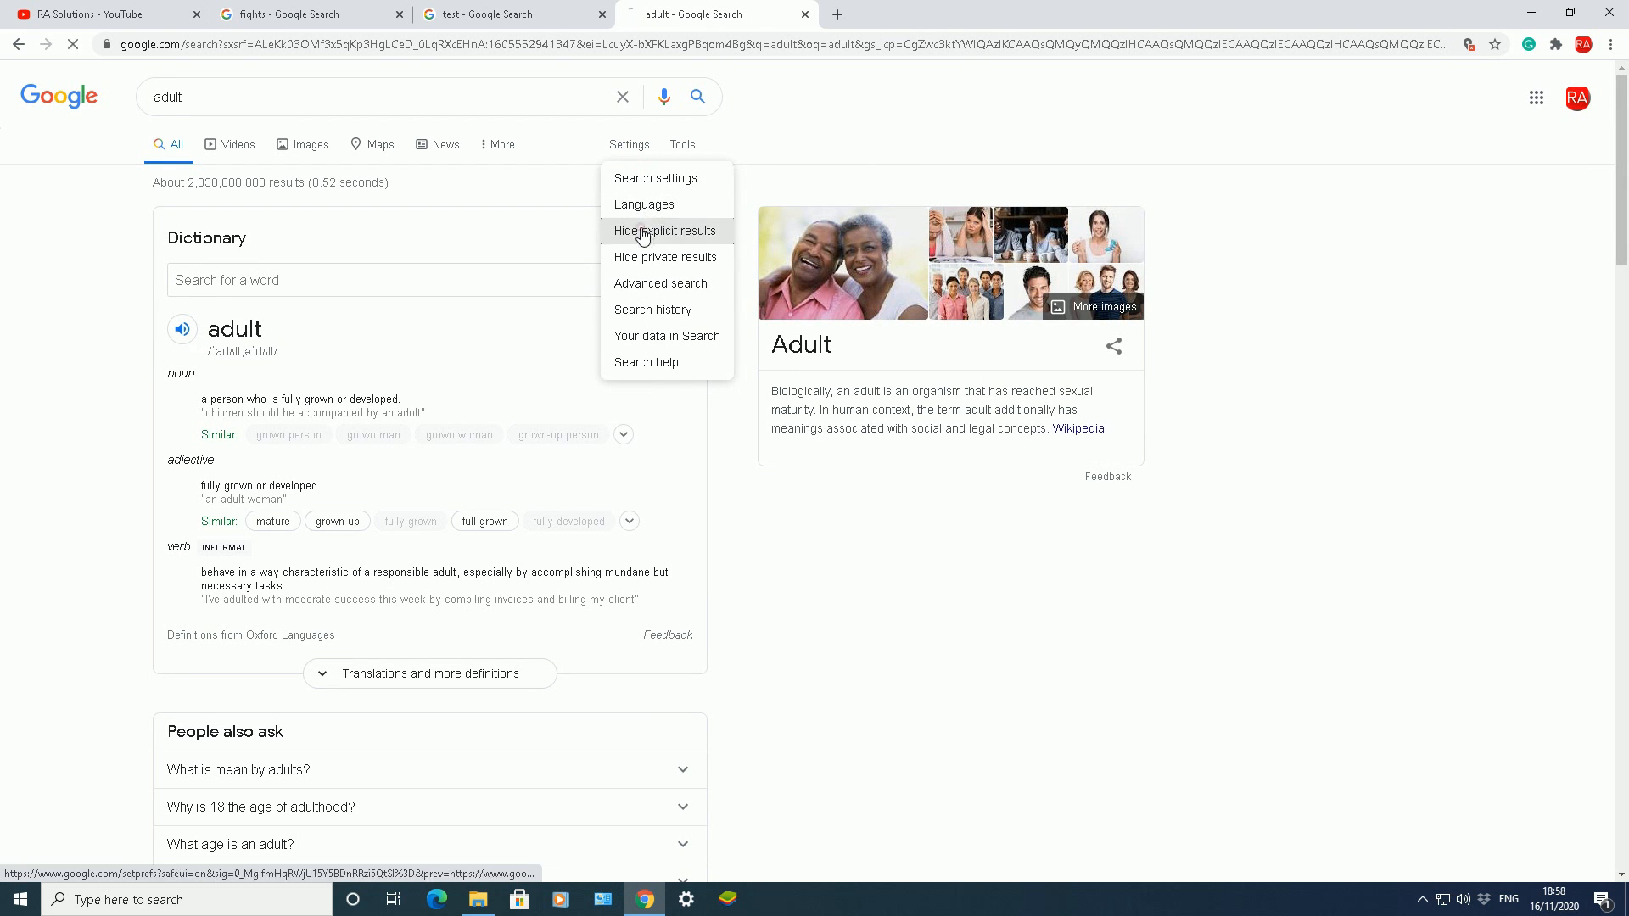
{"action": "left_click", "coordinate": [665, 230]}
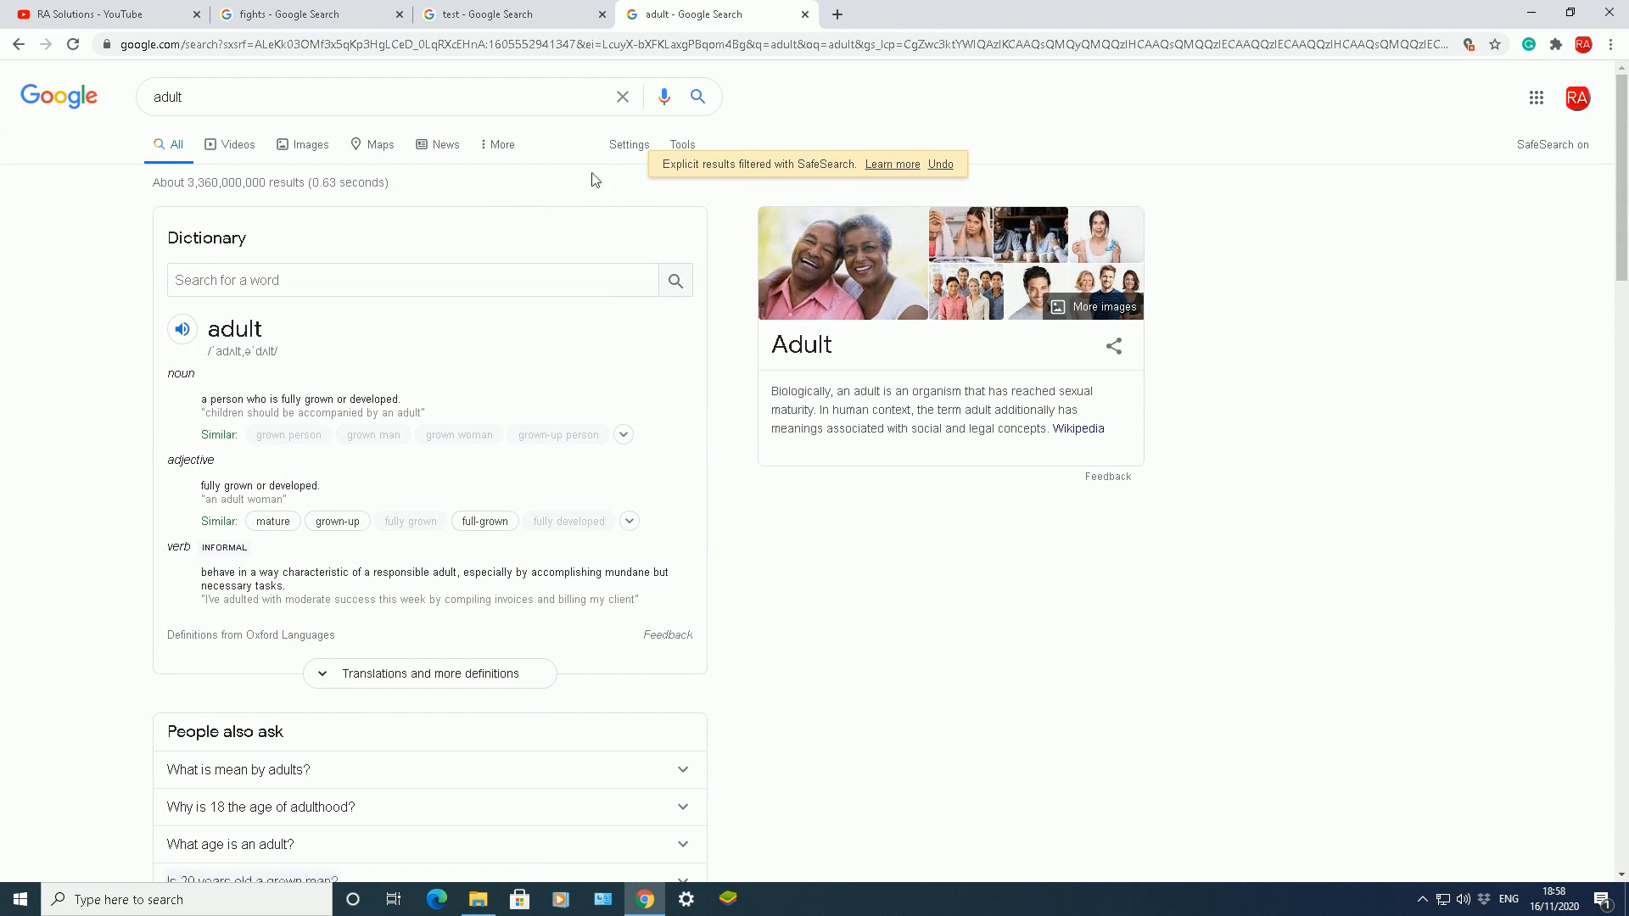
{"action": "left_click", "coordinate": [629, 144]}
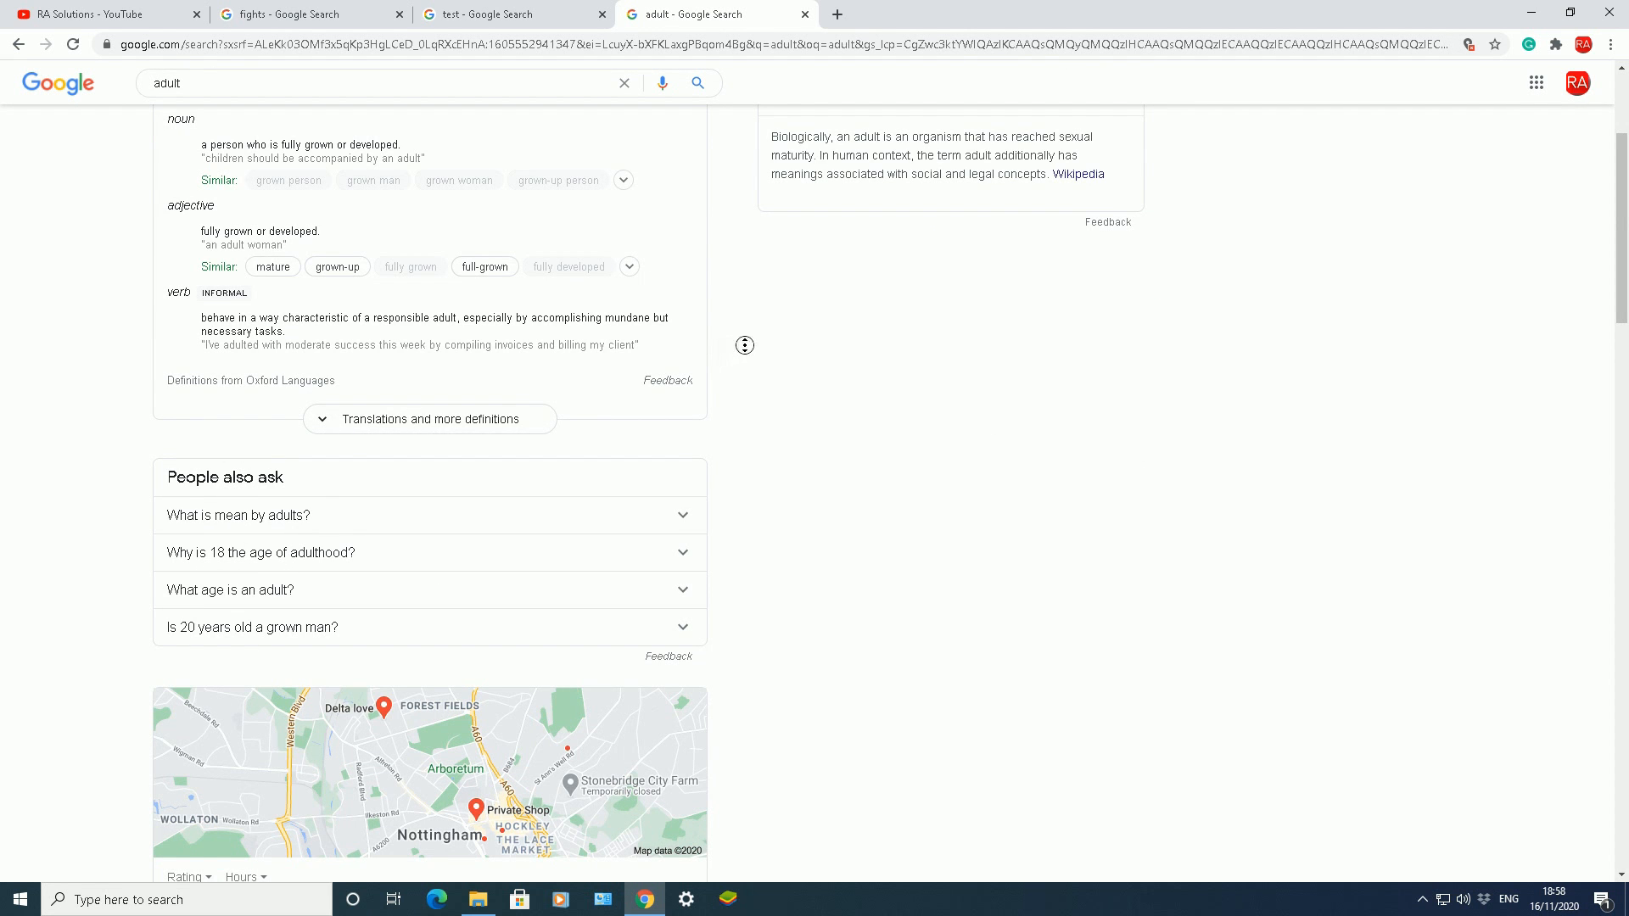
{"action": "scroll", "scroll_direction": "down", "scroll_amount": 3}
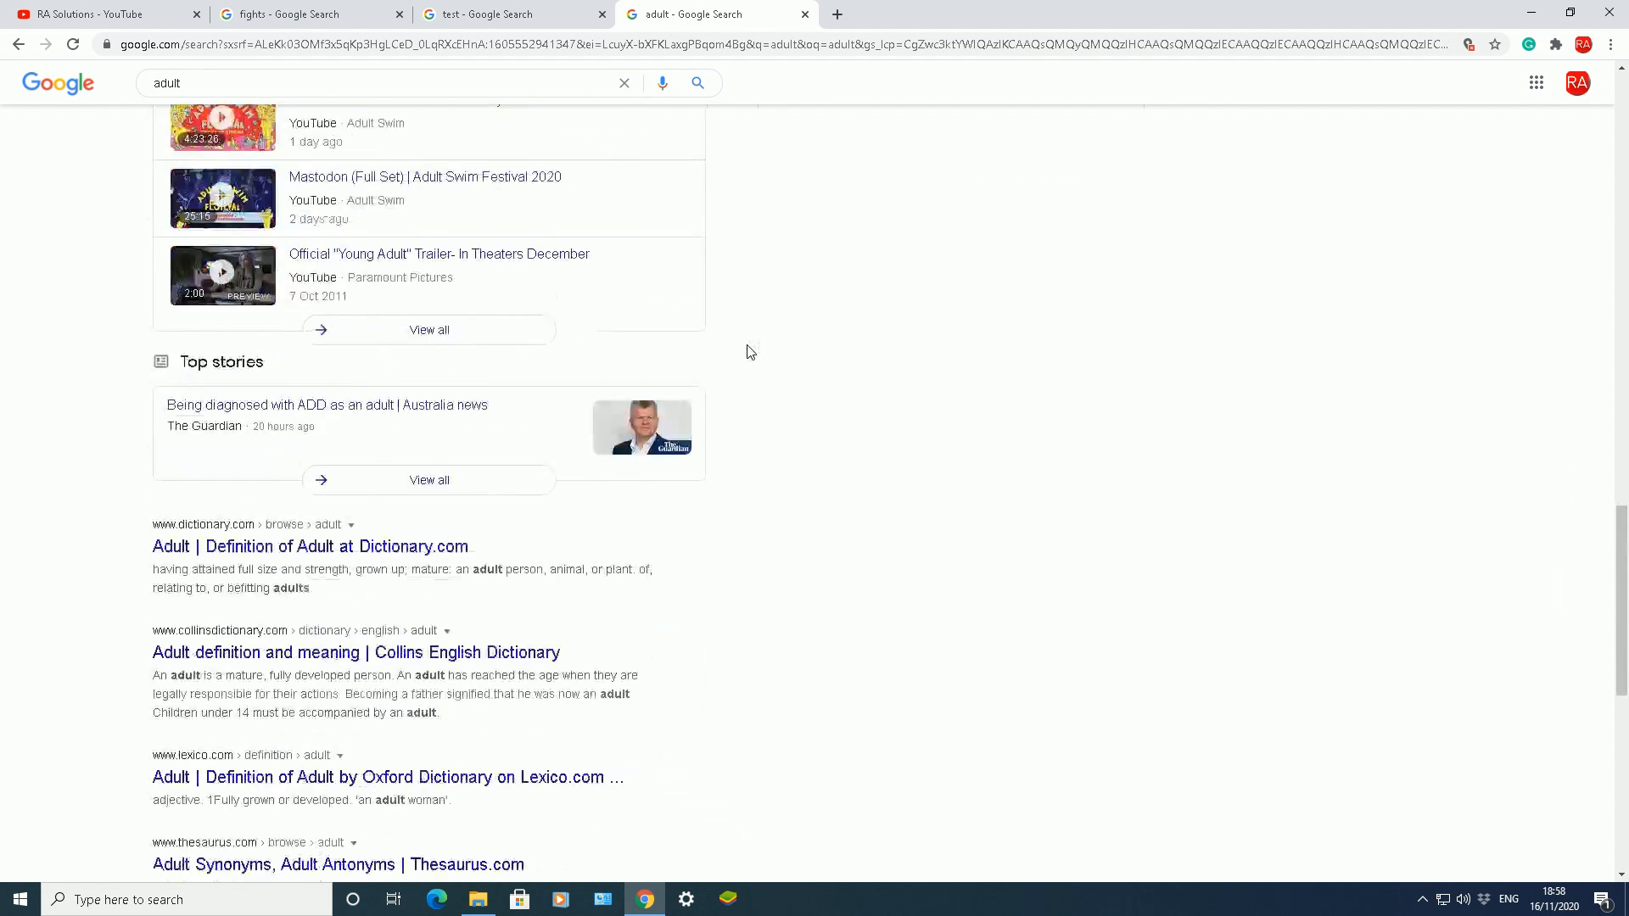
{"action": "scroll", "scroll_direction": "down", "scroll_amount": 3}
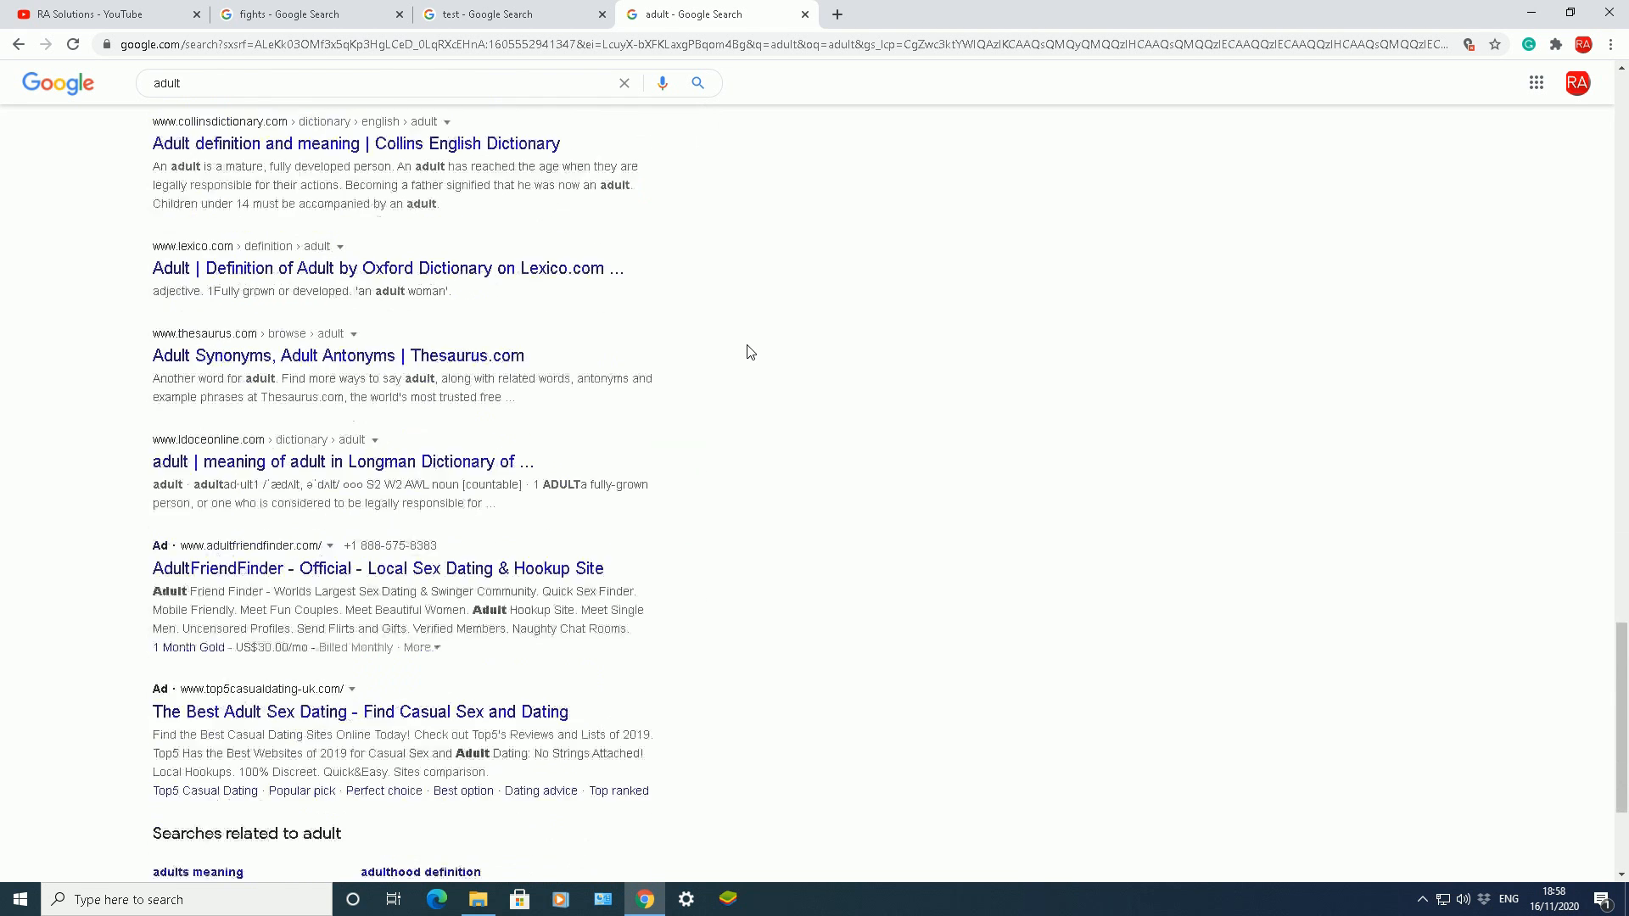
{"action": "scroll", "scroll_direction": "down", "scroll_amount": 3}
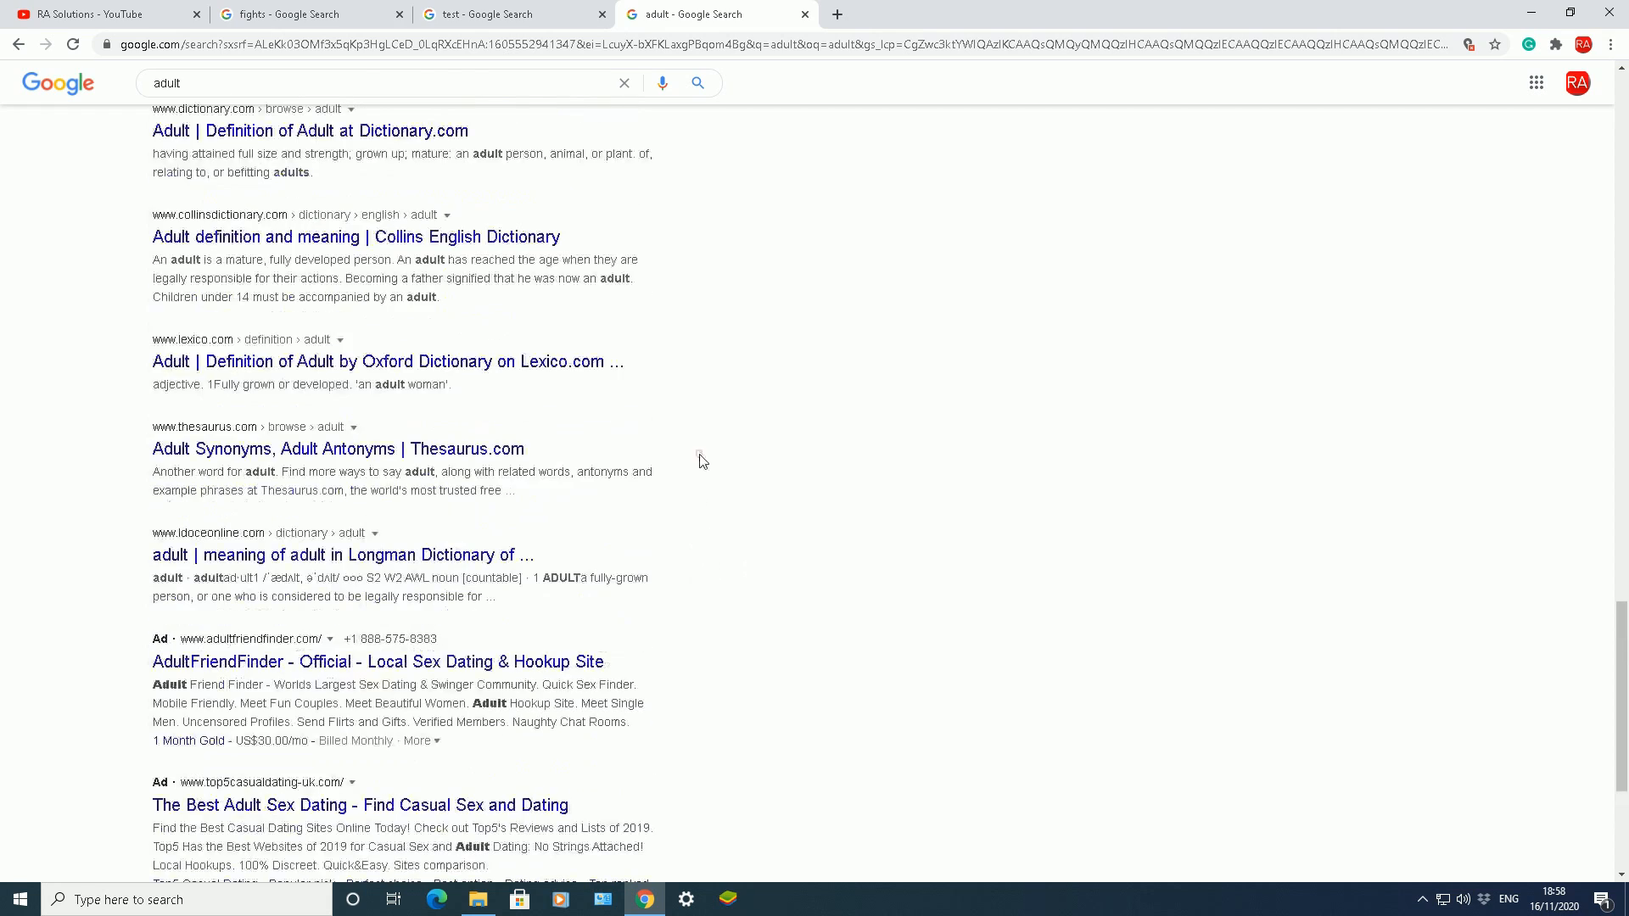
{"action": "left_click", "coordinate": [629, 145]}
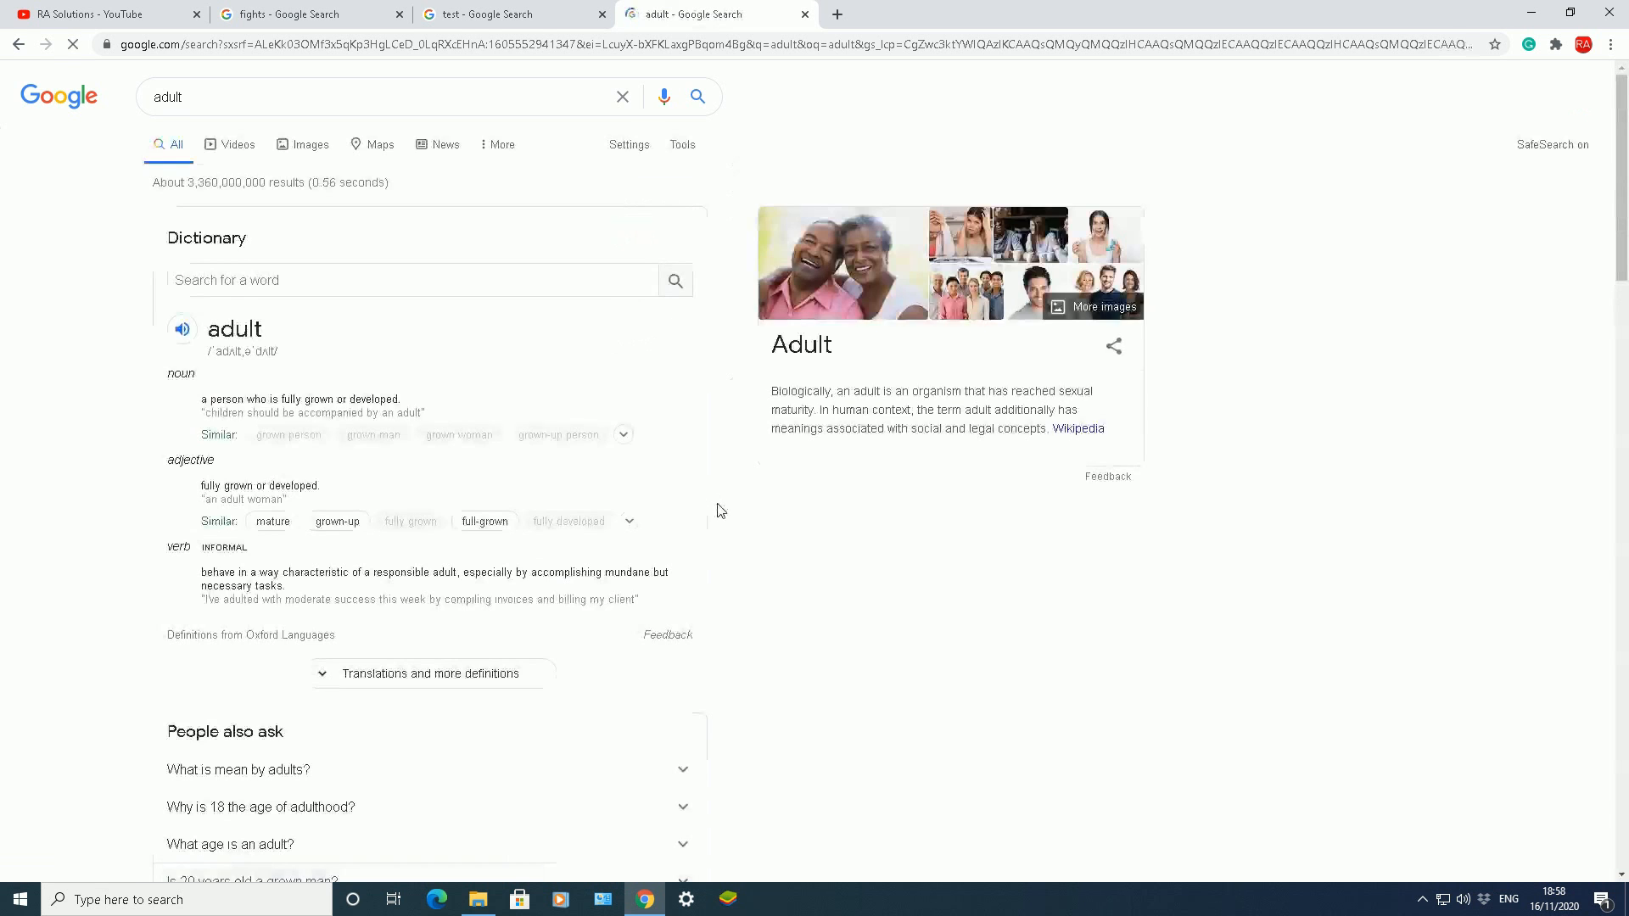
{"action": "scroll", "scroll_direction": "down", "scroll_amount": 3}
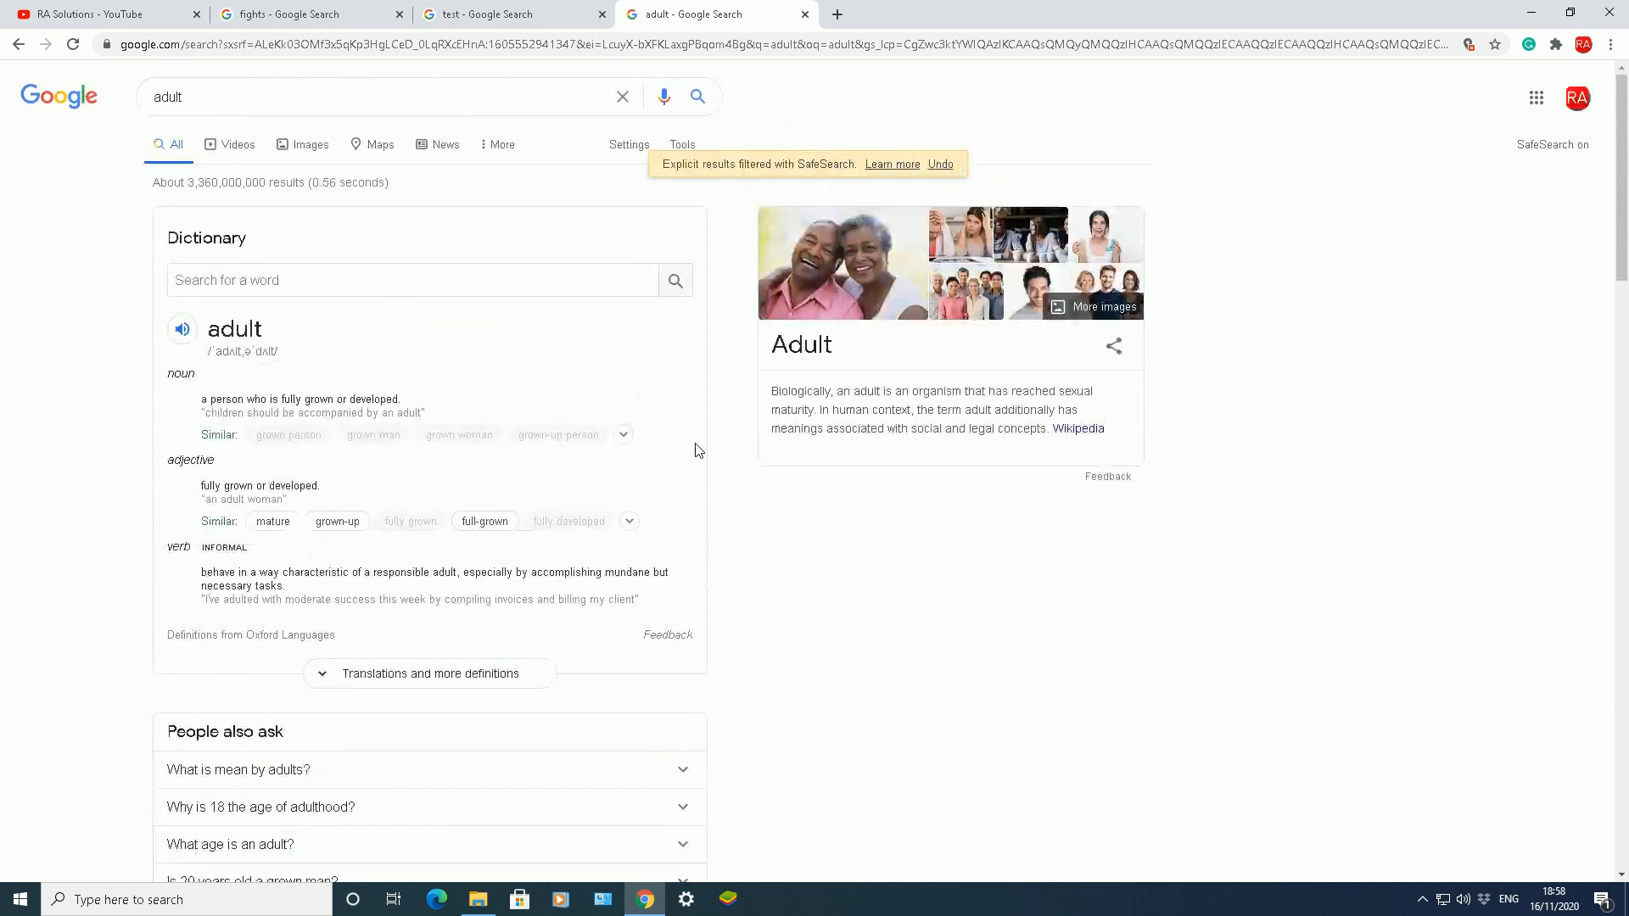
{"action": "mouse_move", "coordinate": [724, 426]}
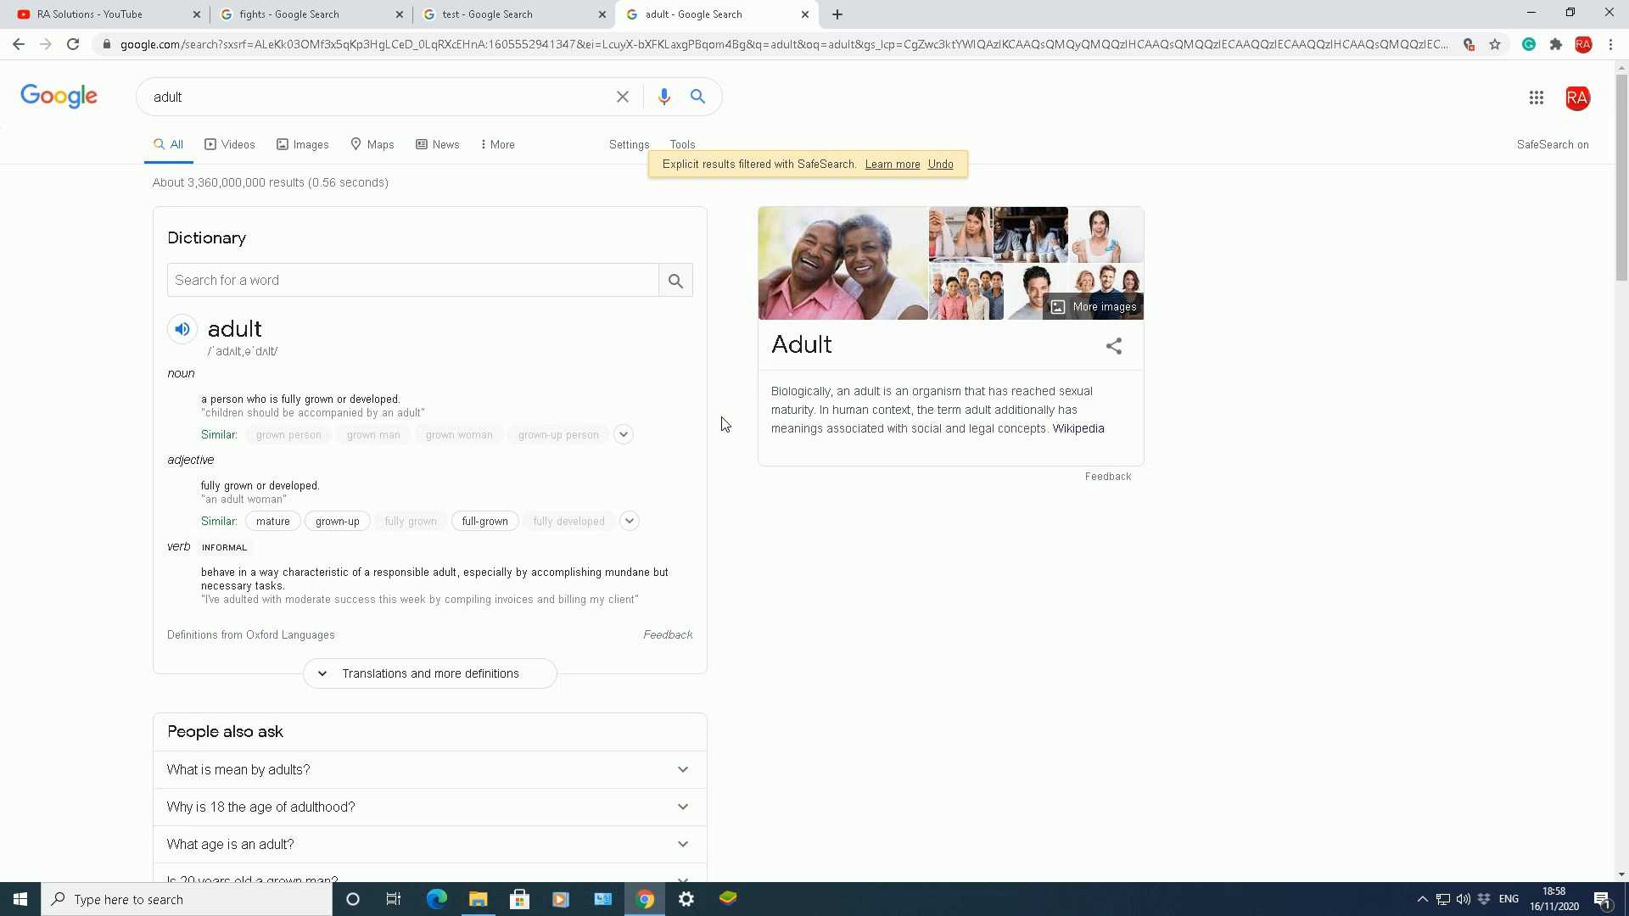
{"action": "mouse_move", "coordinate": [629, 144]}
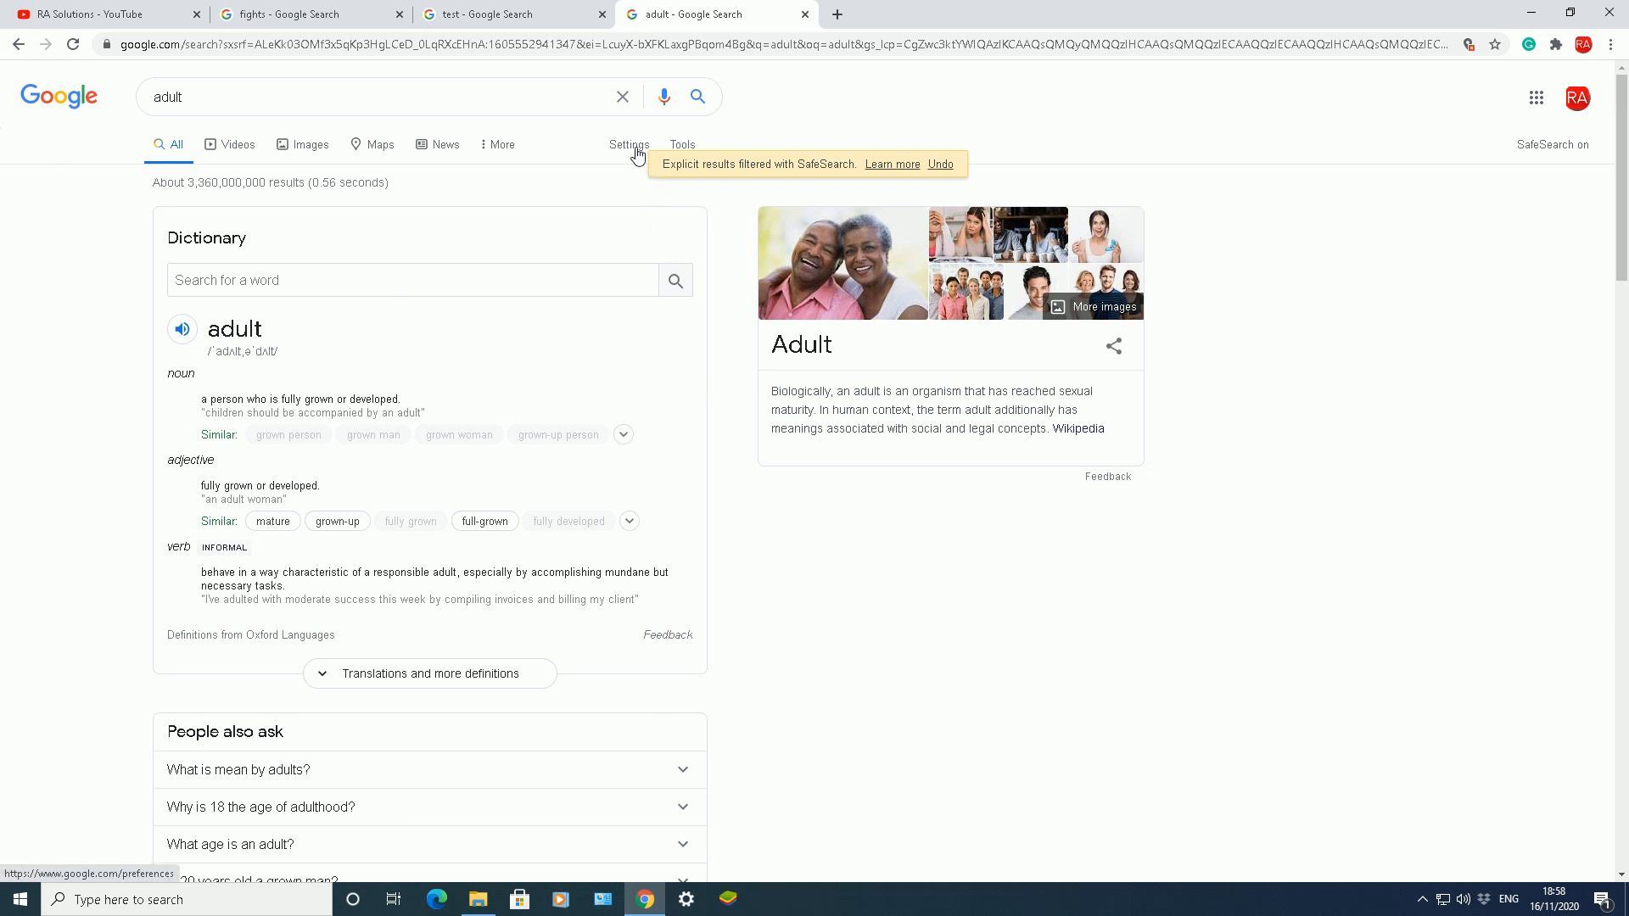
- Re-save Search settings with SafeSearch on, dismiss the alert, and scroll the filtered results
{"action": "left_click", "coordinate": [629, 144]}
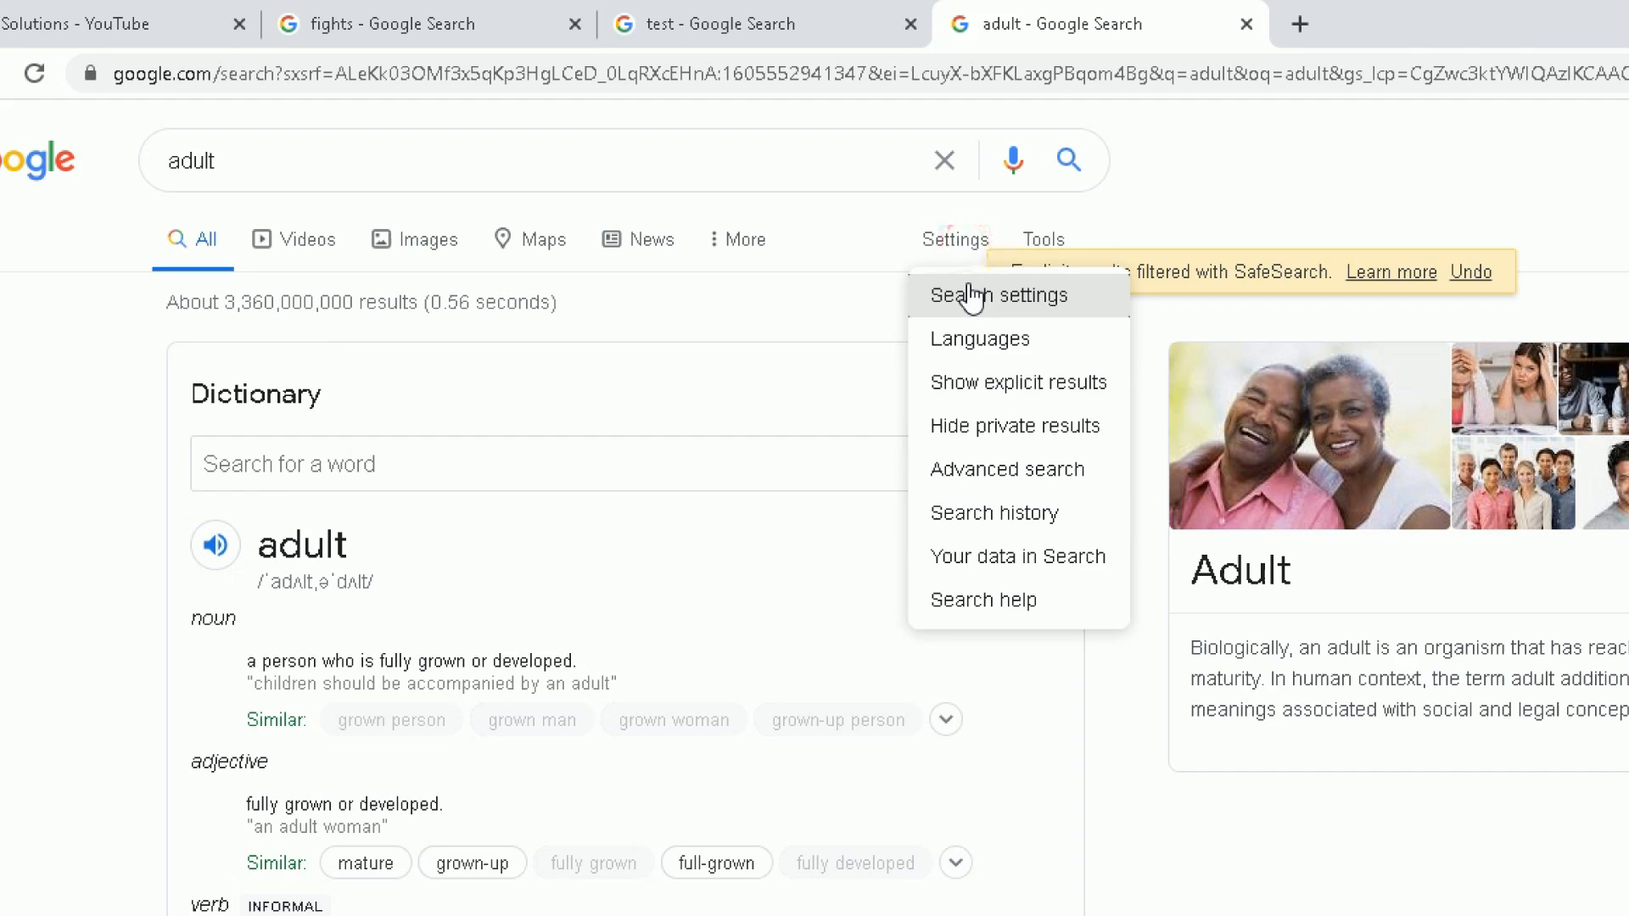
{"action": "left_click", "coordinate": [997, 295]}
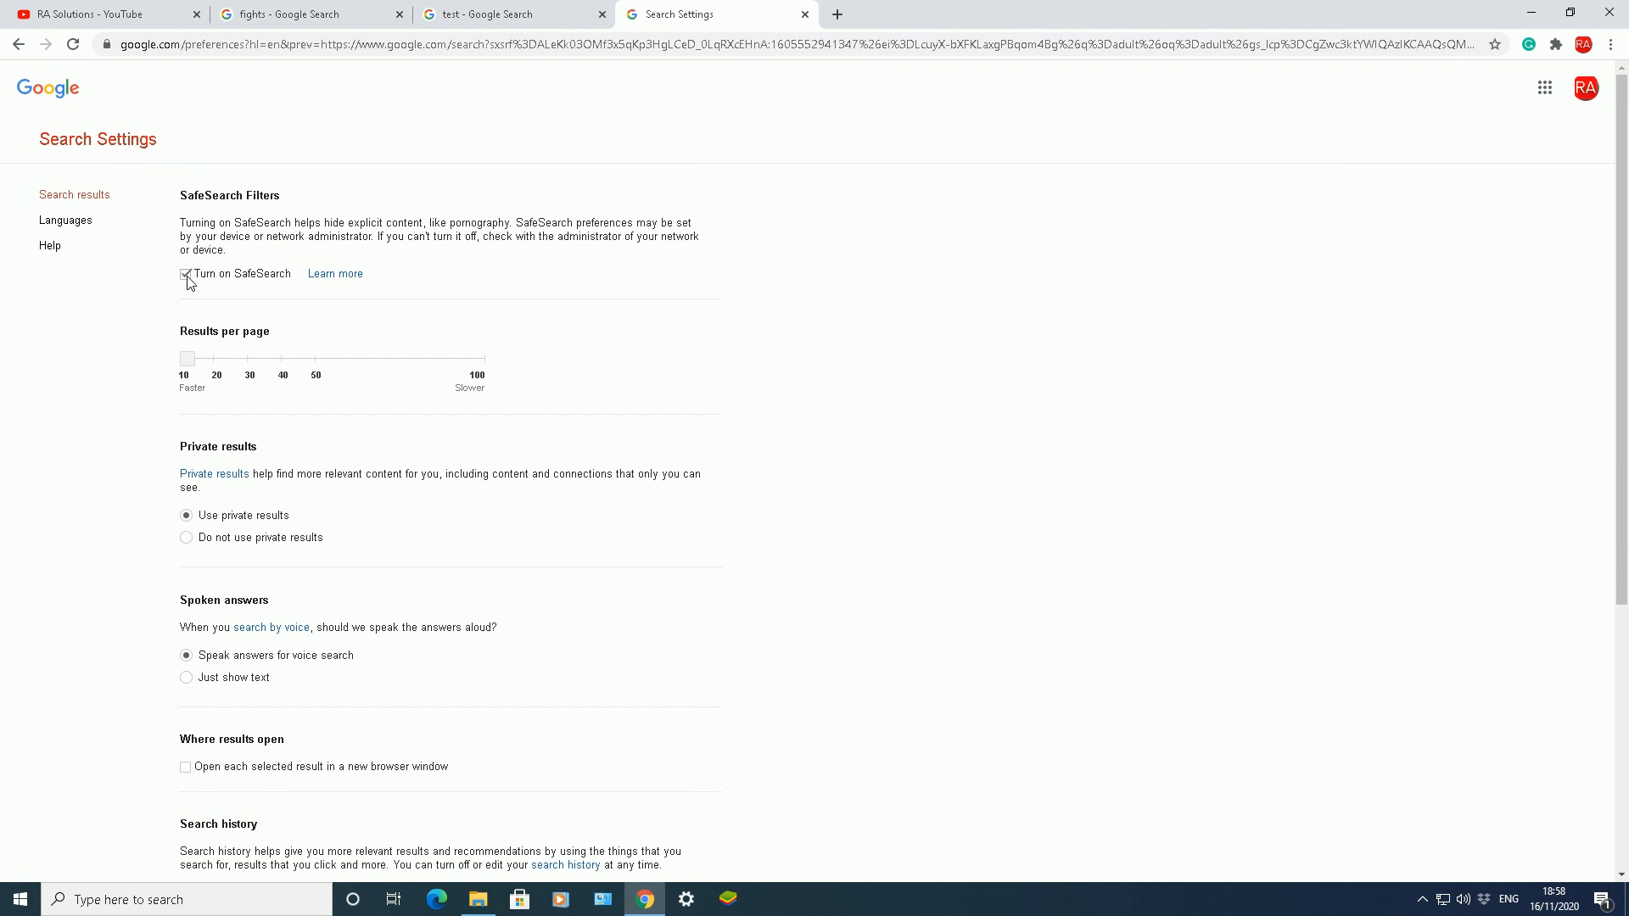
{"action": "left_click", "coordinate": [616, 676]}
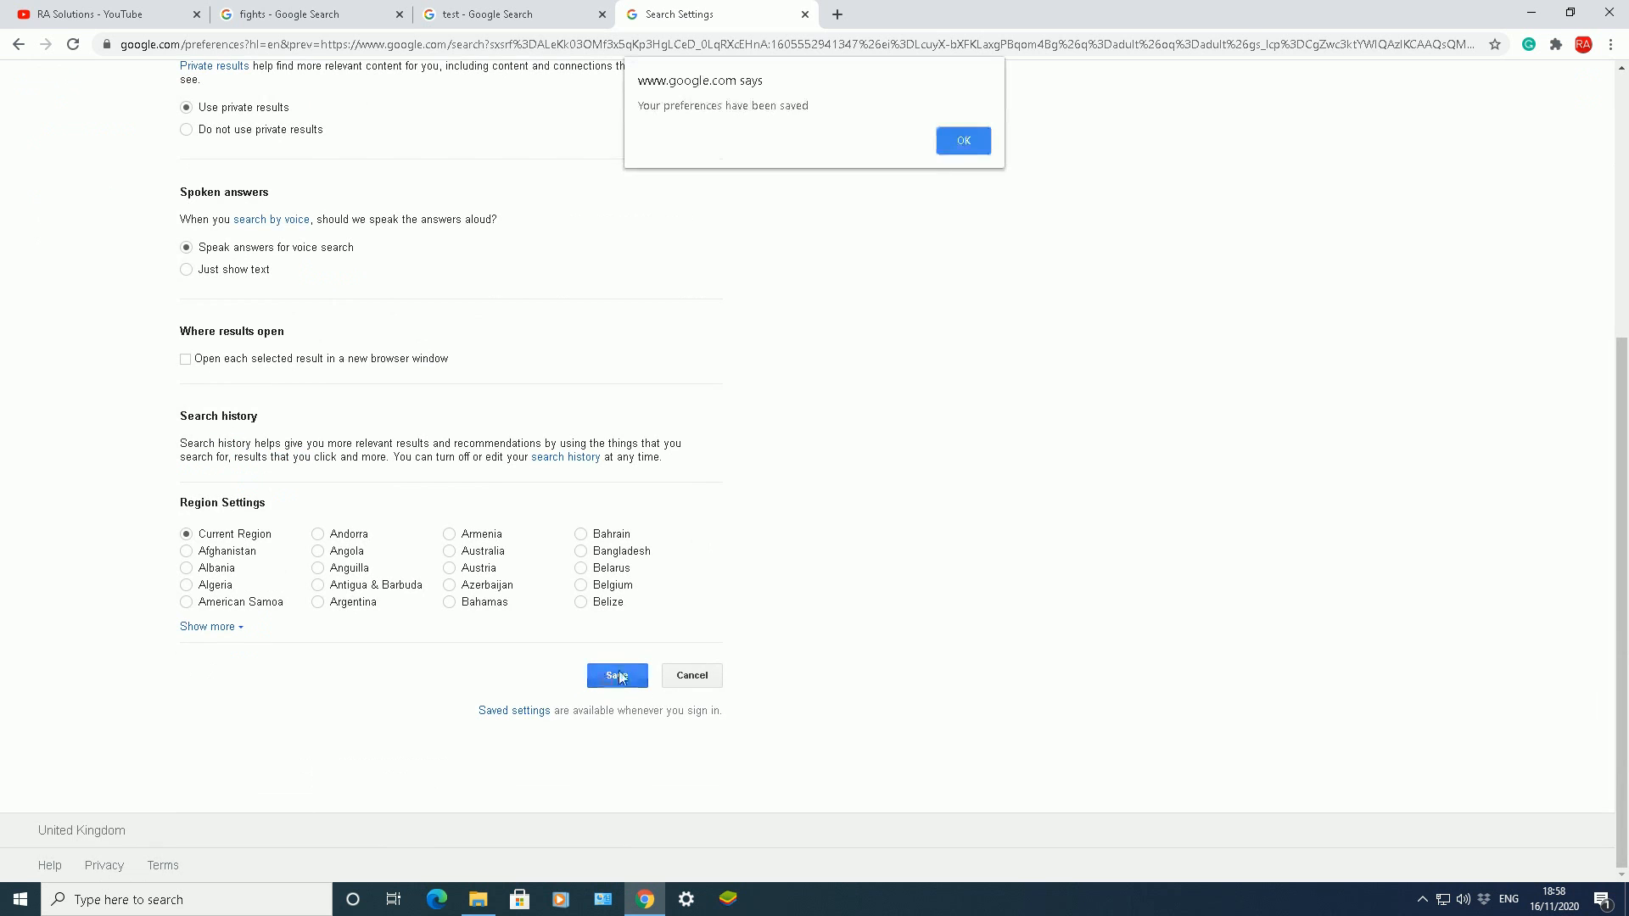
{"action": "left_click", "coordinate": [962, 140]}
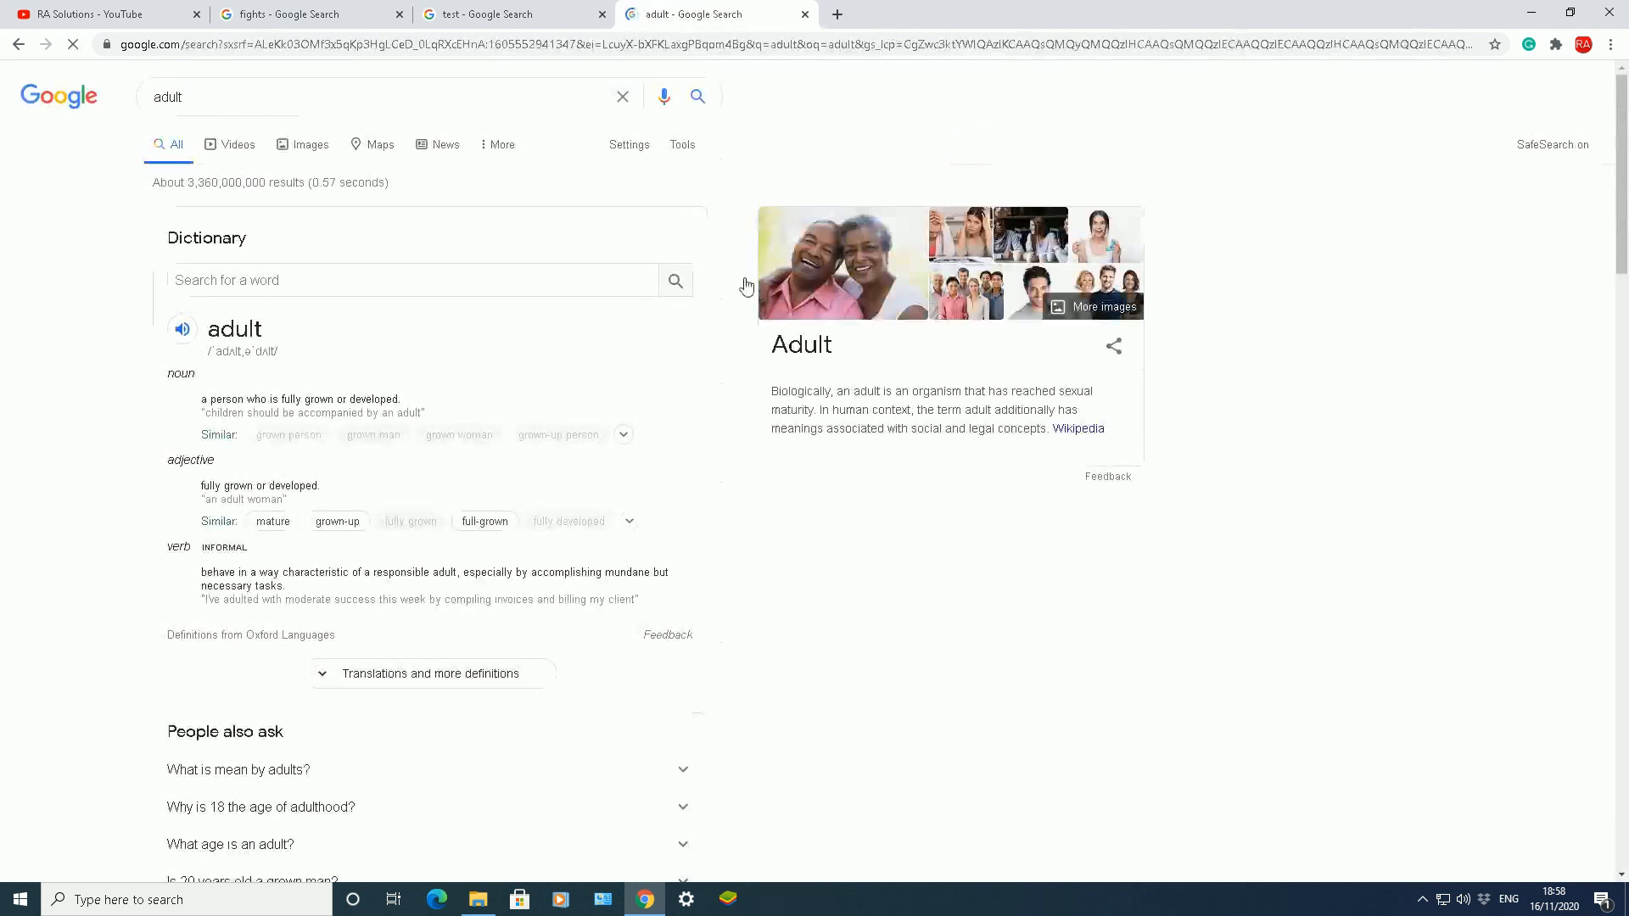
{"action": "scroll", "scroll_direction": "down", "scroll_amount": 3}
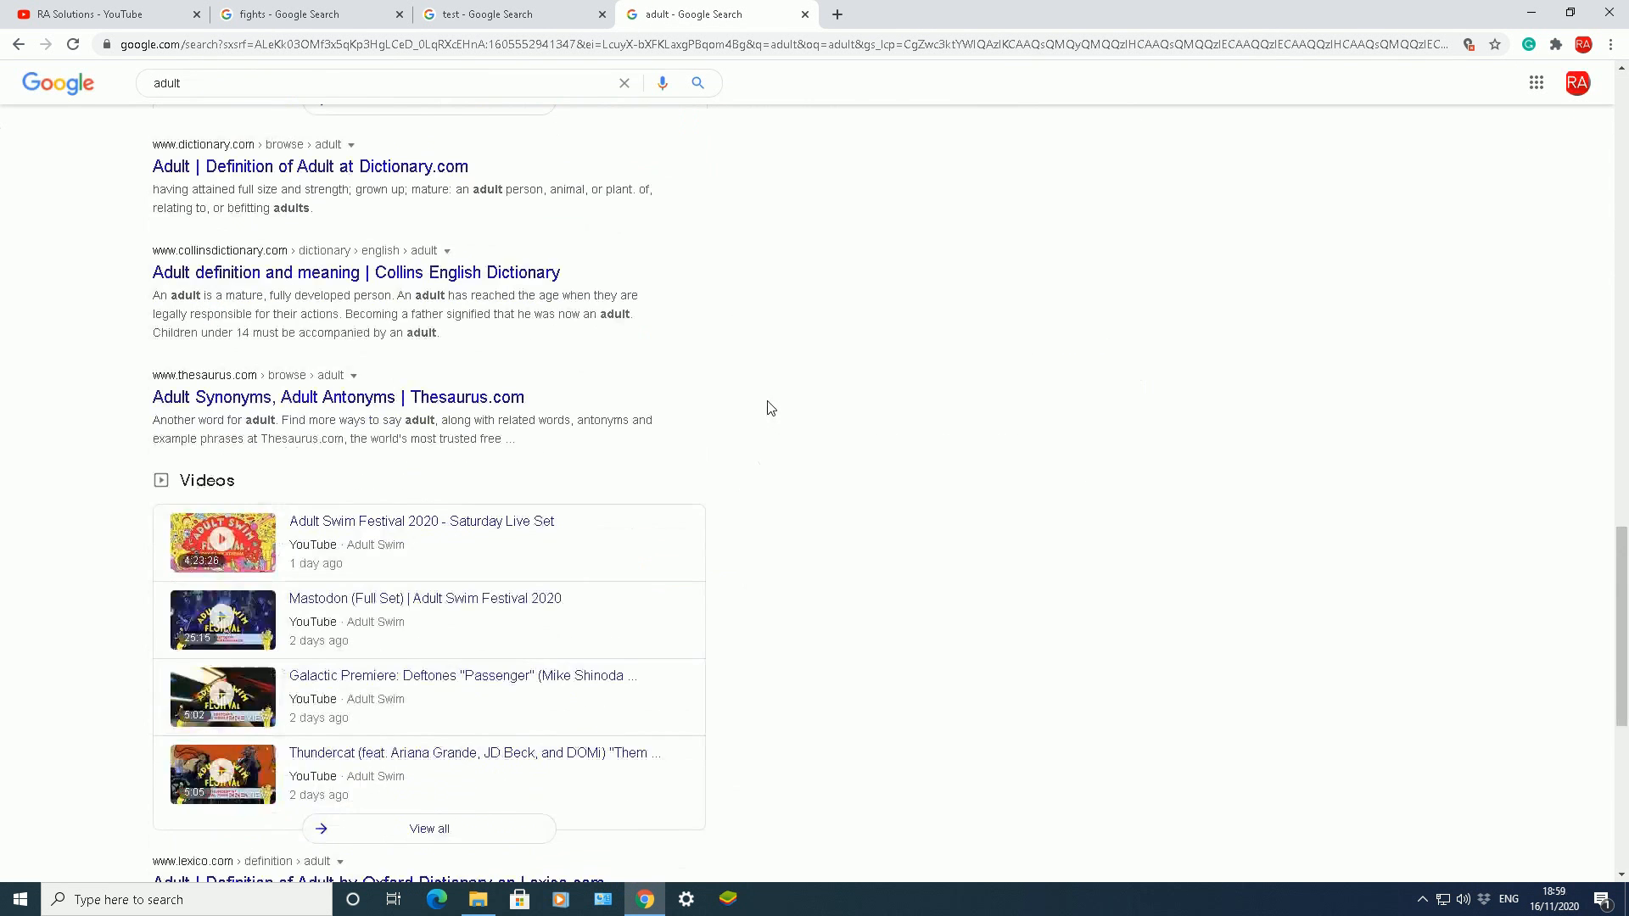
{"action": "scroll", "scroll_direction": "down", "scroll_amount": 3}
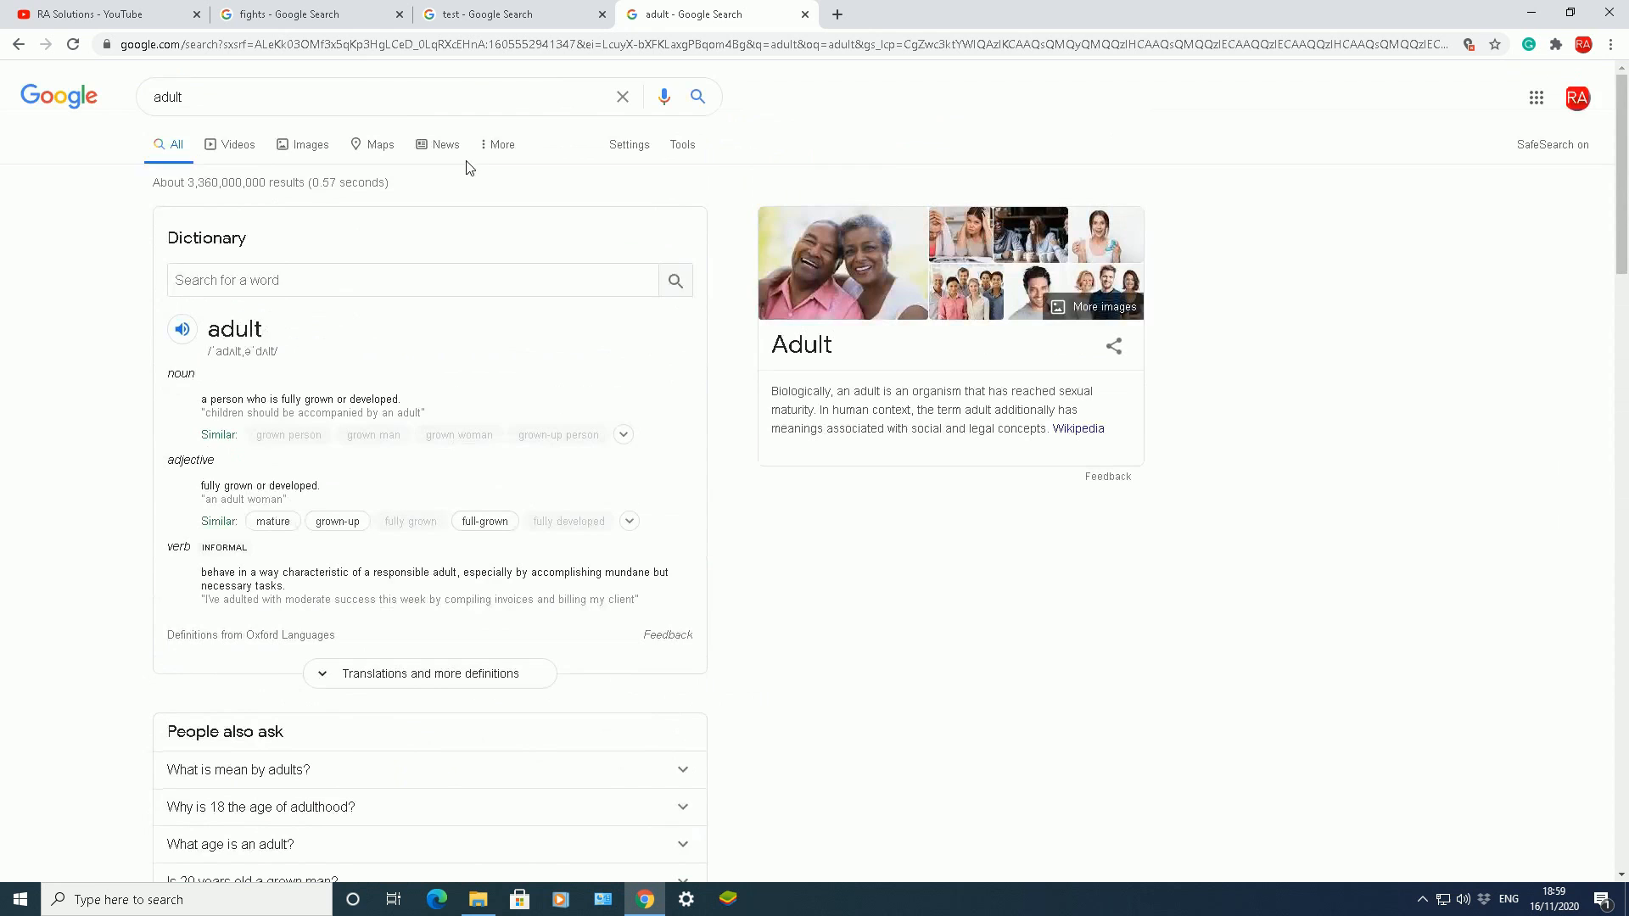
{"action": "mouse_move", "coordinate": [825, 97]}
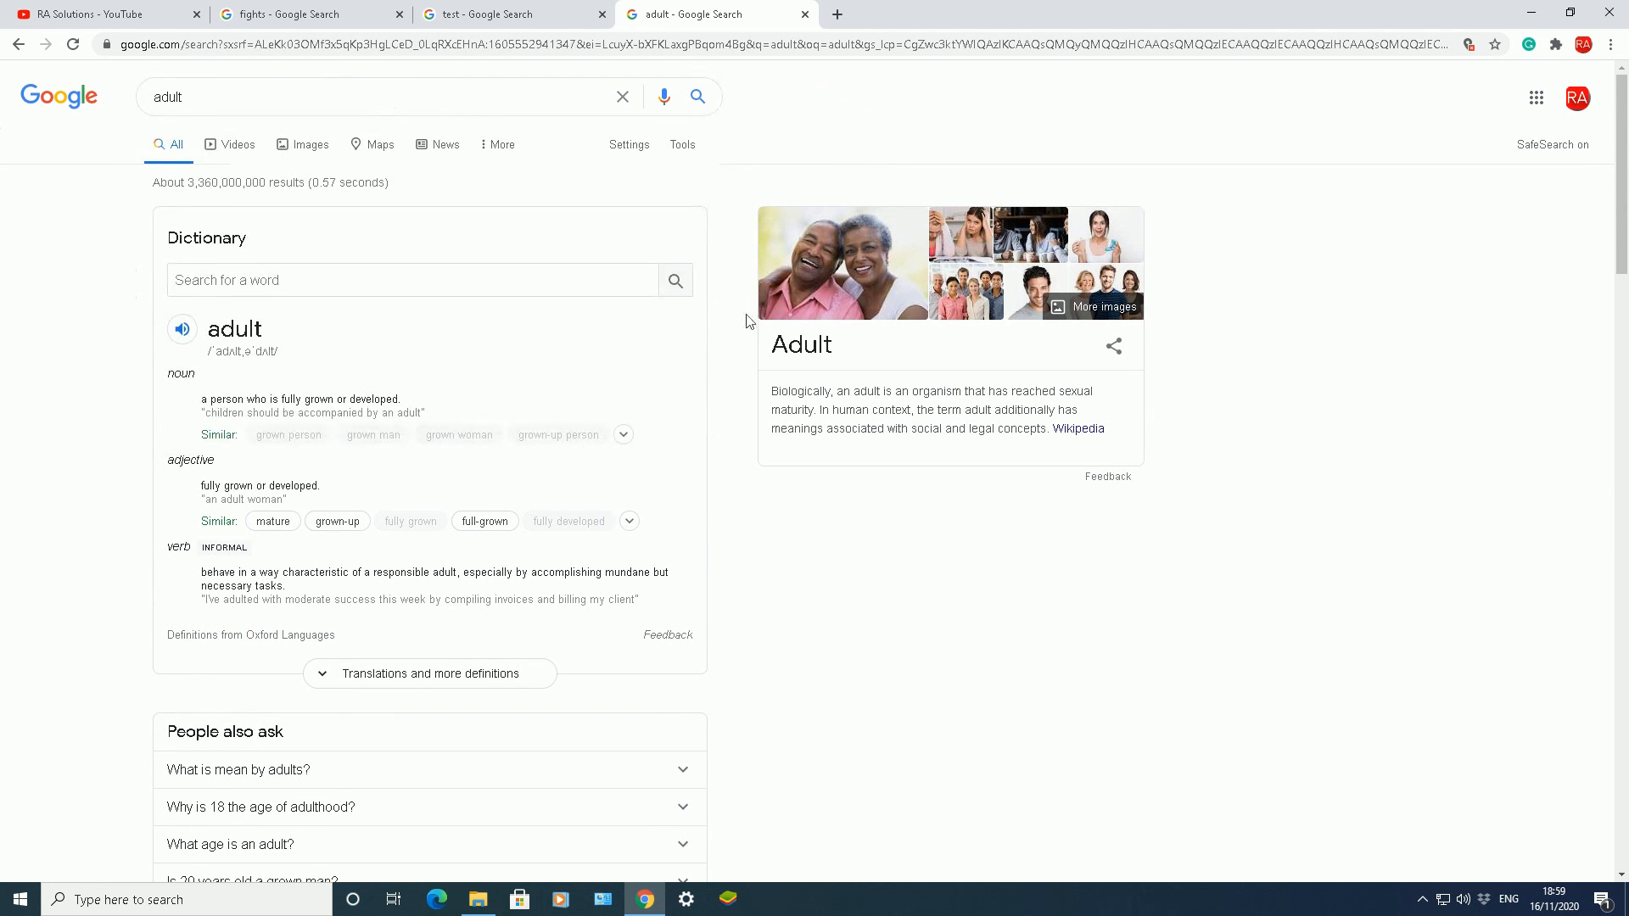
{"action": "mouse_move", "coordinate": [730, 331]}
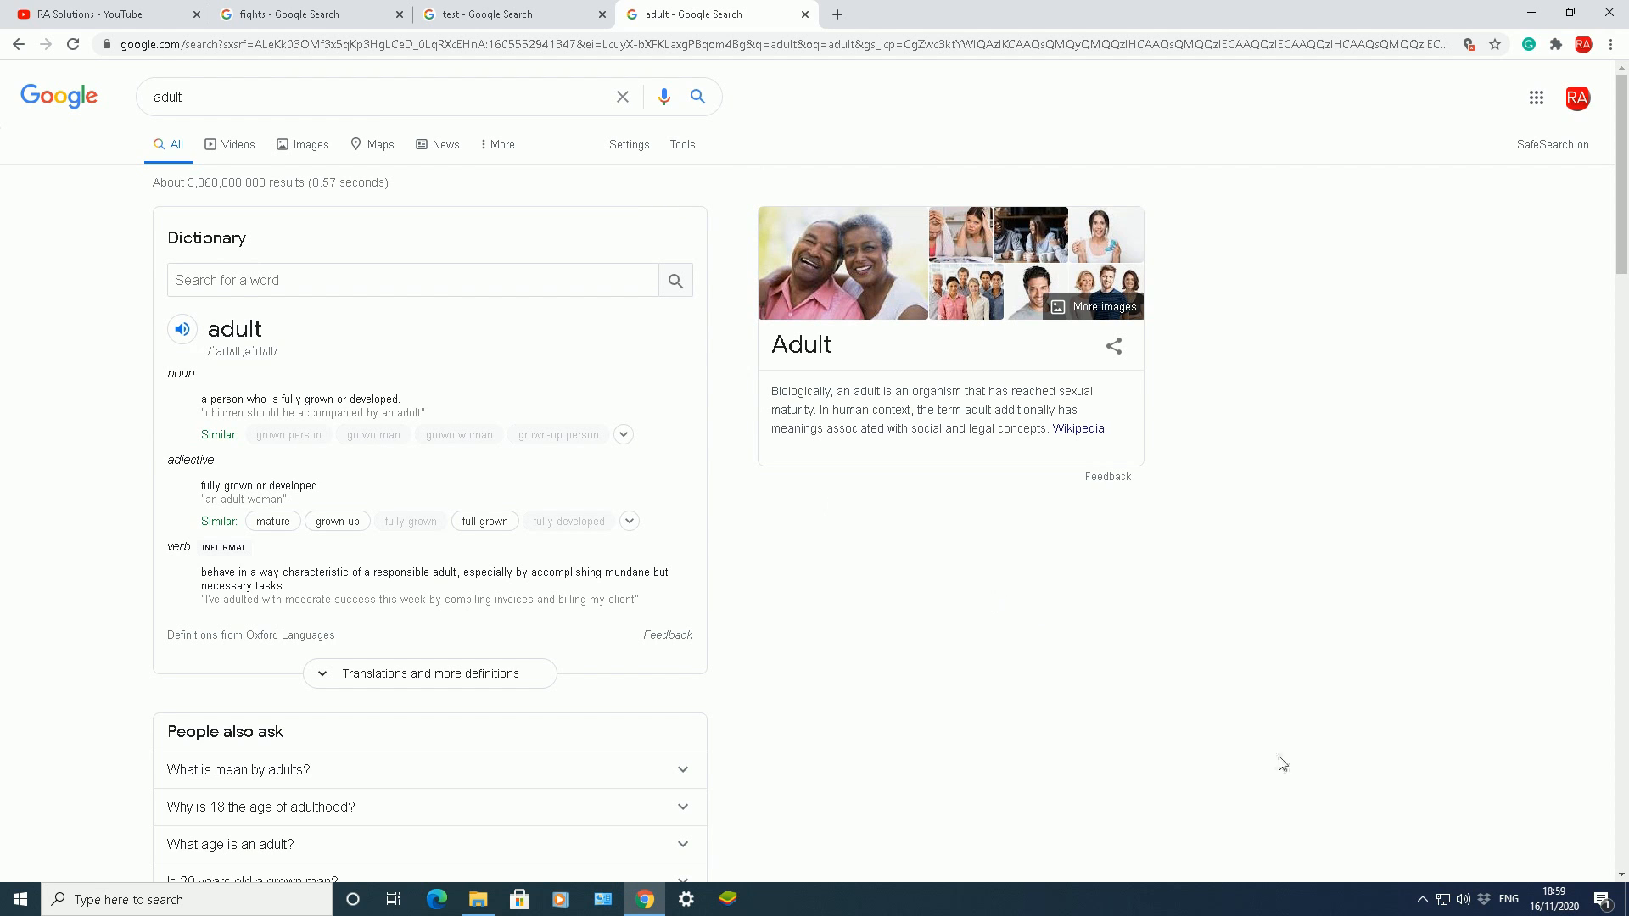
{"action": "mouse_move", "coordinate": [1373, 852]}
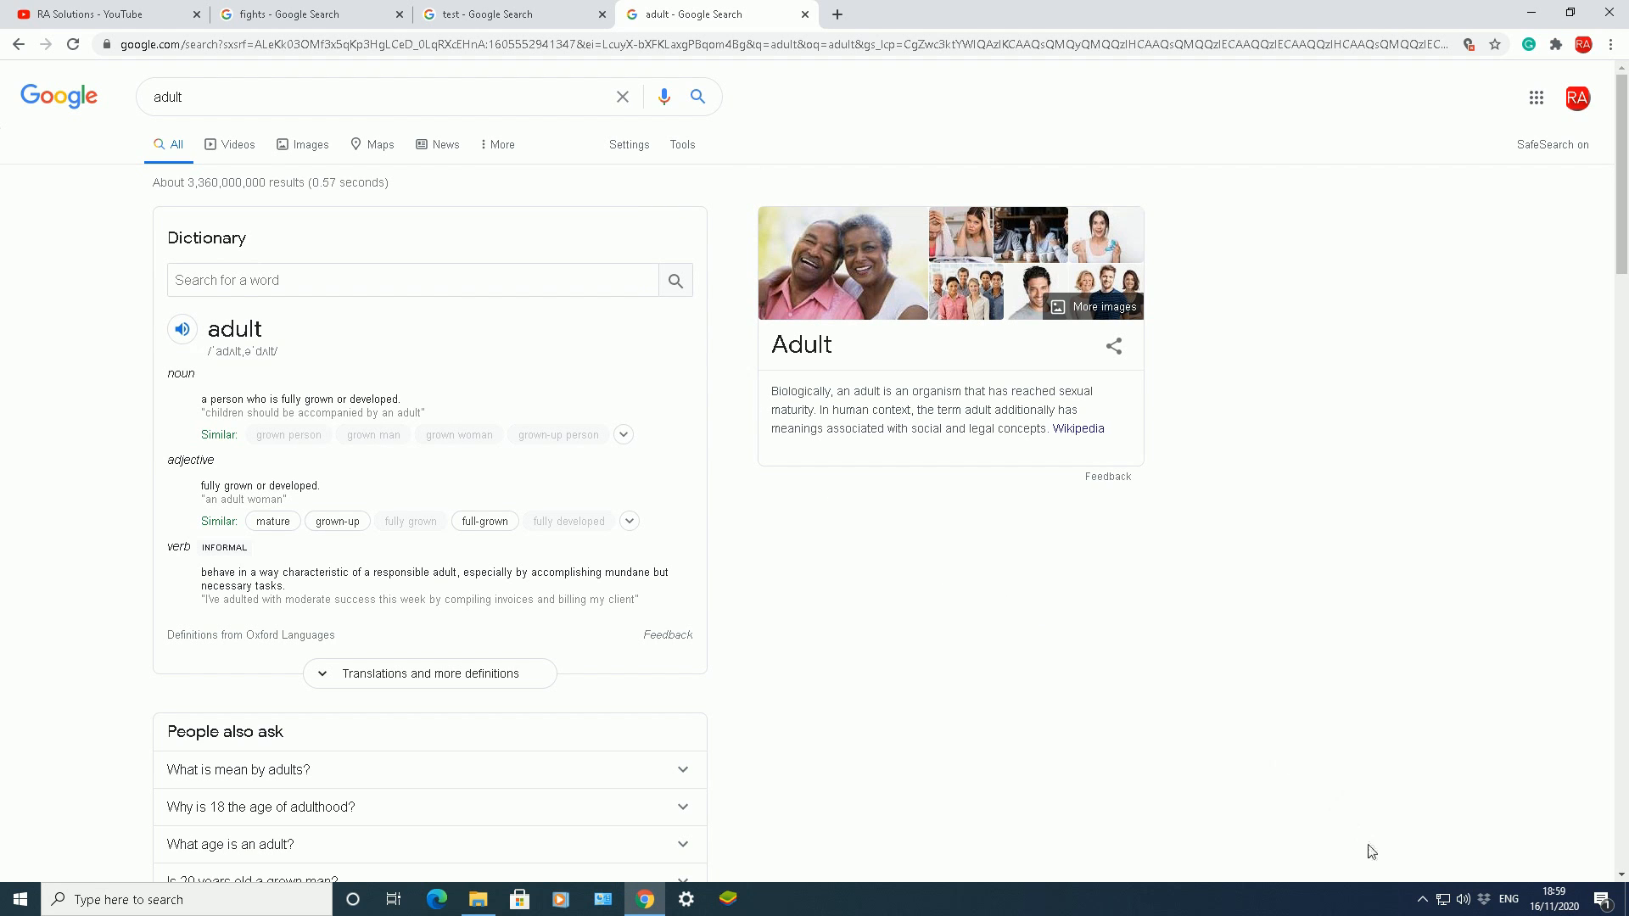
{"action": "mouse_move", "coordinate": [634, 161]}
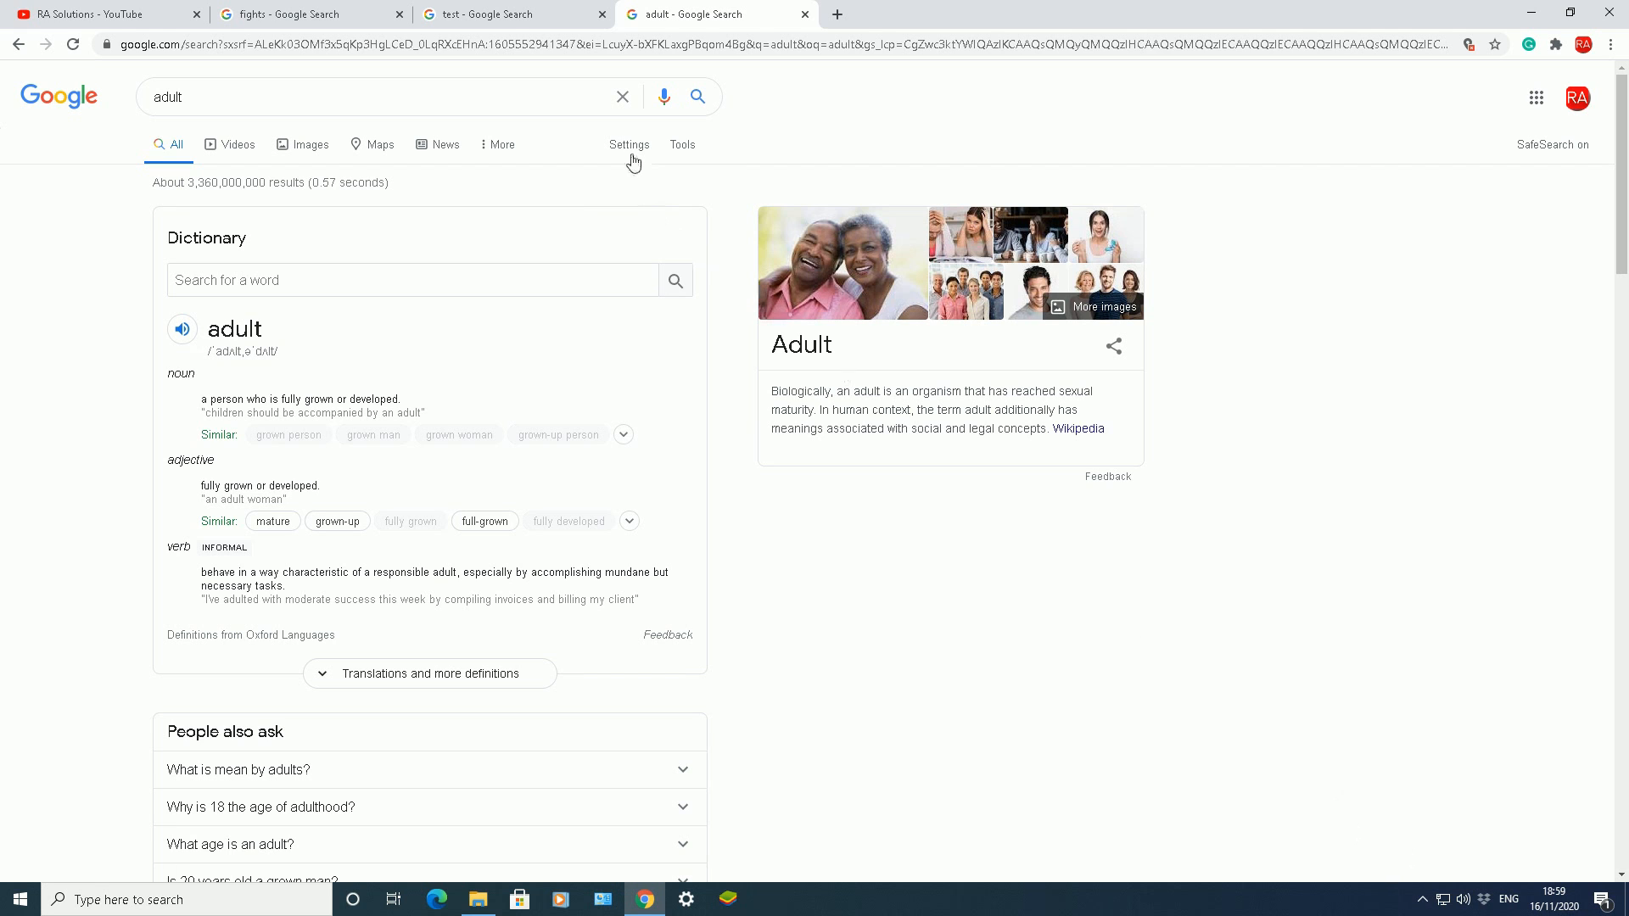
- Open the Settings list above the SafeSearch-filtered 'adult' results to reveal Show explicit results
{"action": "left_click", "coordinate": [628, 144]}
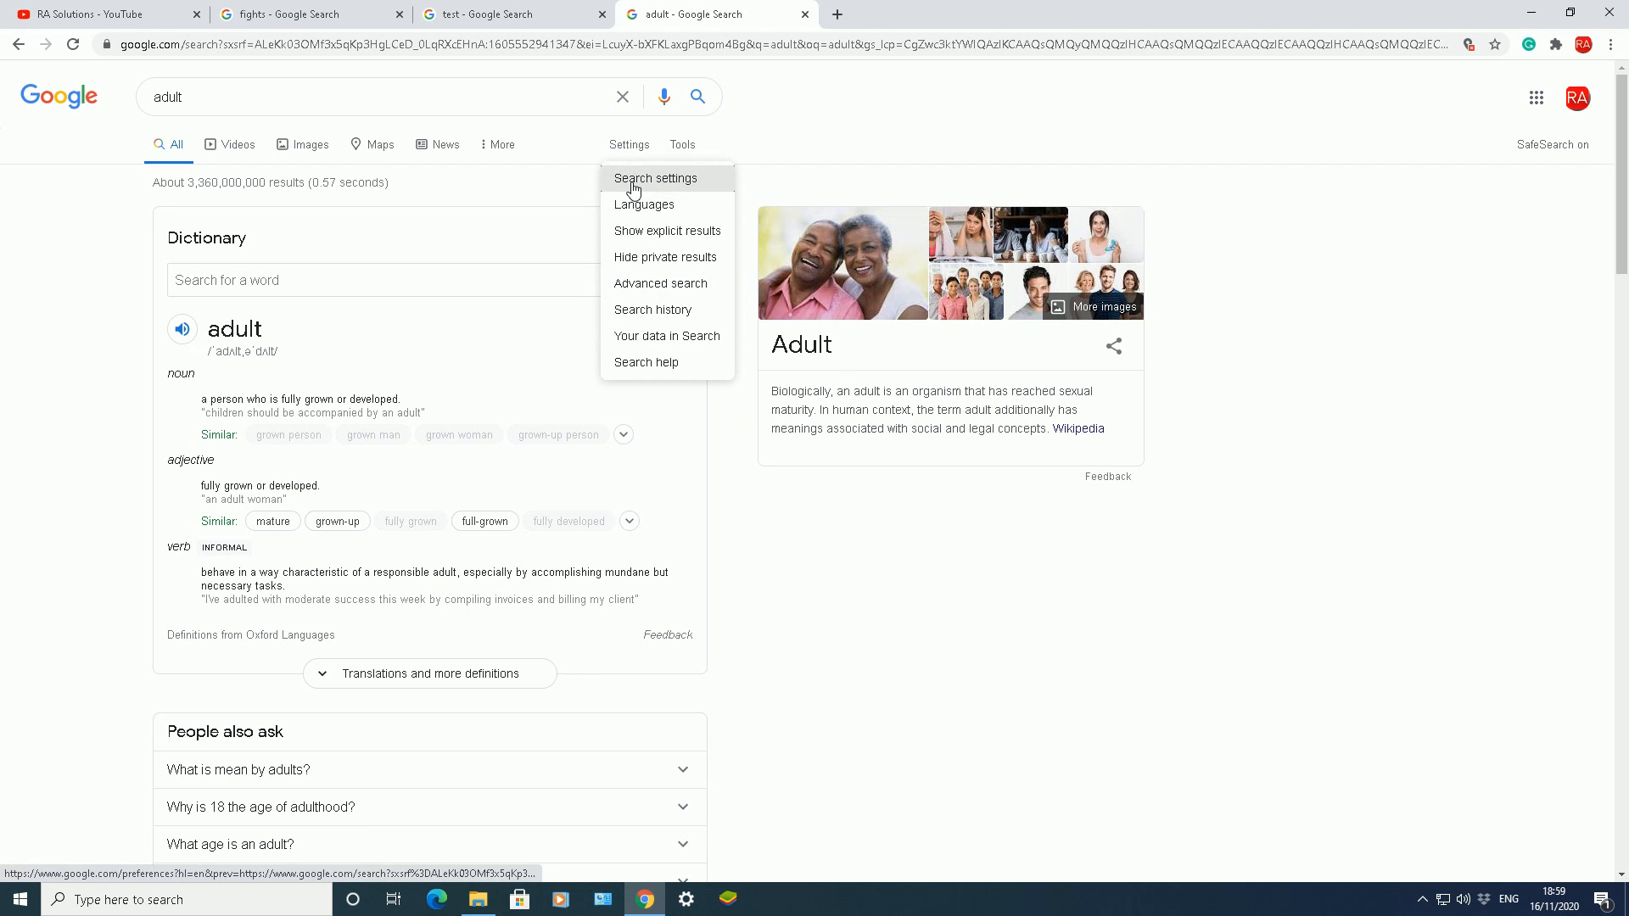
{"action": "mouse_move", "coordinate": [666, 231]}
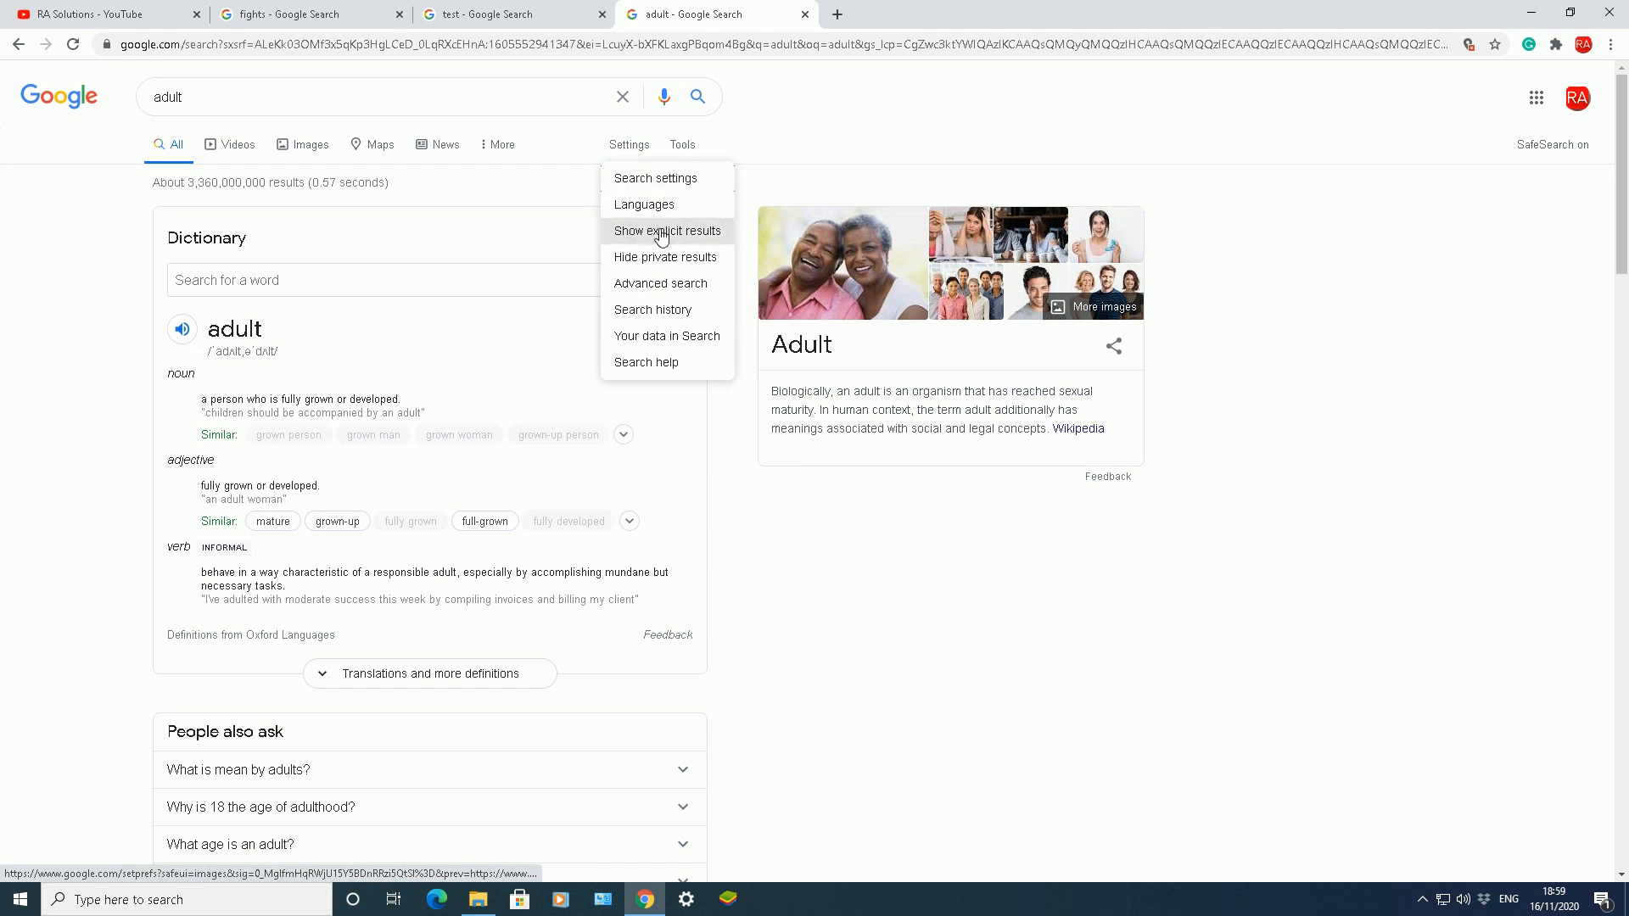